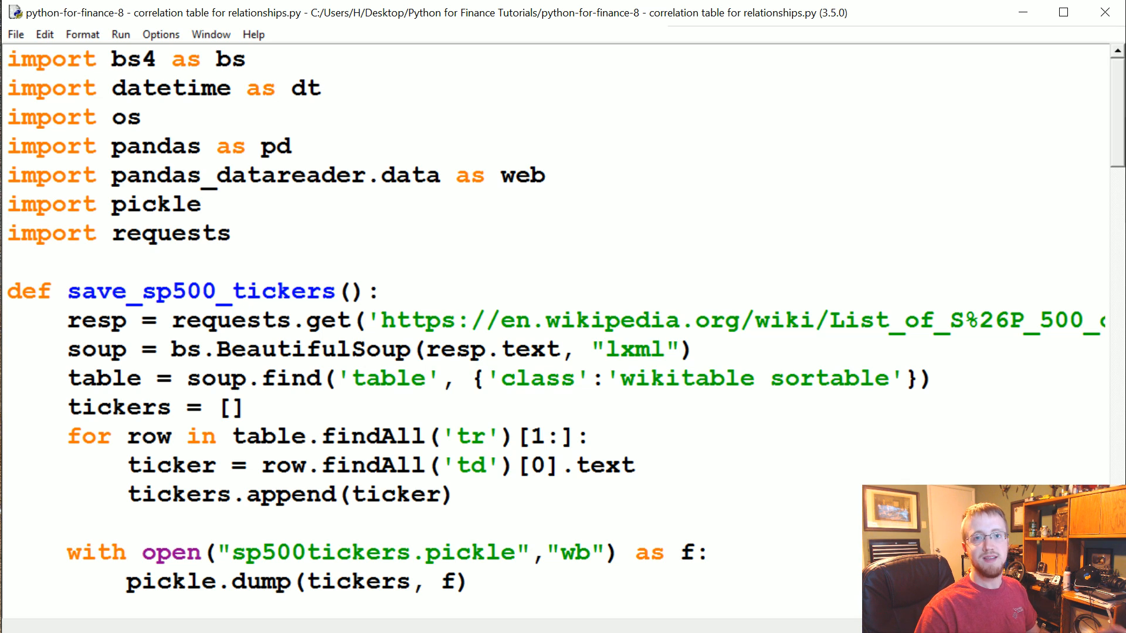
Step: Define visualize_data() reading 'sp500_joined_closes.csv' into df with pd.read_csv
scroll("down", 3)
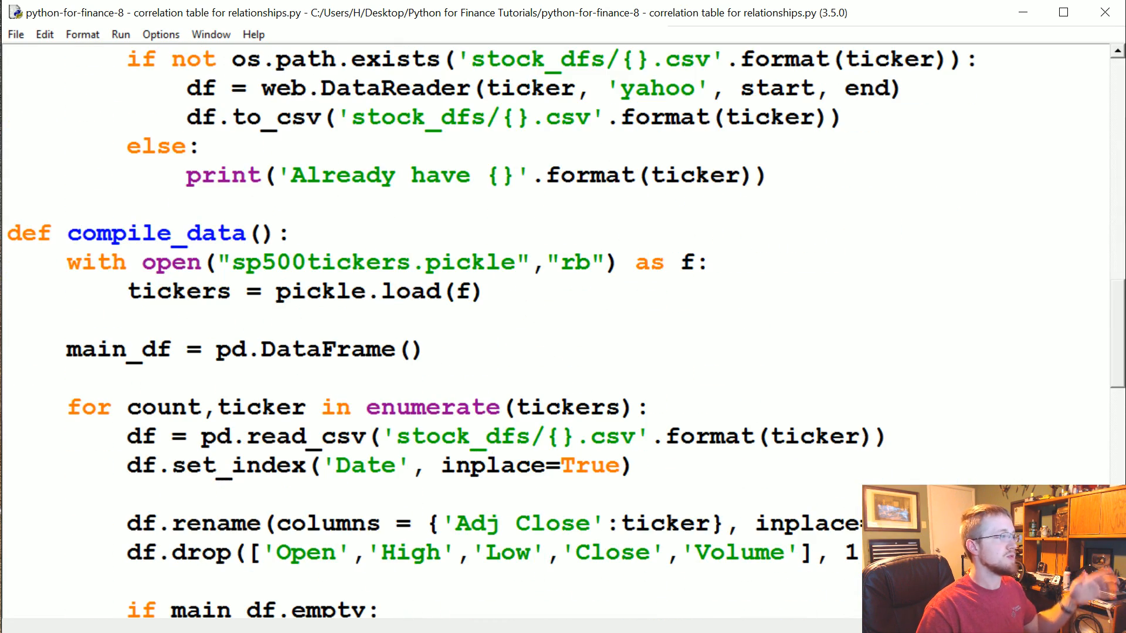
scroll("down", 3)
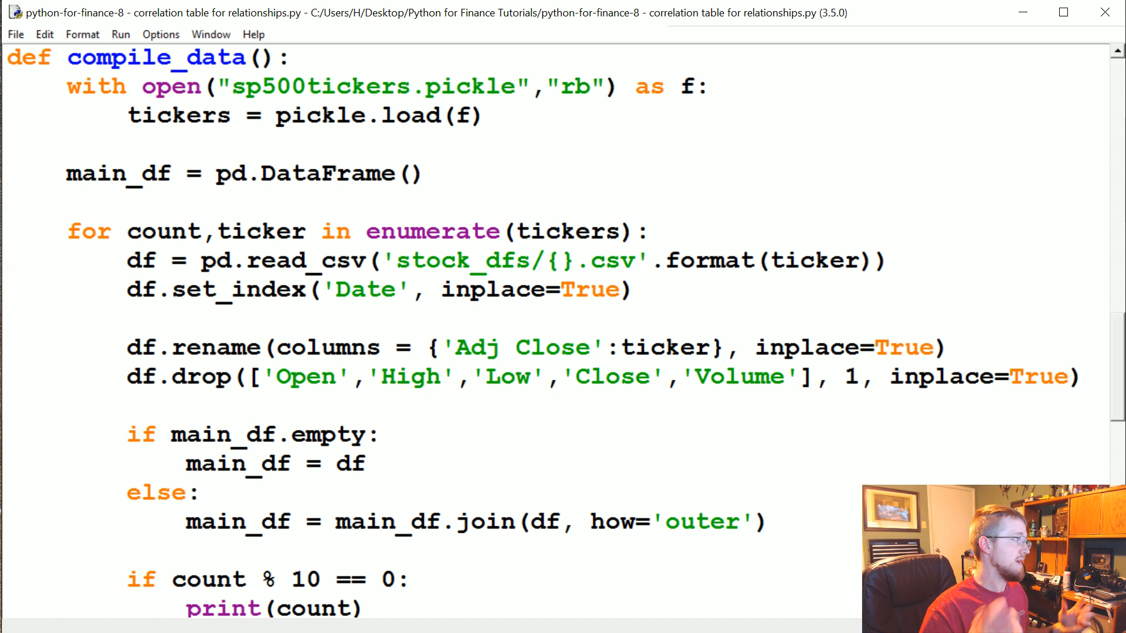
scroll("down", 3)
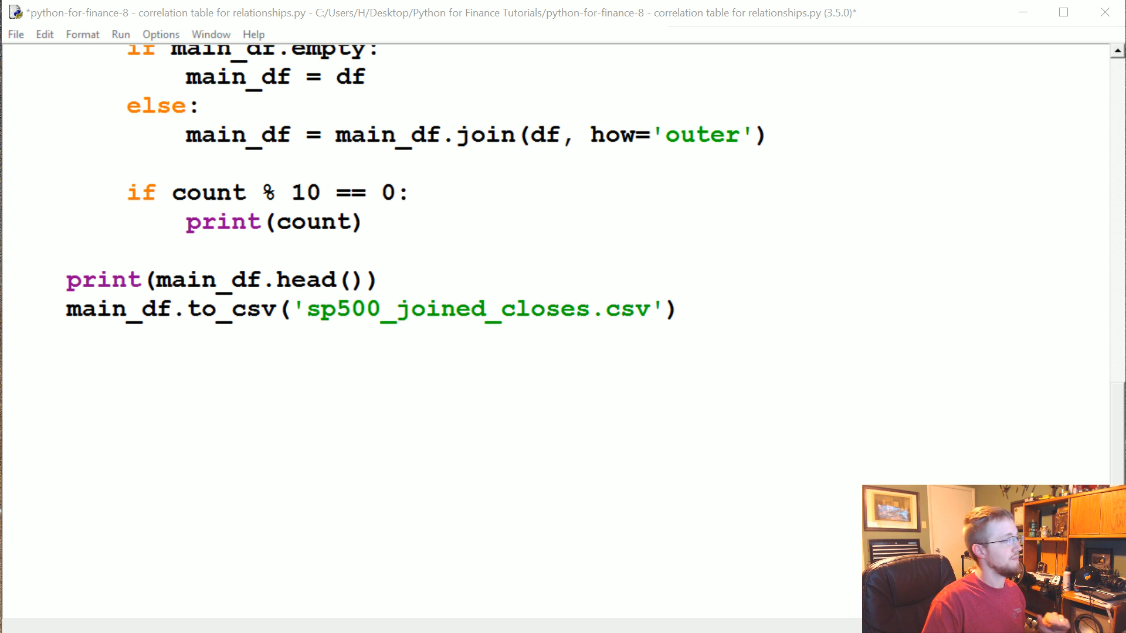
scroll("down", 3)
type("def visu")
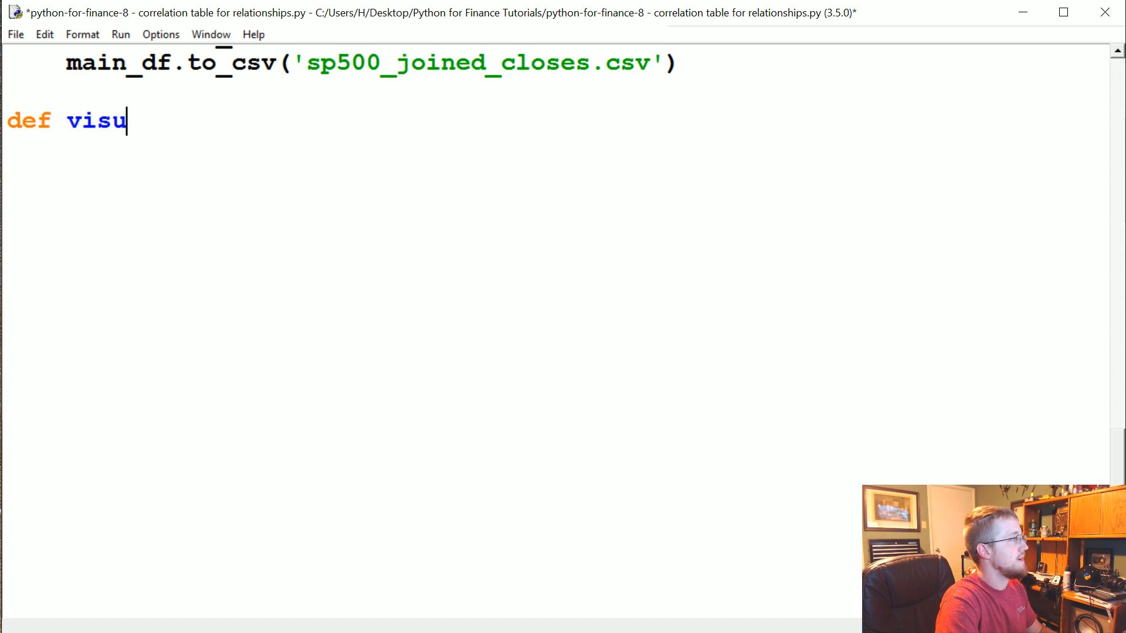
type("alize")
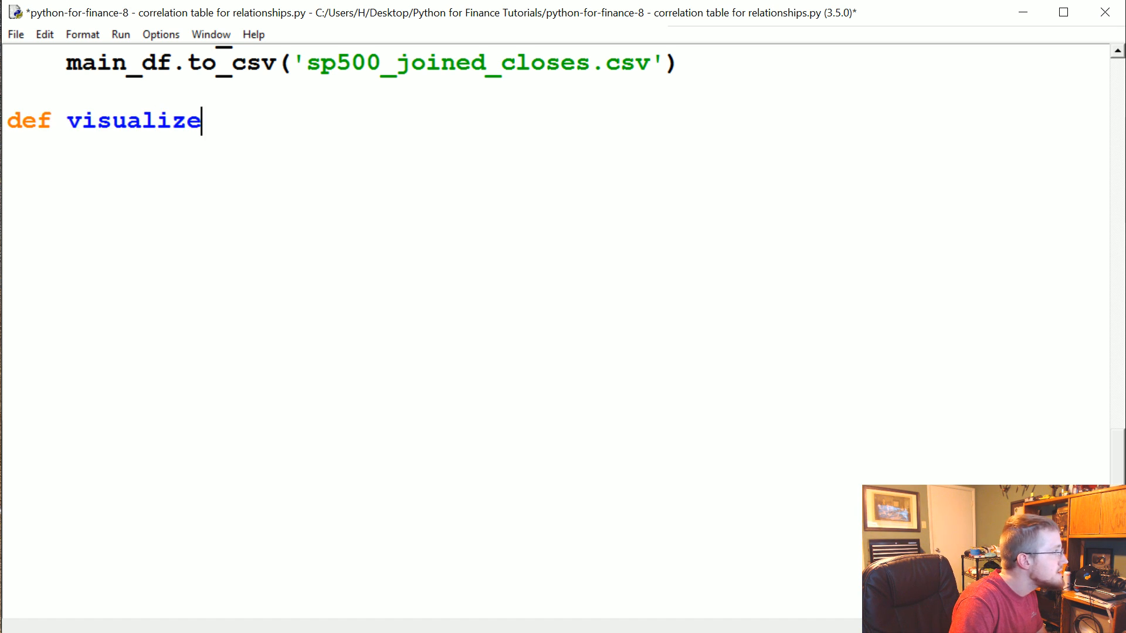
type("_data():")
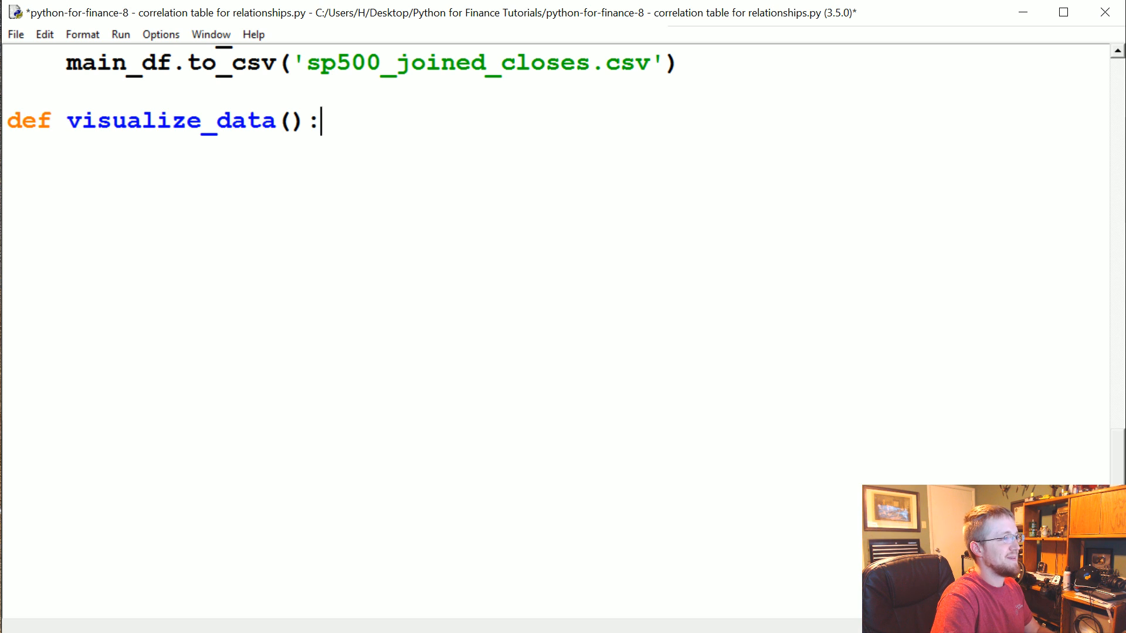
type("df = pd.read")
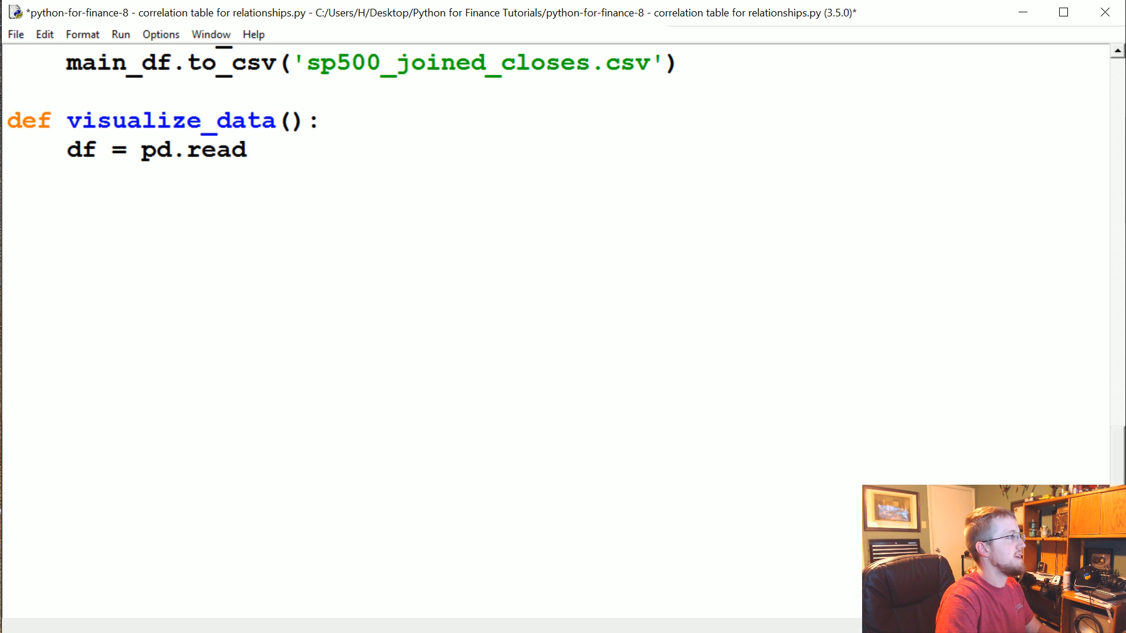
type("_csv('')")
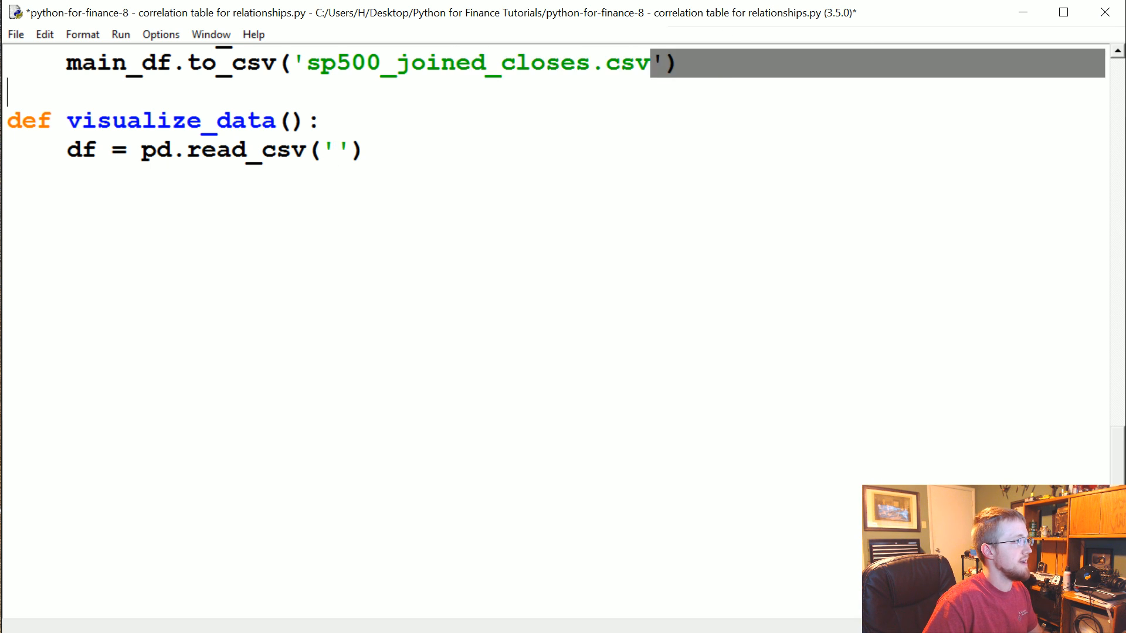
type("sp500_joined_closes.csv")
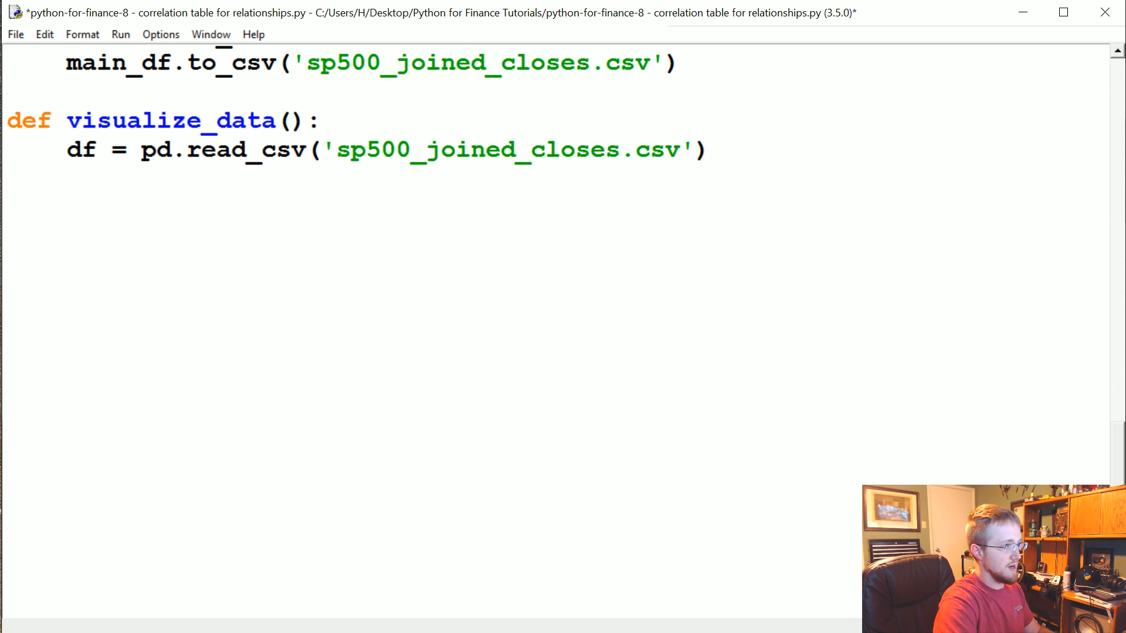
Step: Plot the df['AAPL'] column, show it with plt.show(), and select the function name
type("df['']")
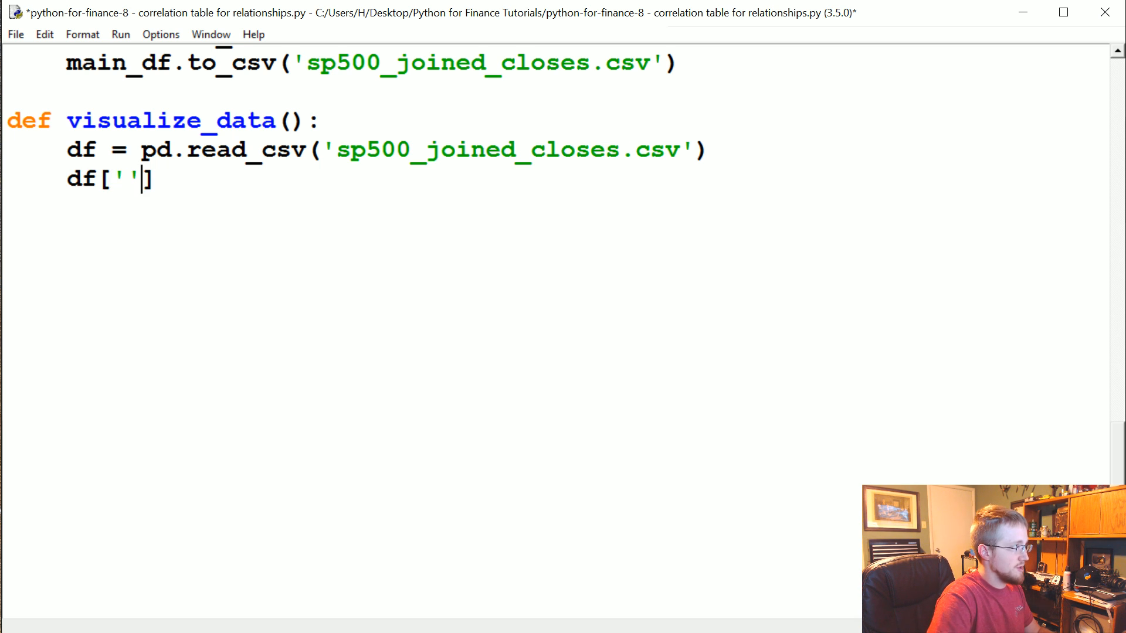
type("AAPL")
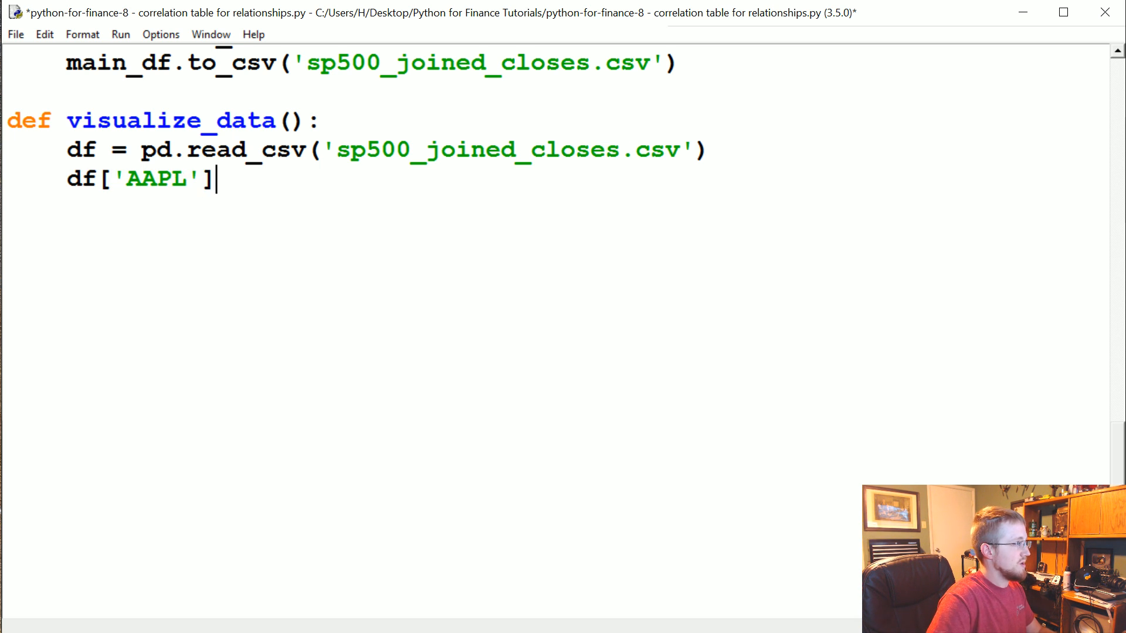
type(".plot()")
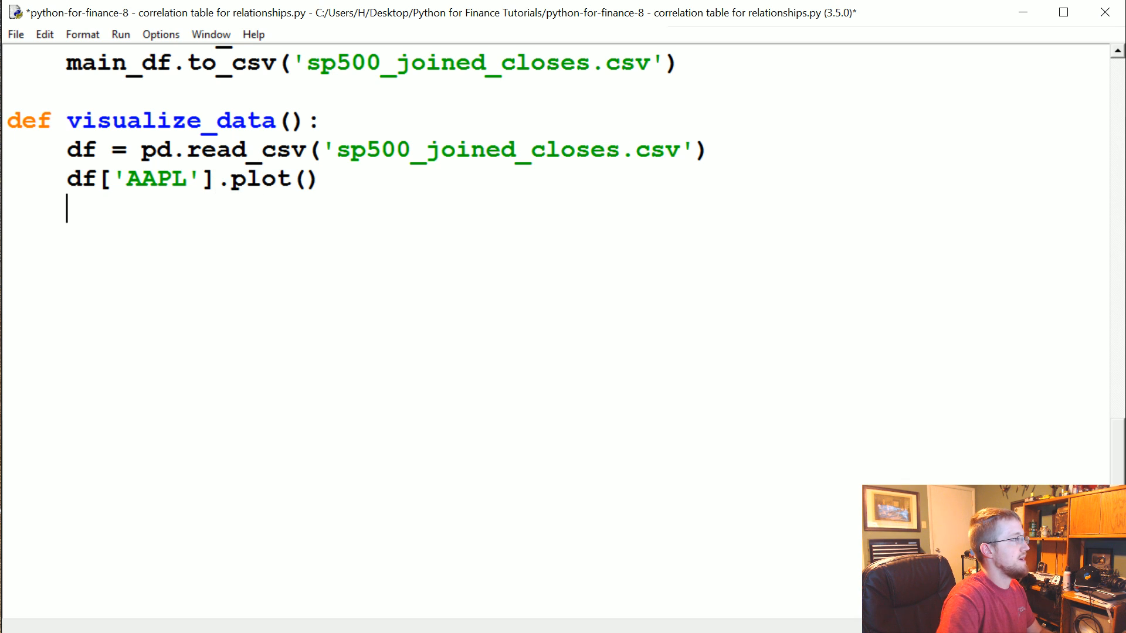
type("plt.show()")
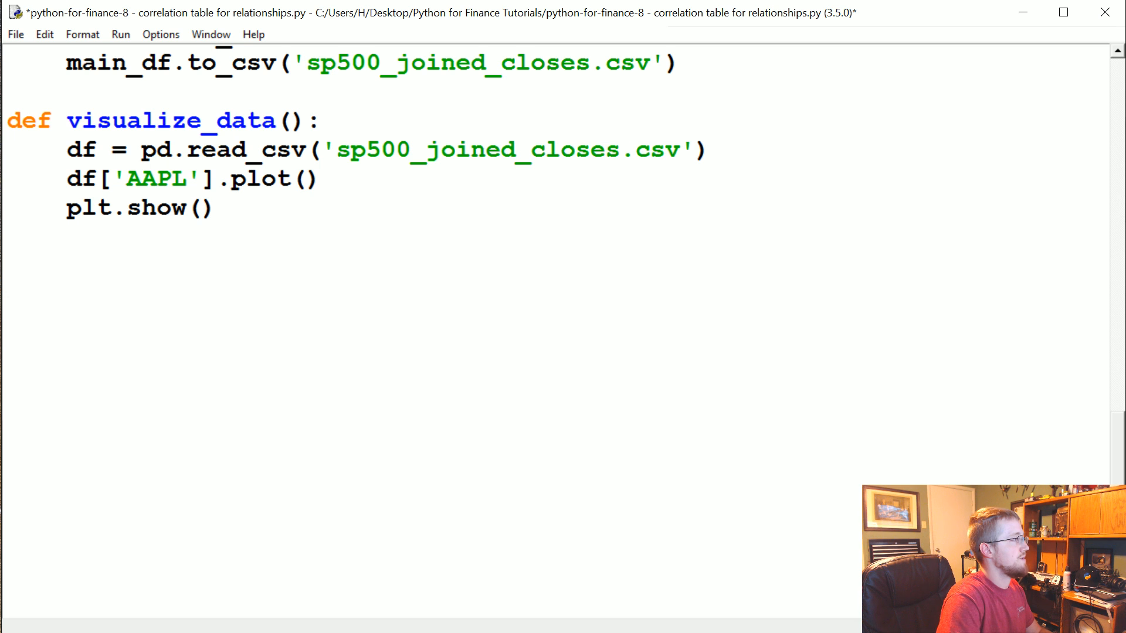
double_click(170, 121)
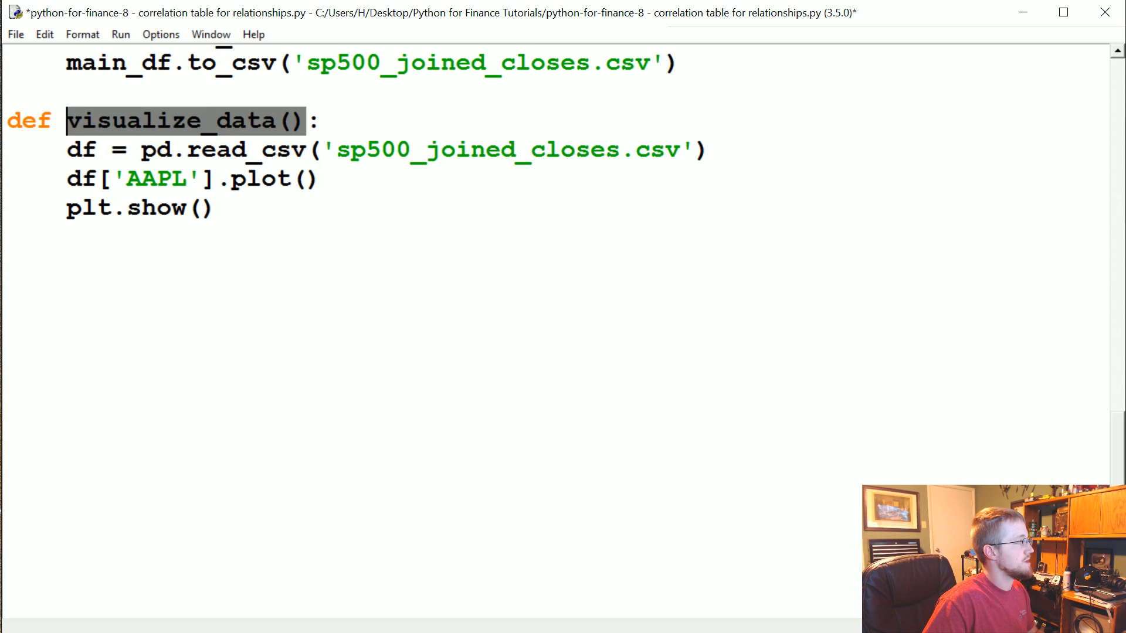
Step: Run the script, then add 'import matplotlib.pyplot as plt' to the imports
key("F5")
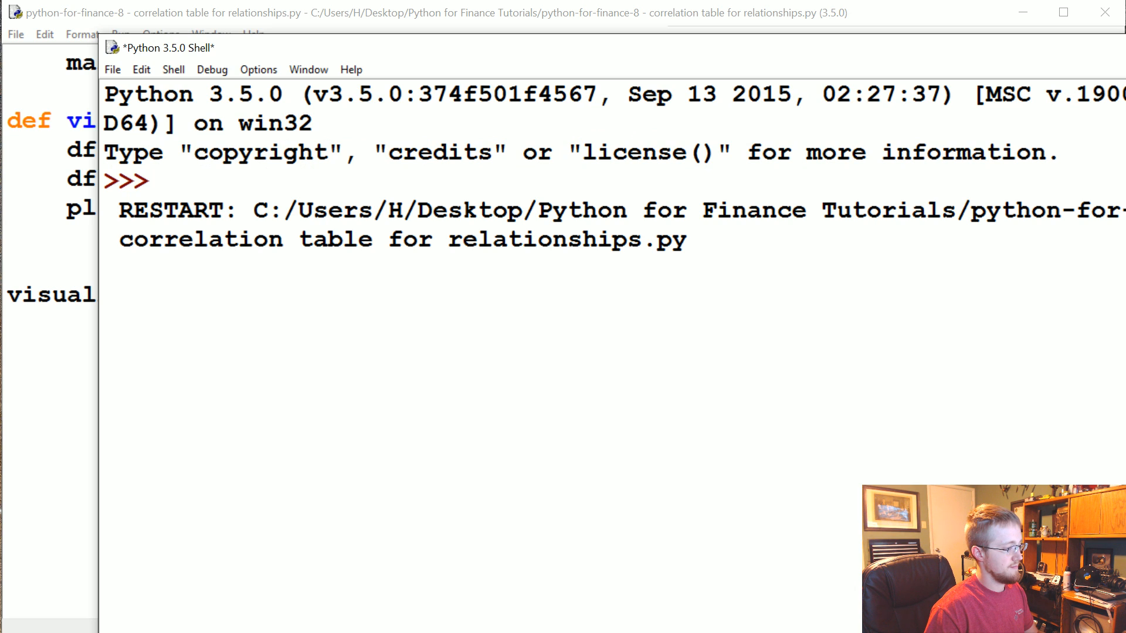
key("F5")
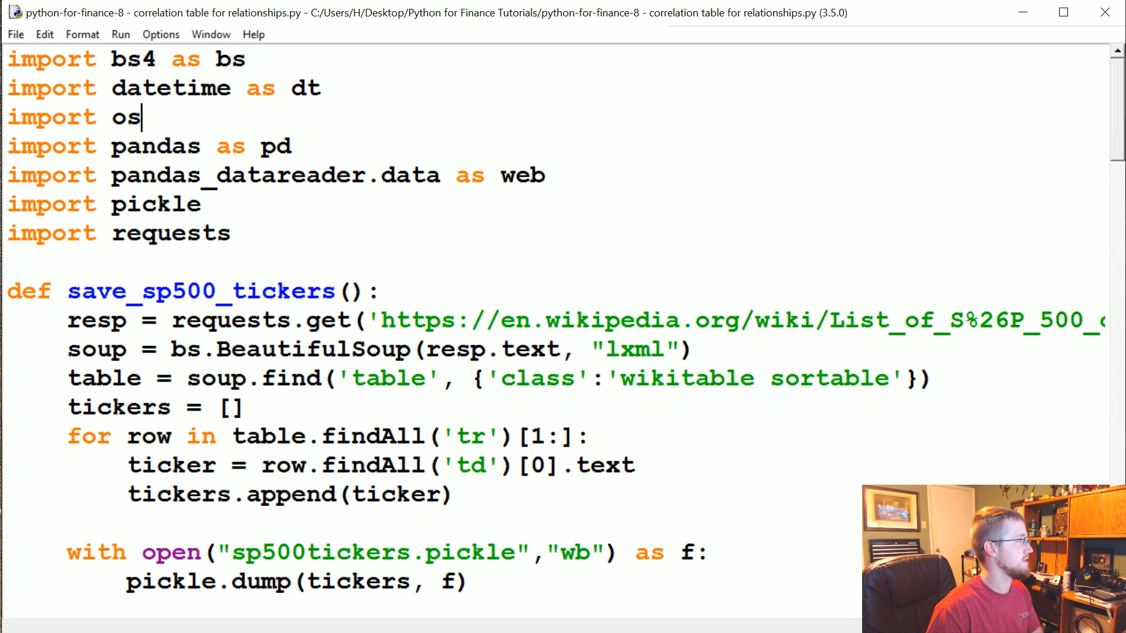
key("enter")
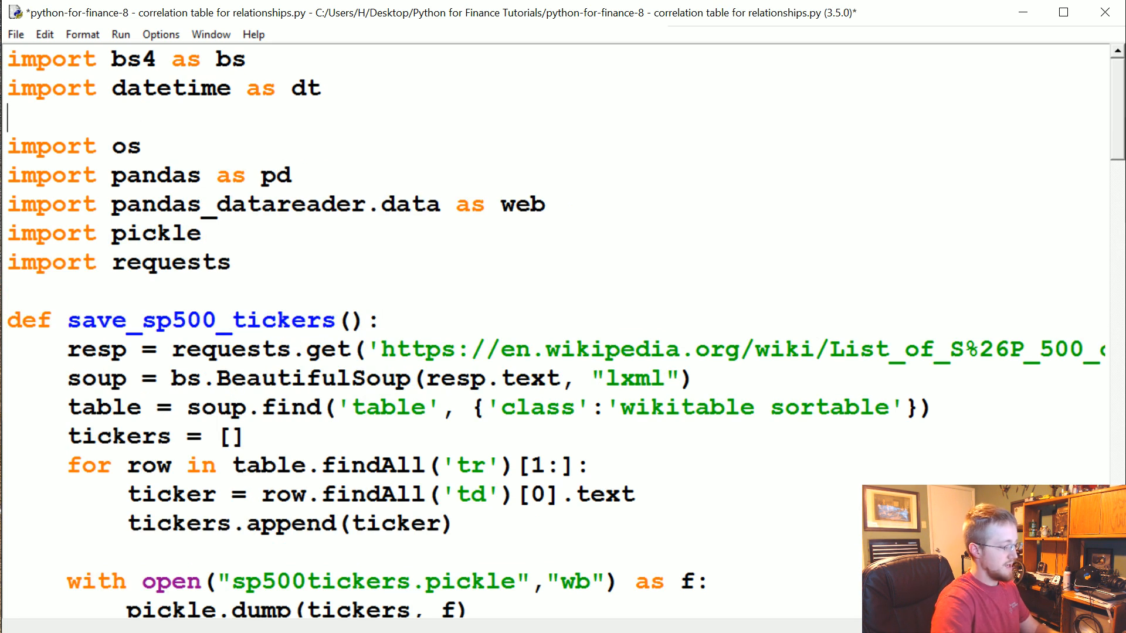
type("import matplotlib.")
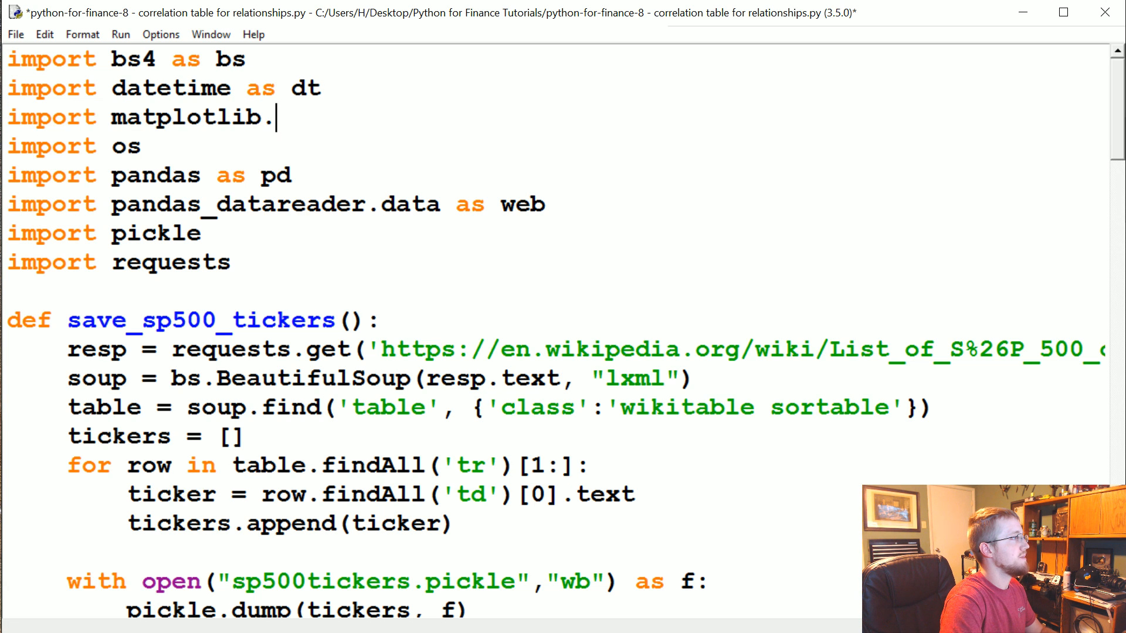
type("pyplot as plt")
type("from m")
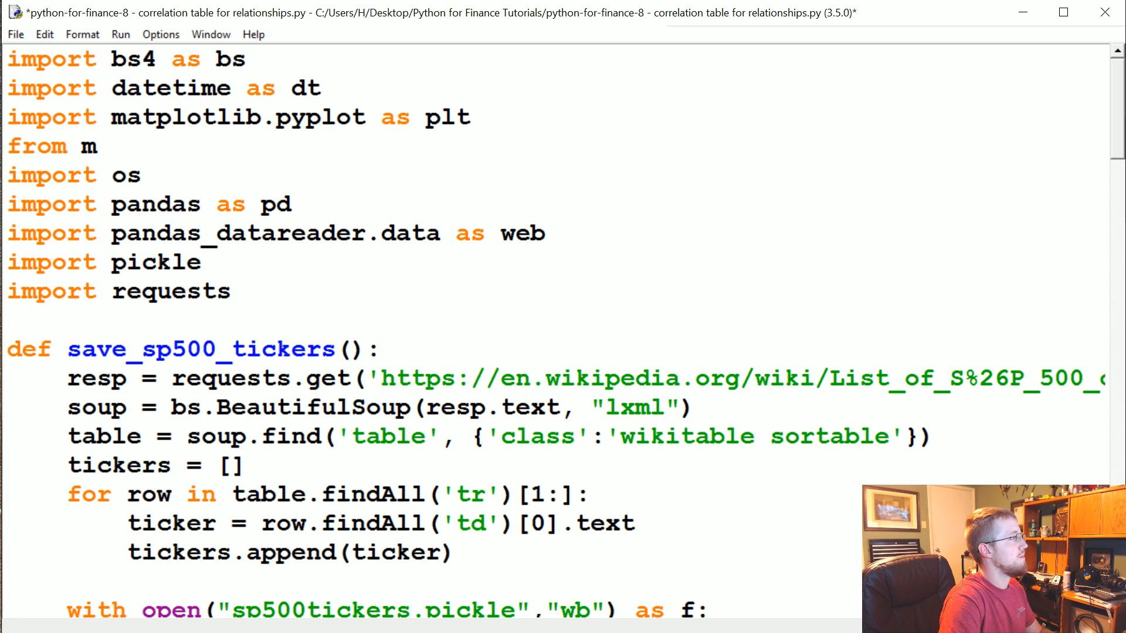
Step: Add 'from matplotlib import style' and apply style.use('ggplot')
type("atplotlib import style")
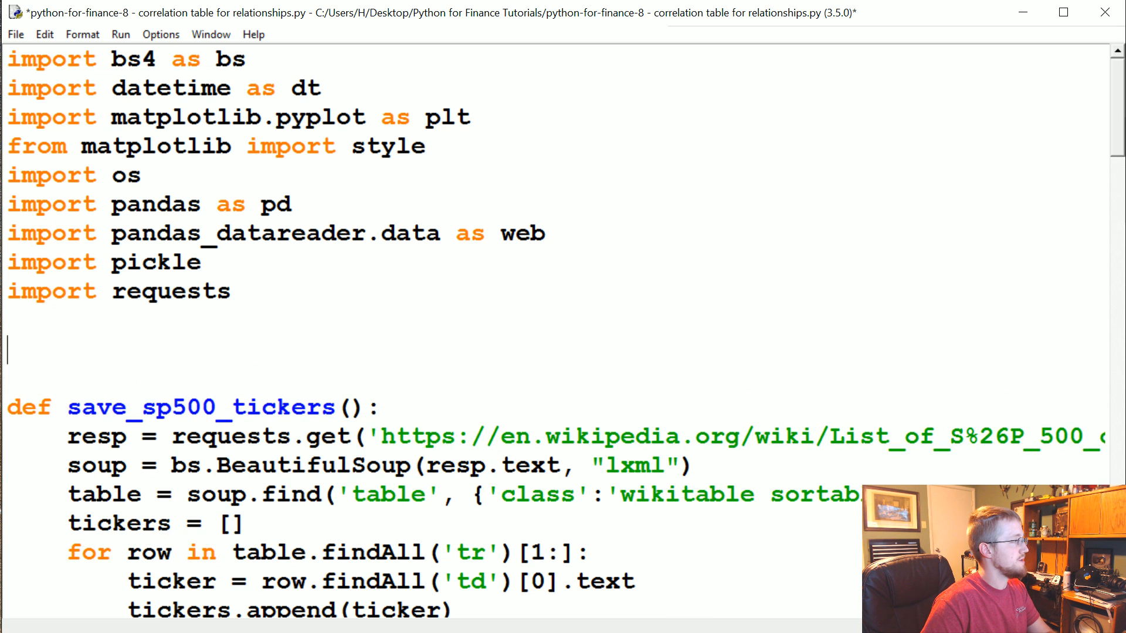
type("style.use()")
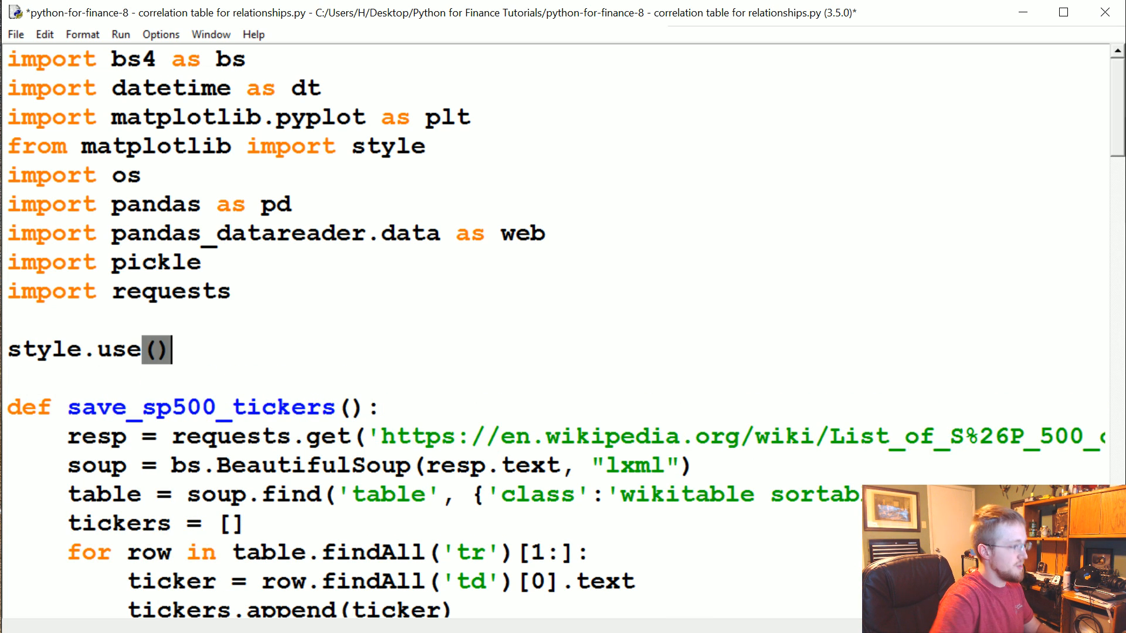
type("'ggplot'")
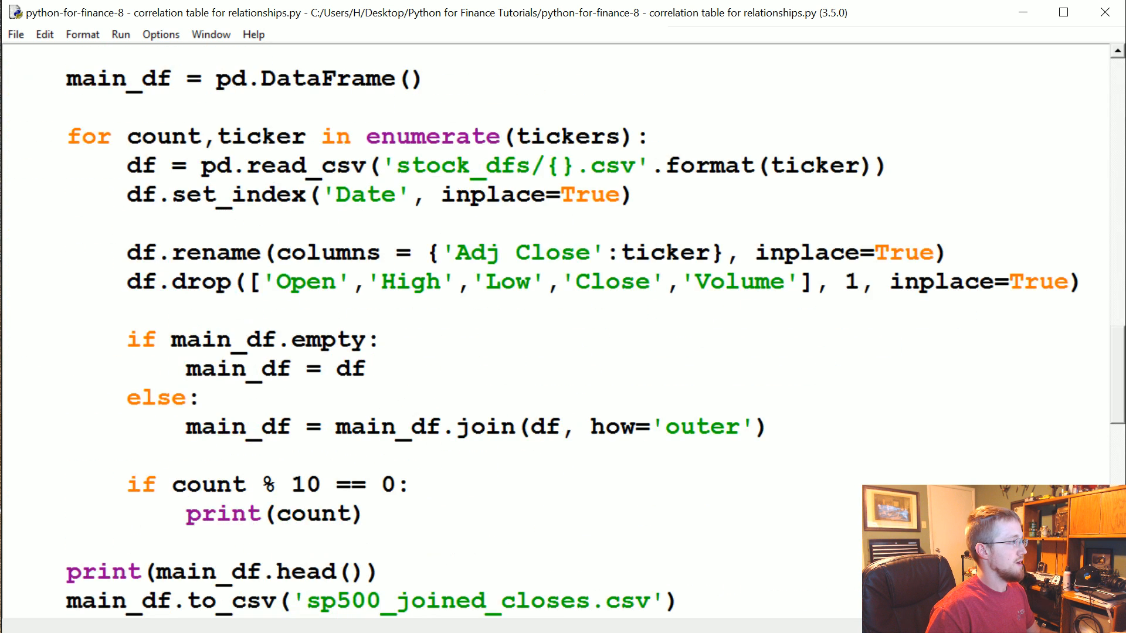
Step: Comment out the AAPL plot and show lines, then add df_corr = df.corr()
scroll("down", 3)
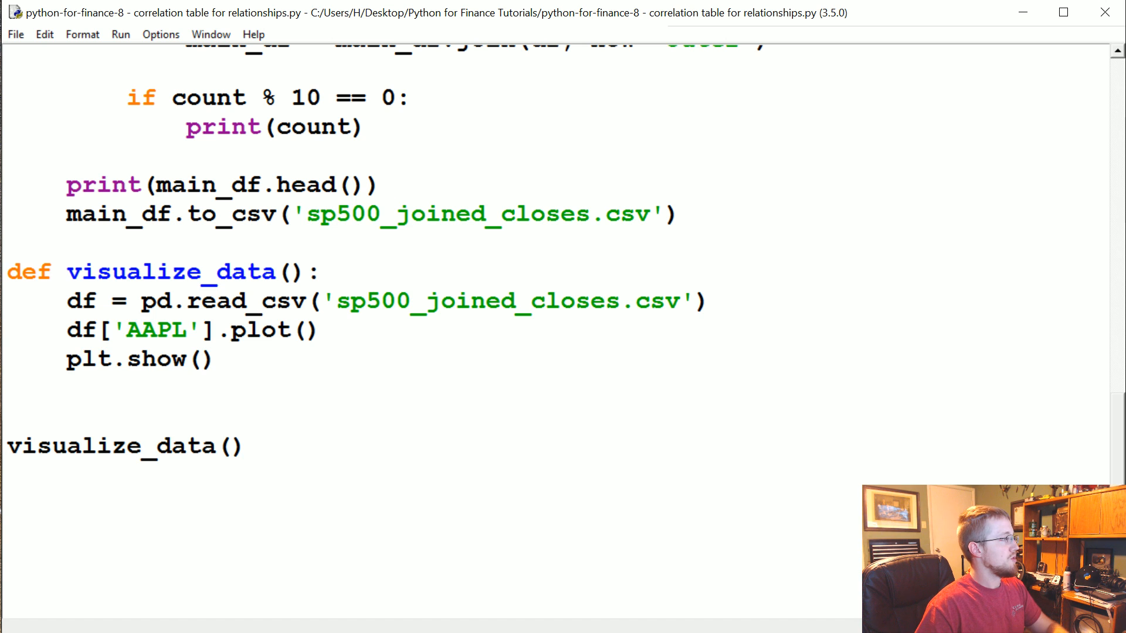
left_click_drag(66, 330, 212, 360)
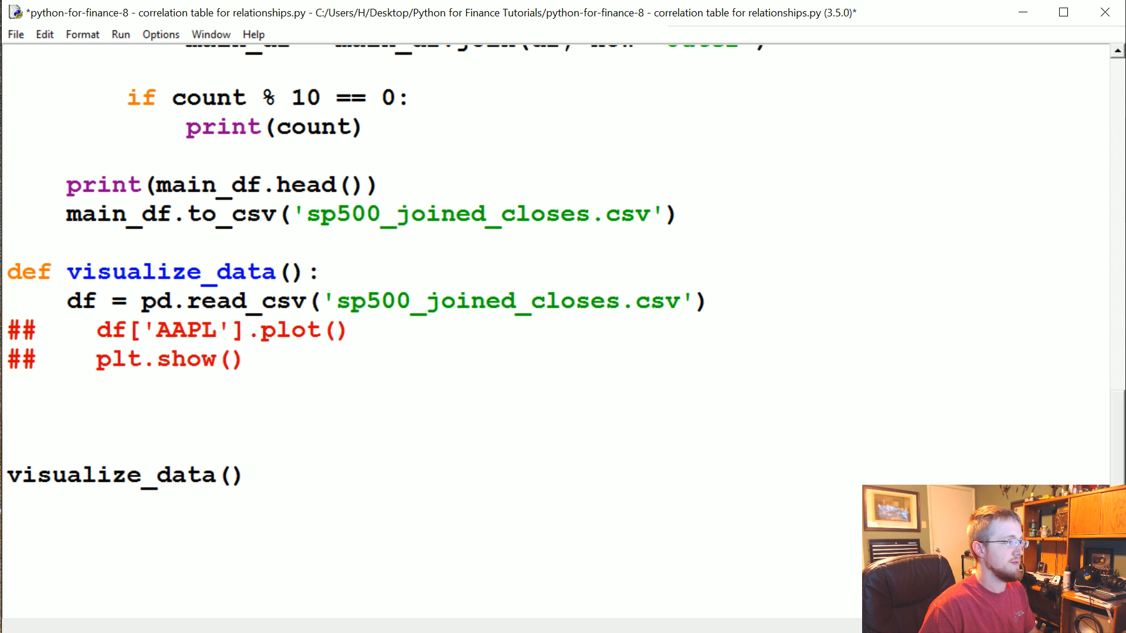
type("df_+")
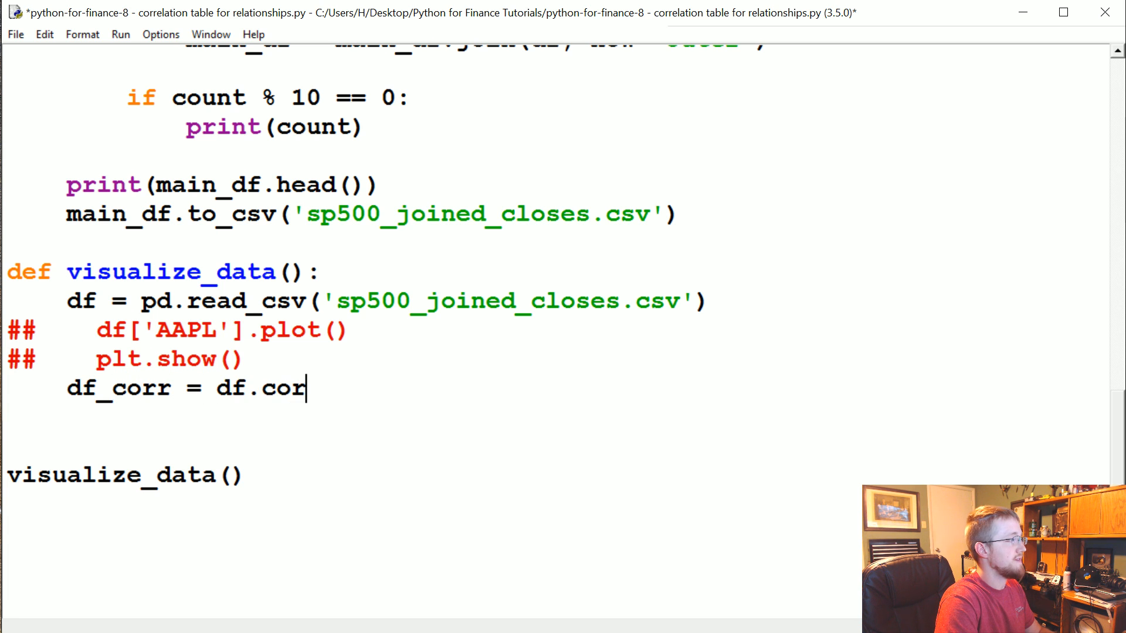
type("r()")
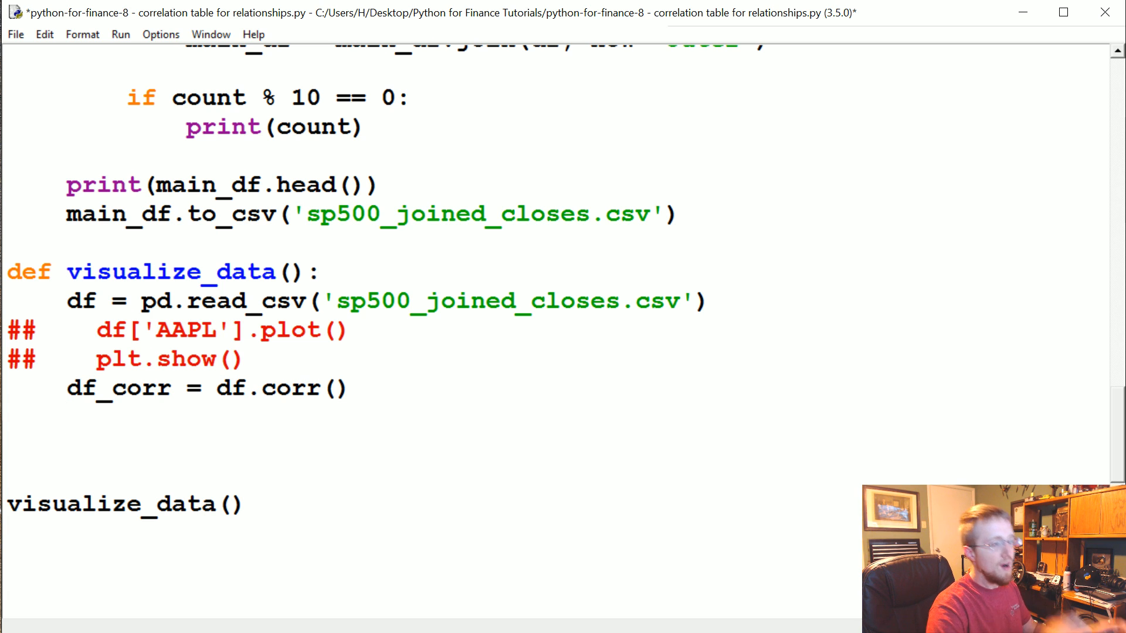
key("enter")
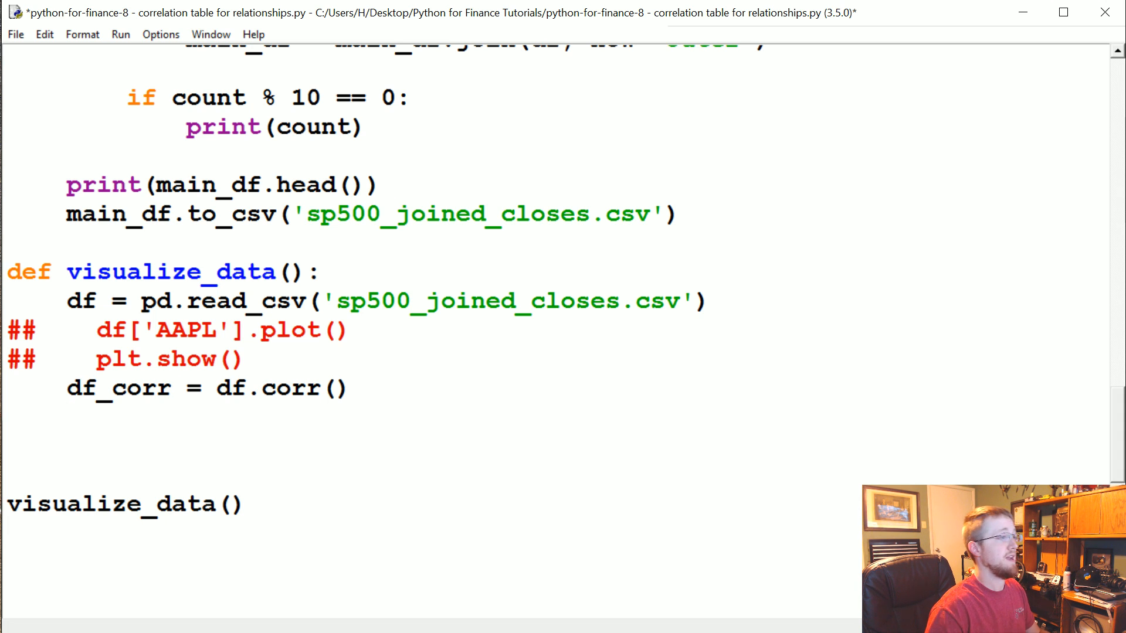
key("enter")
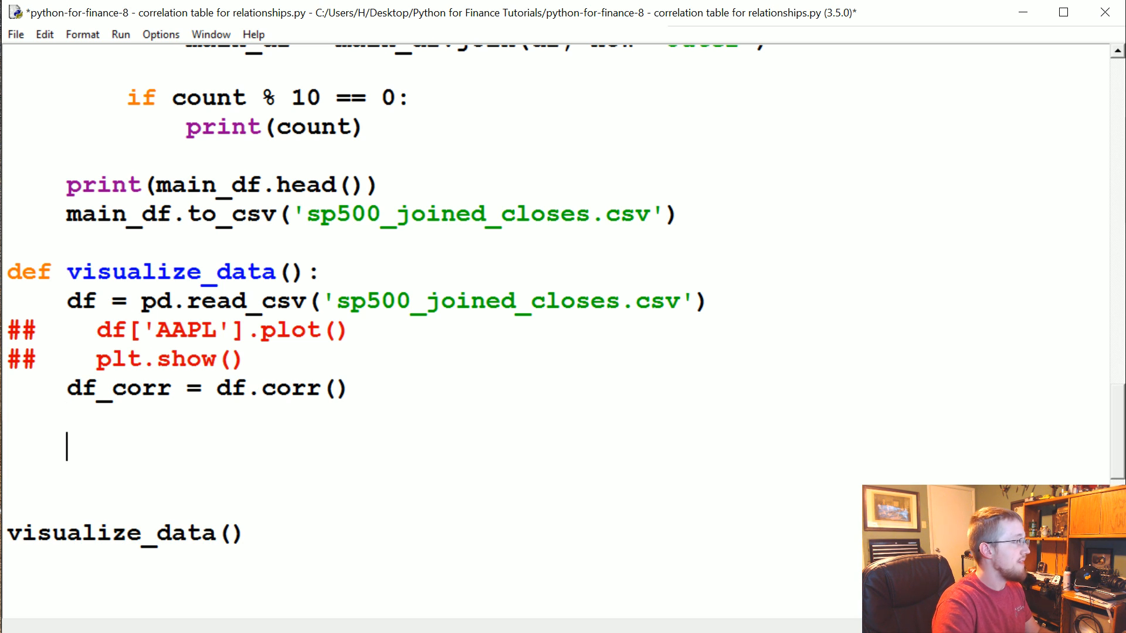
Step: Add print(df_corr.head()), run the script to see the correlation table, and return to the editor
type("print(df_c")
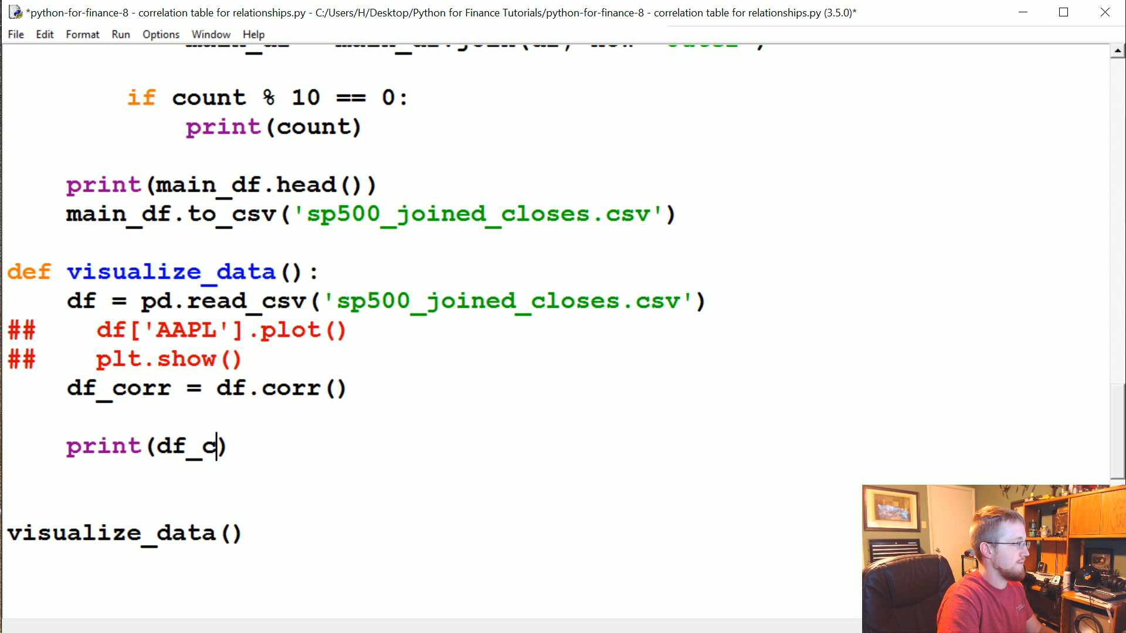
type("orr.head(")
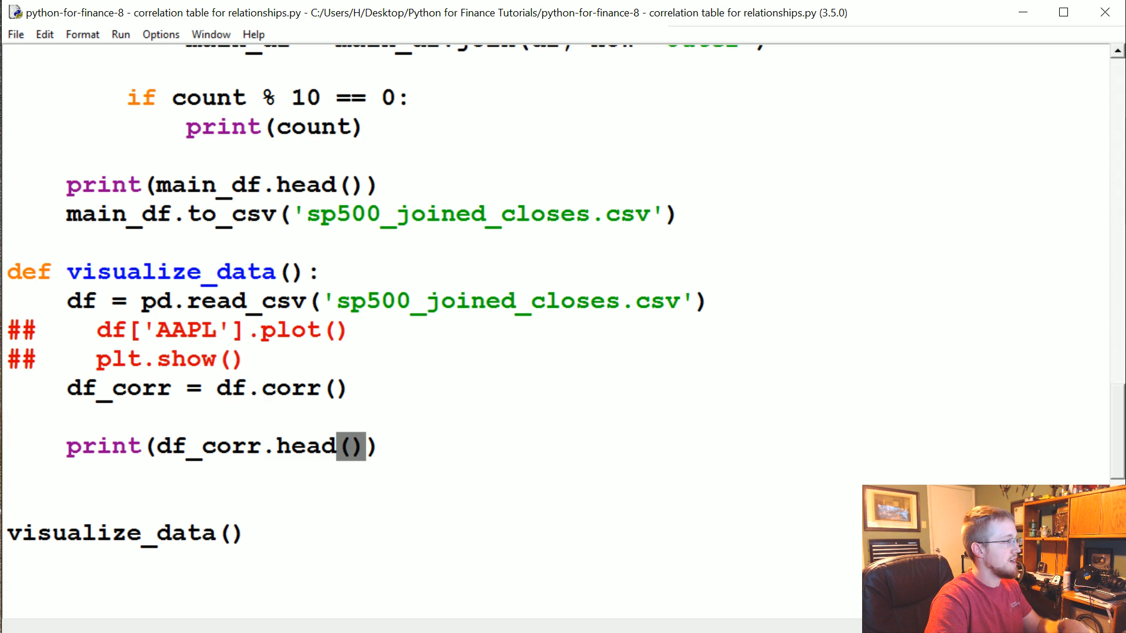
key("F5")
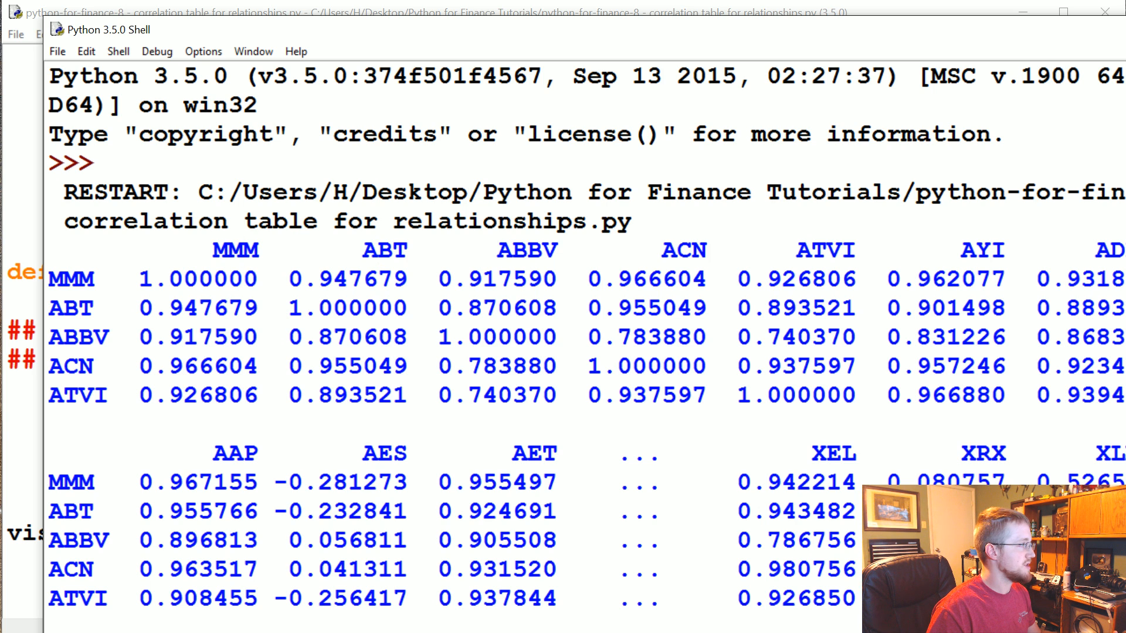
double_click(342, 309)
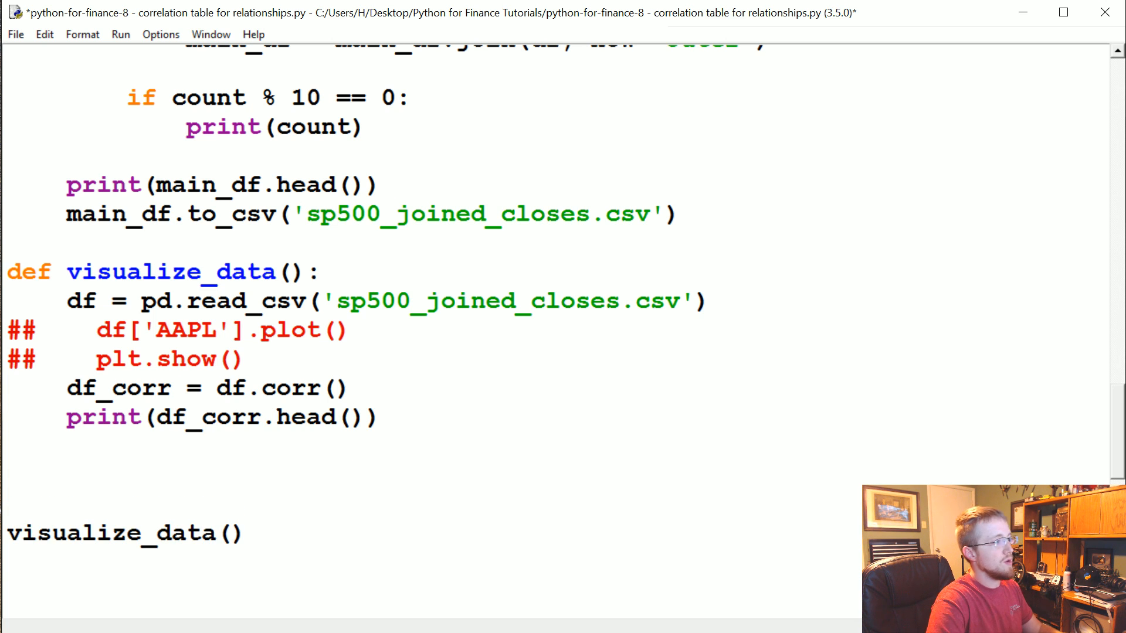
Step: Add data = df_corr.values and fig = plt.figure()
type("data")
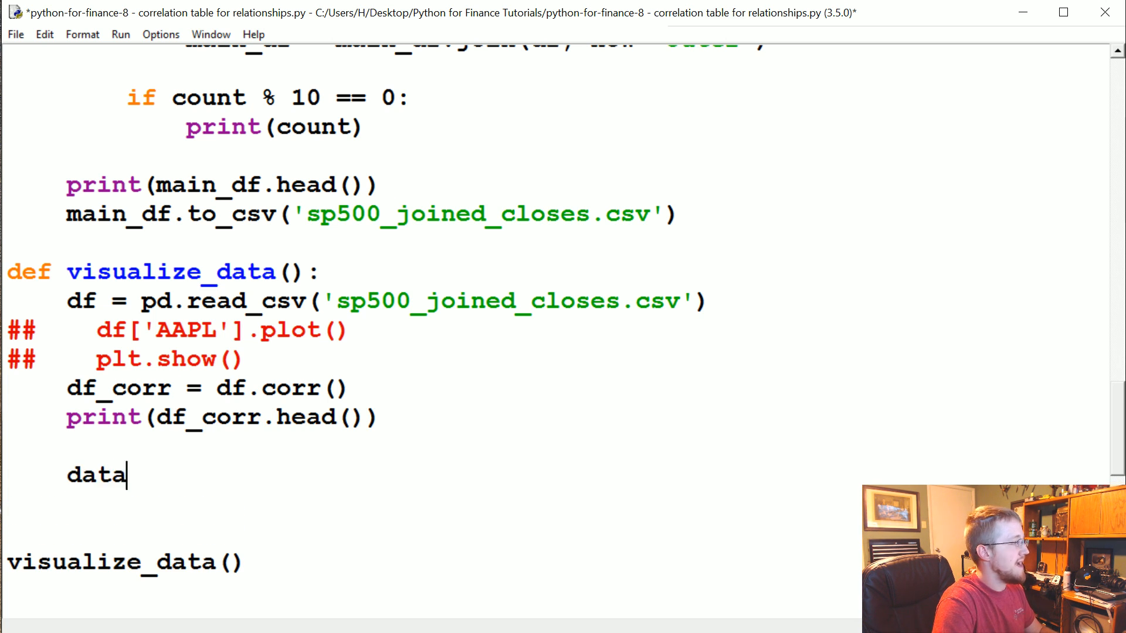
type("= df_cor")
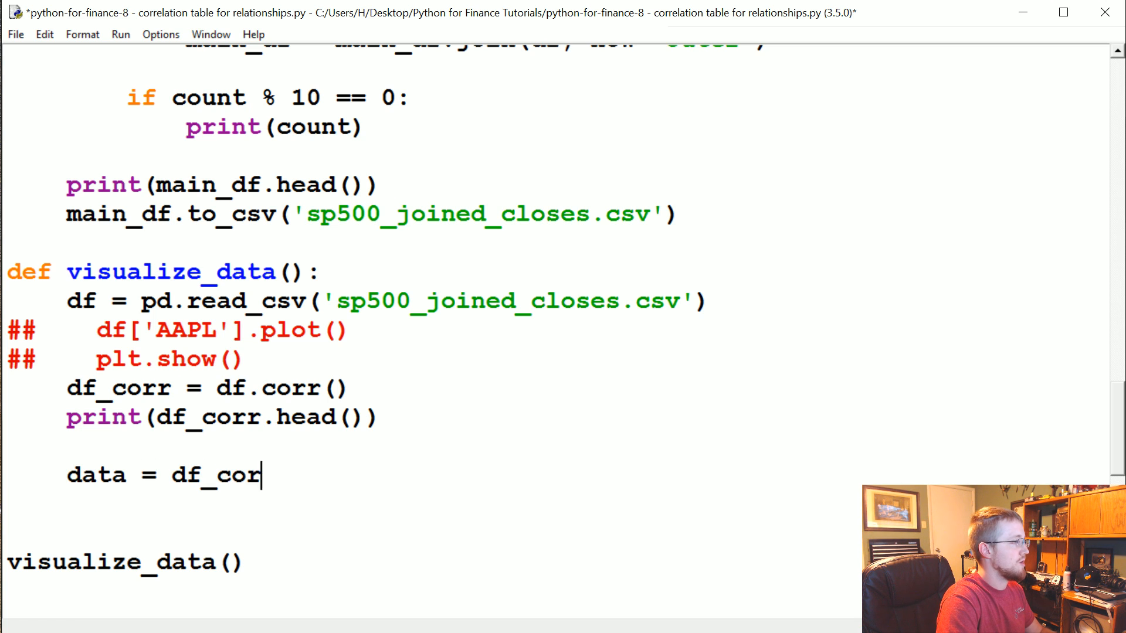
type("r.values")
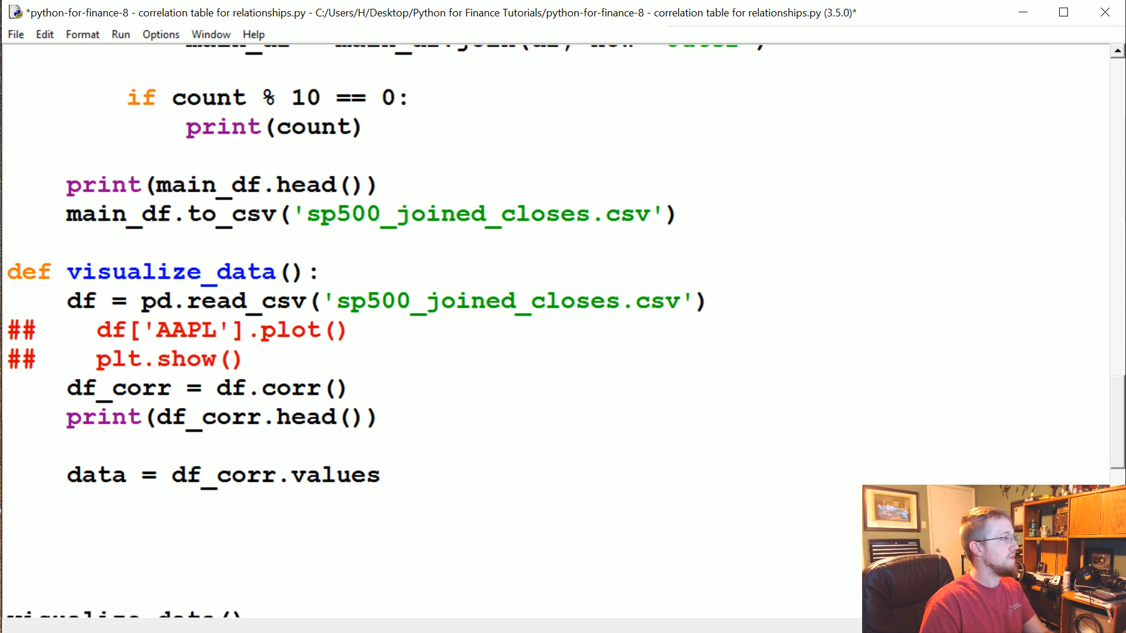
type("fig = plt.")
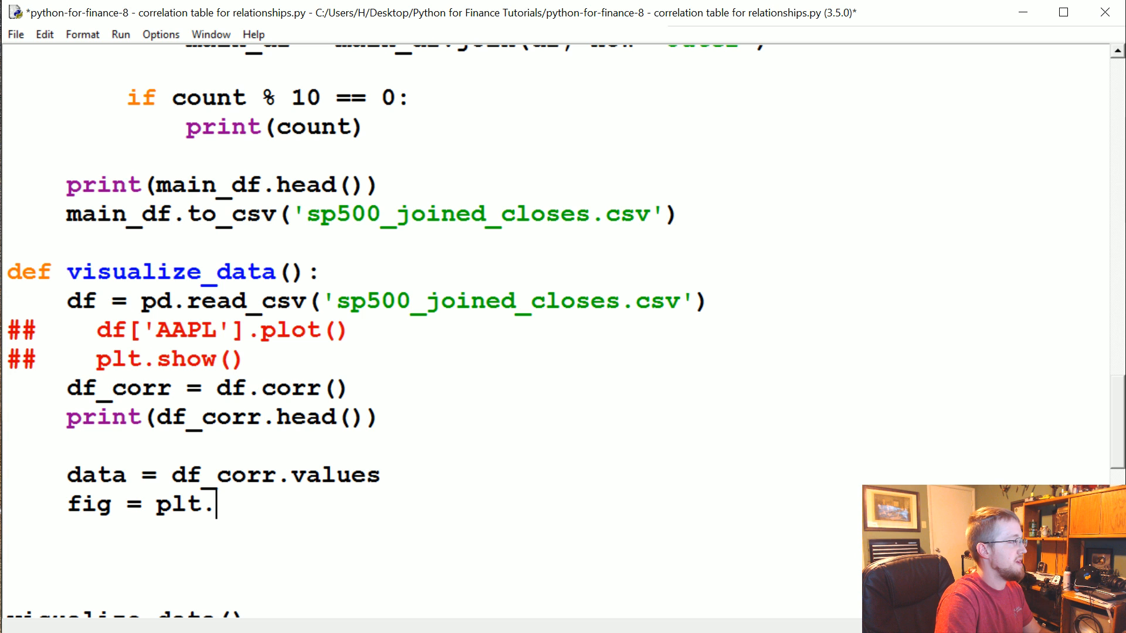
type("figure")
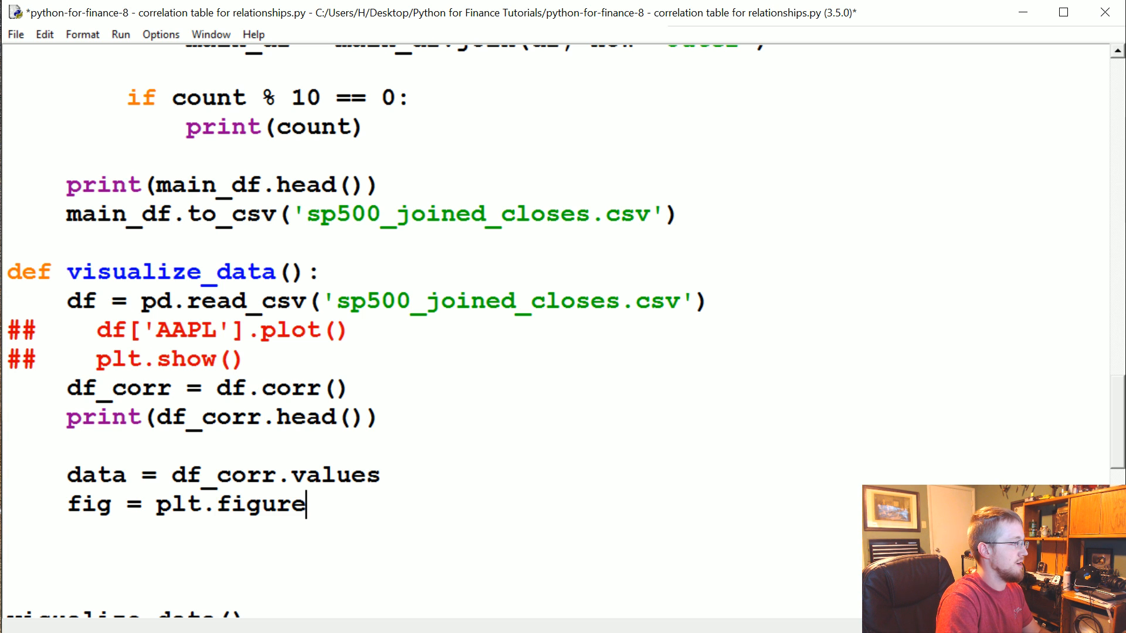
type("()")
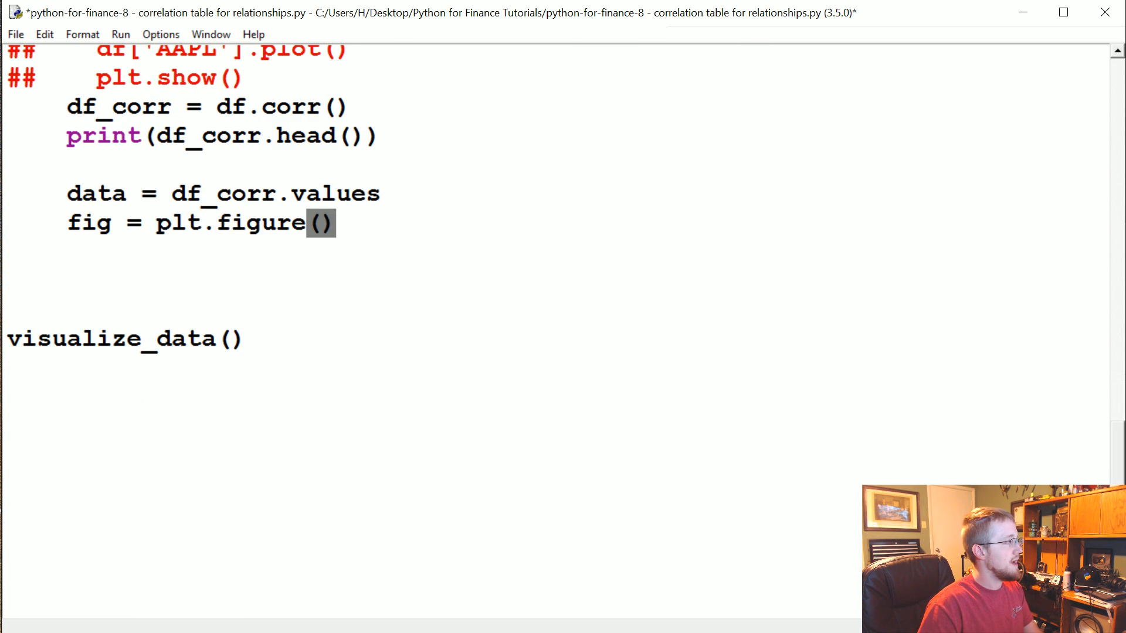
Step: Add ax = fig.add_subplot(1,1,1), correcting the 111 arguments to comma-separated form
type("ax = fig.")
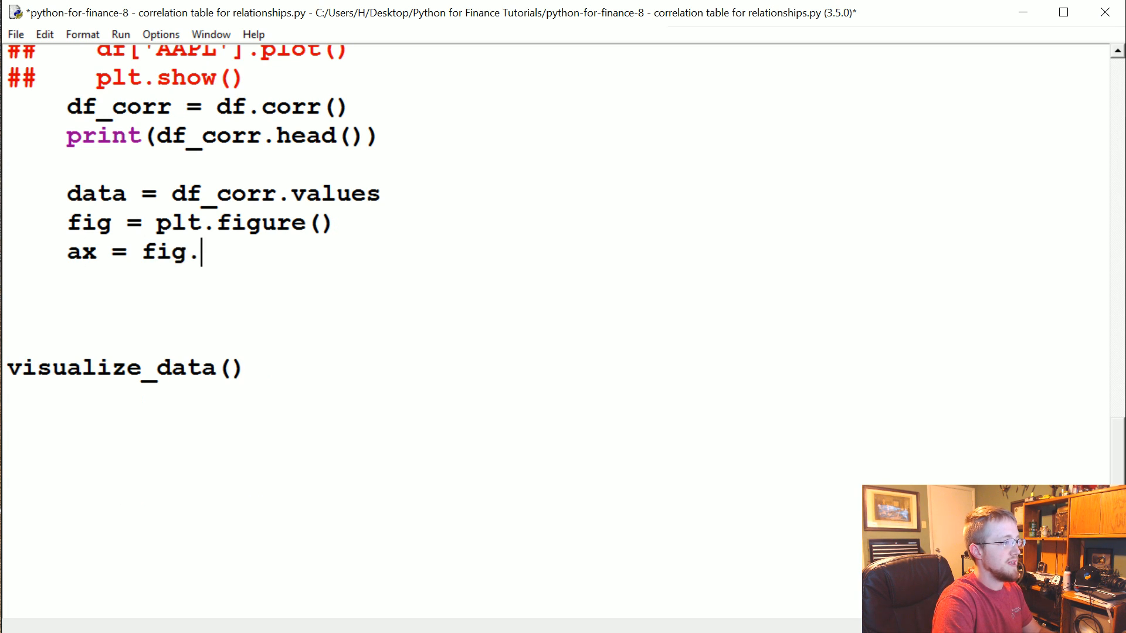
type("add_subplo")
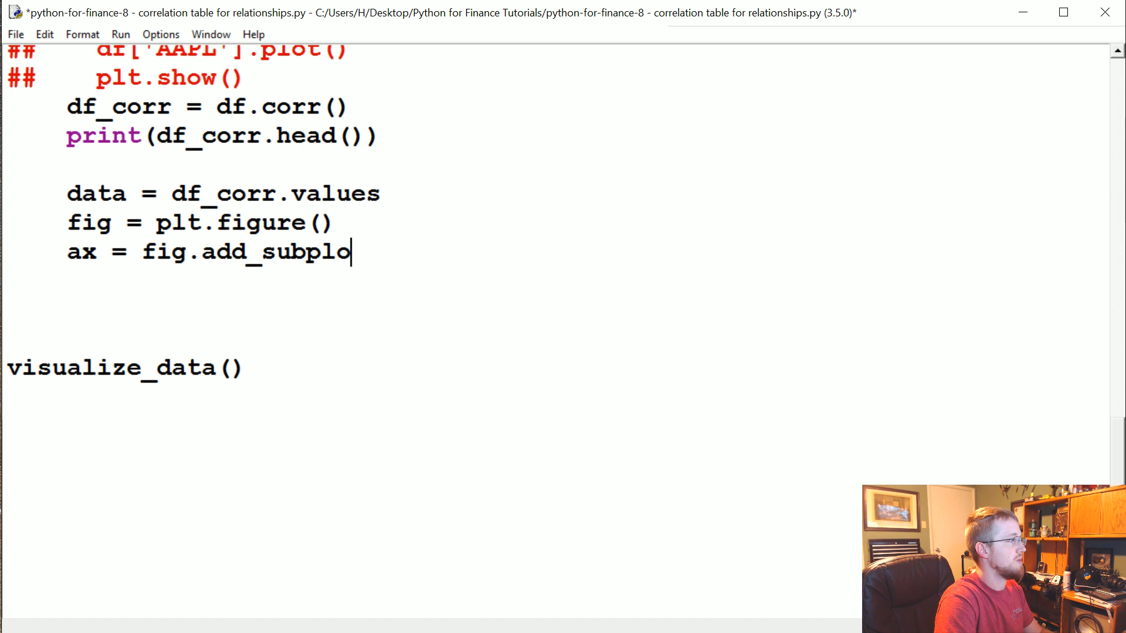
type("t(111)")
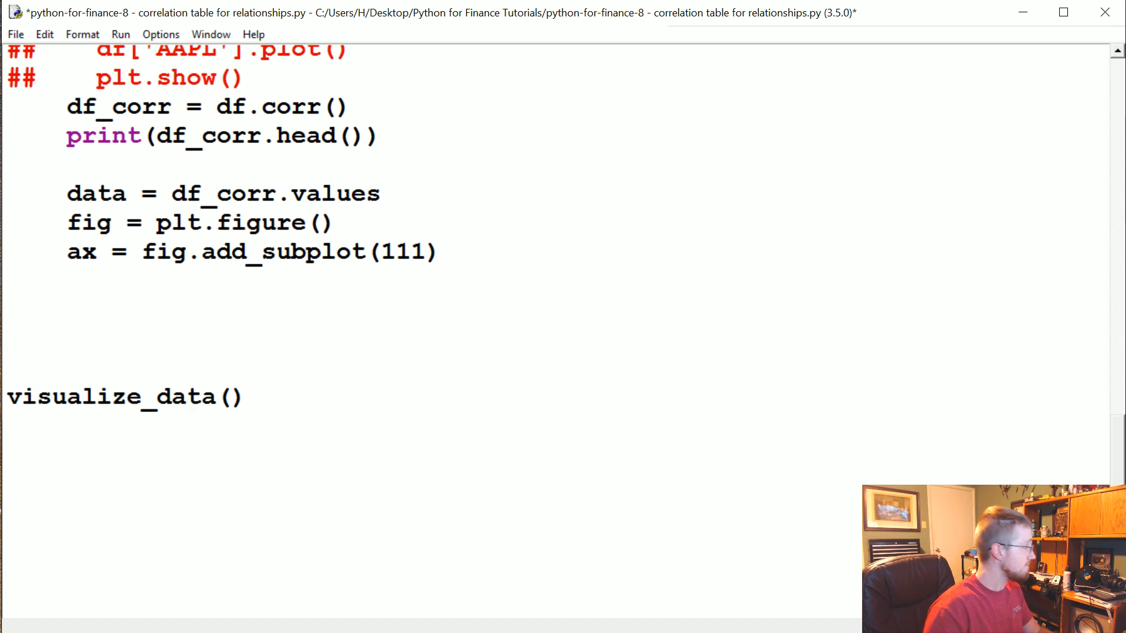
double_click(384, 252)
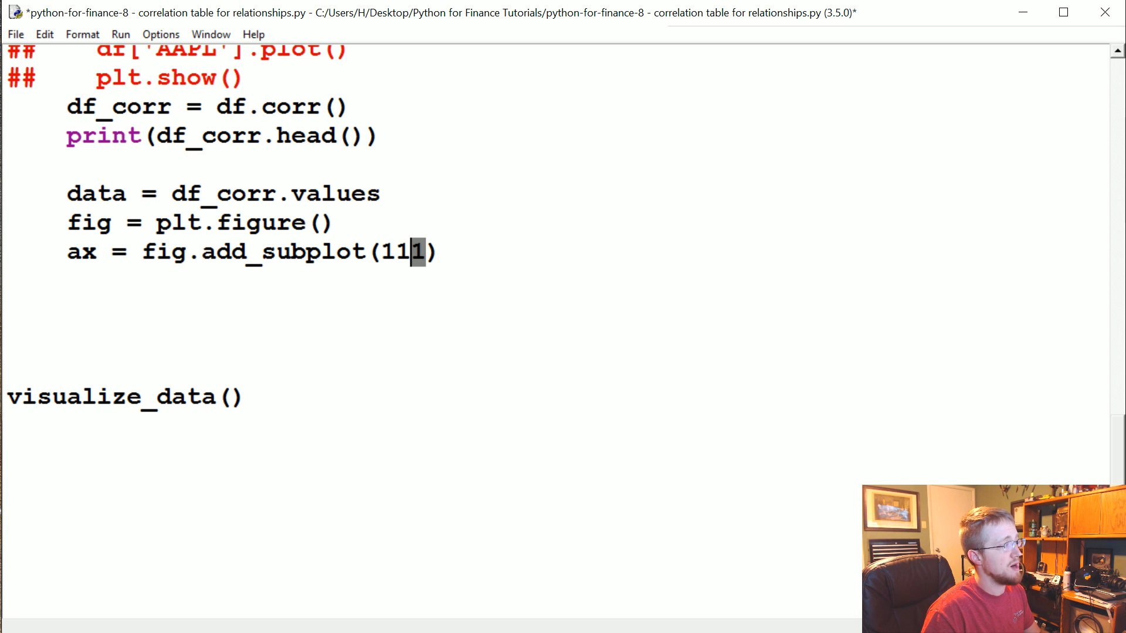
type(",1,")
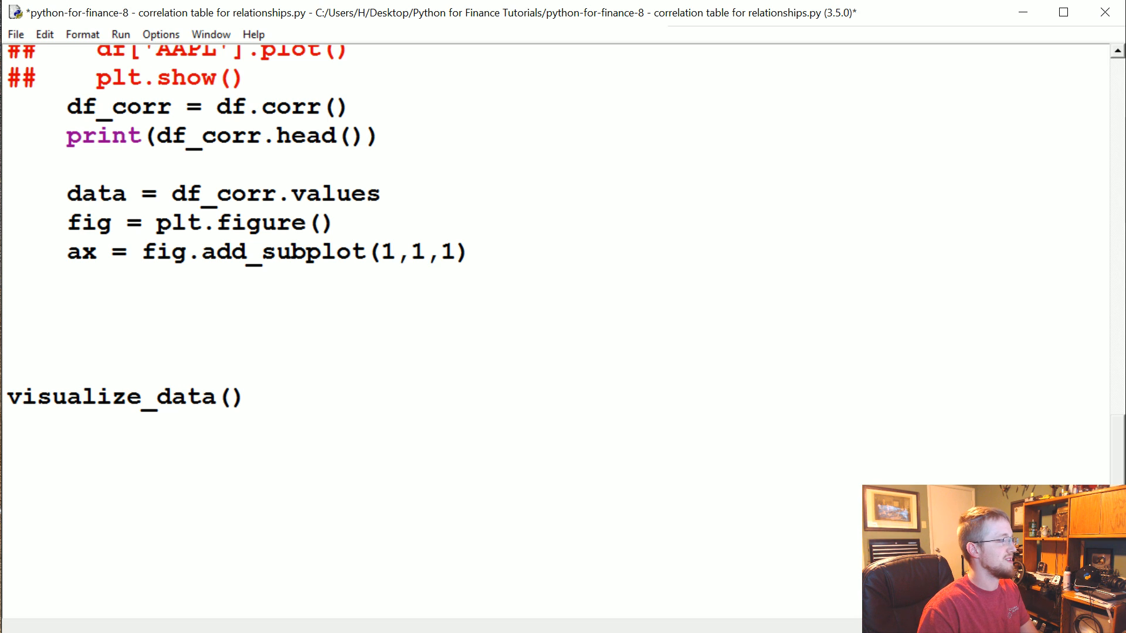
type("1")
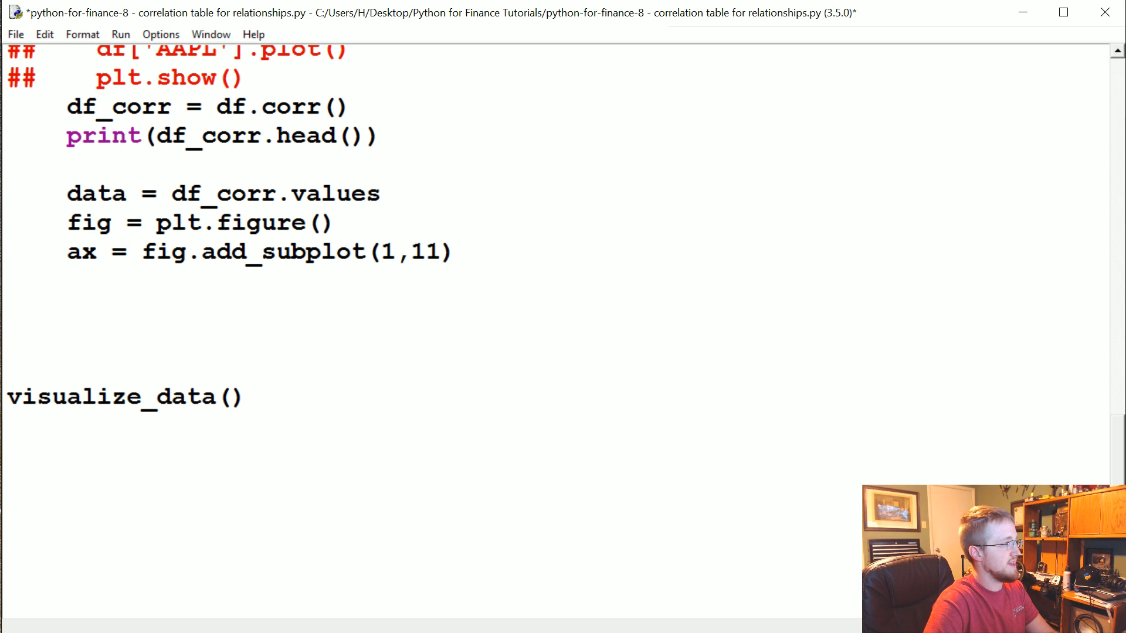
left_click(410, 252)
type(",")
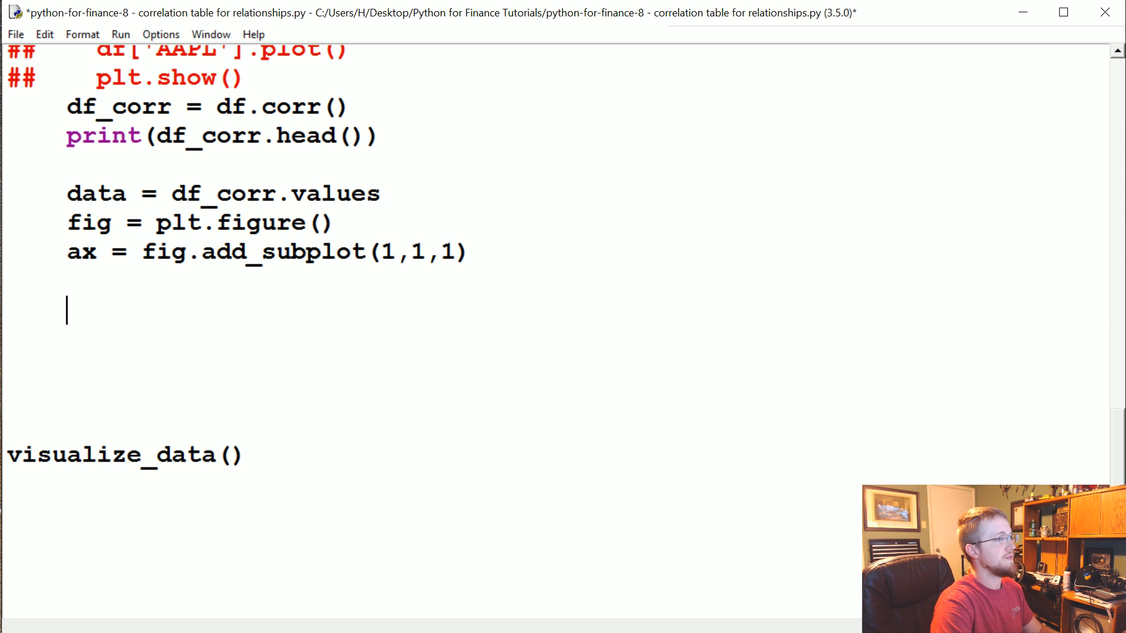
Step: Add heatmap = ax.pcolor(data, cmap=plt.cm.RdYlGn)
type("heatmap")
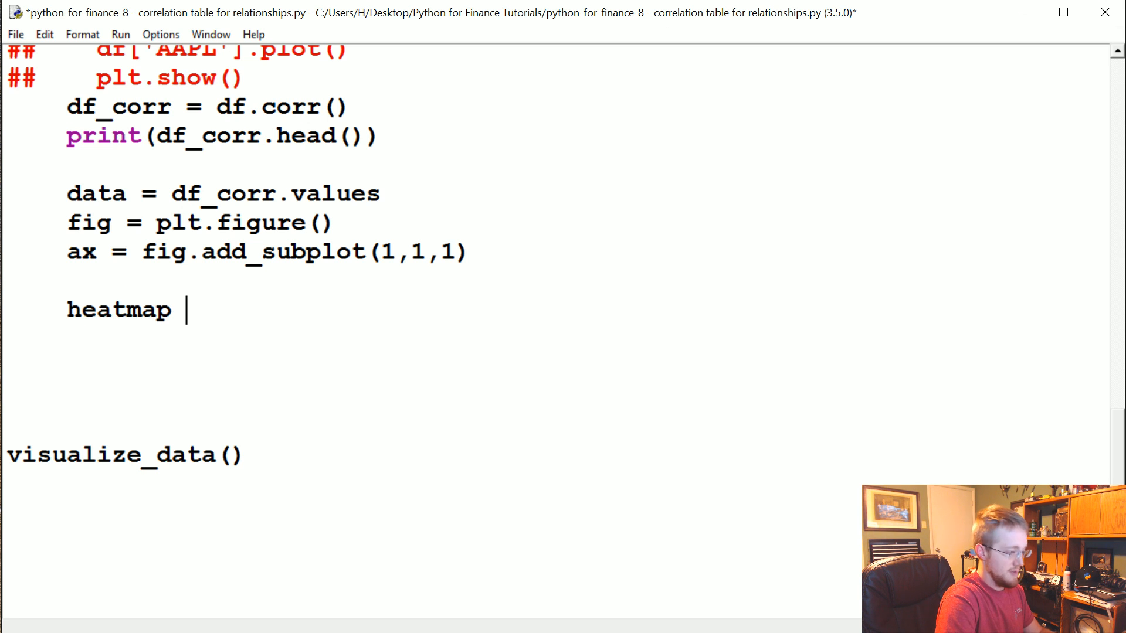
type("= ax.")
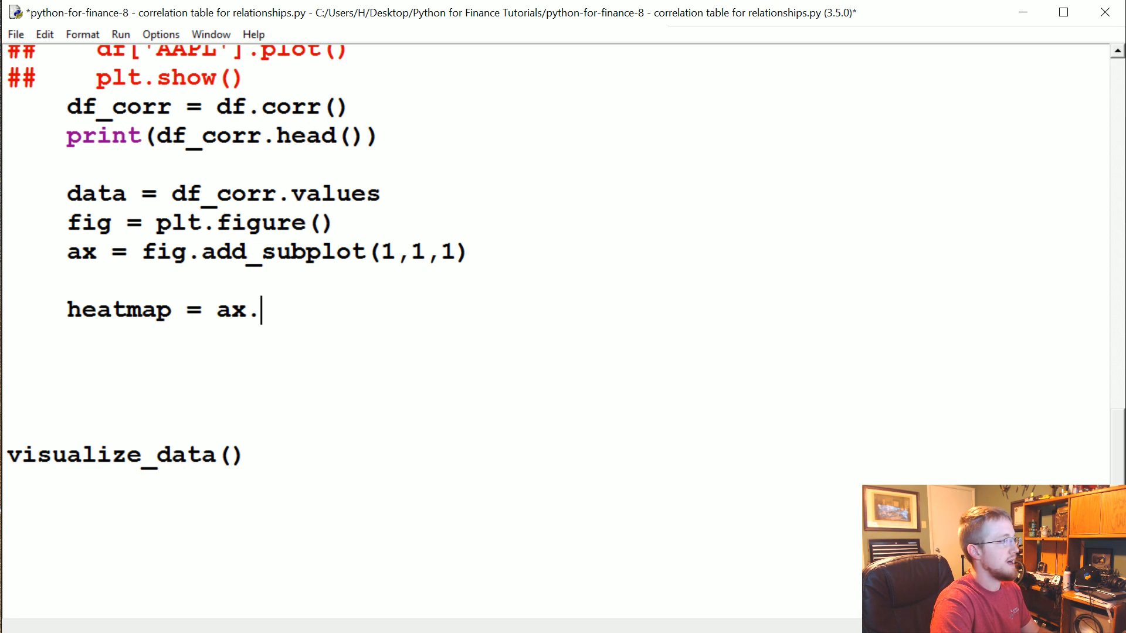
type("pcolor()")
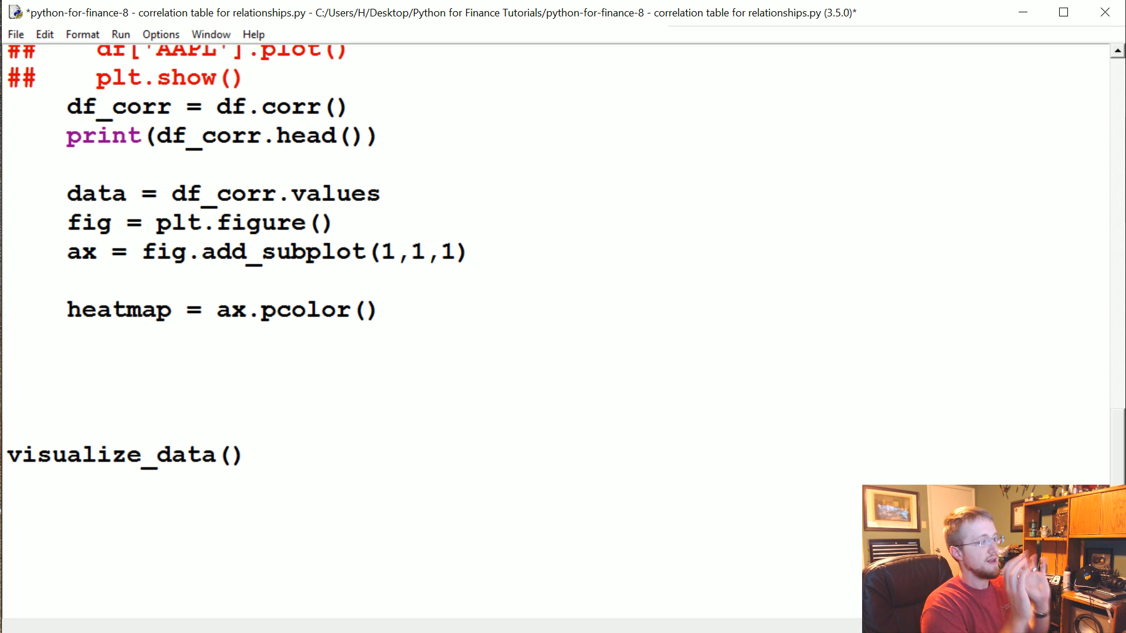
type("data")
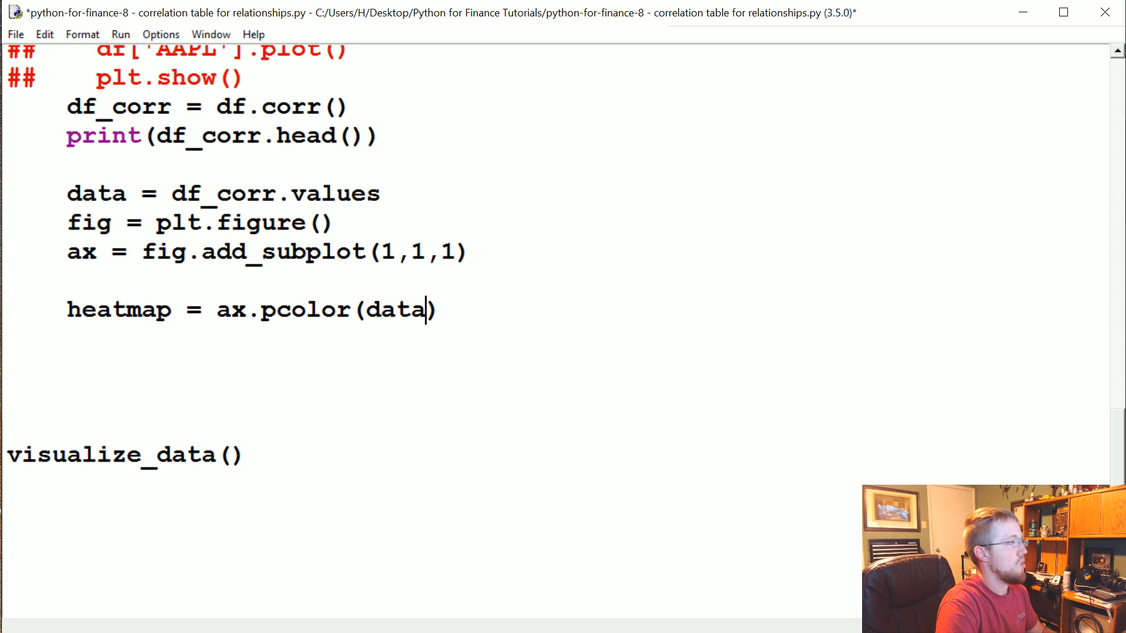
type(", cmap")
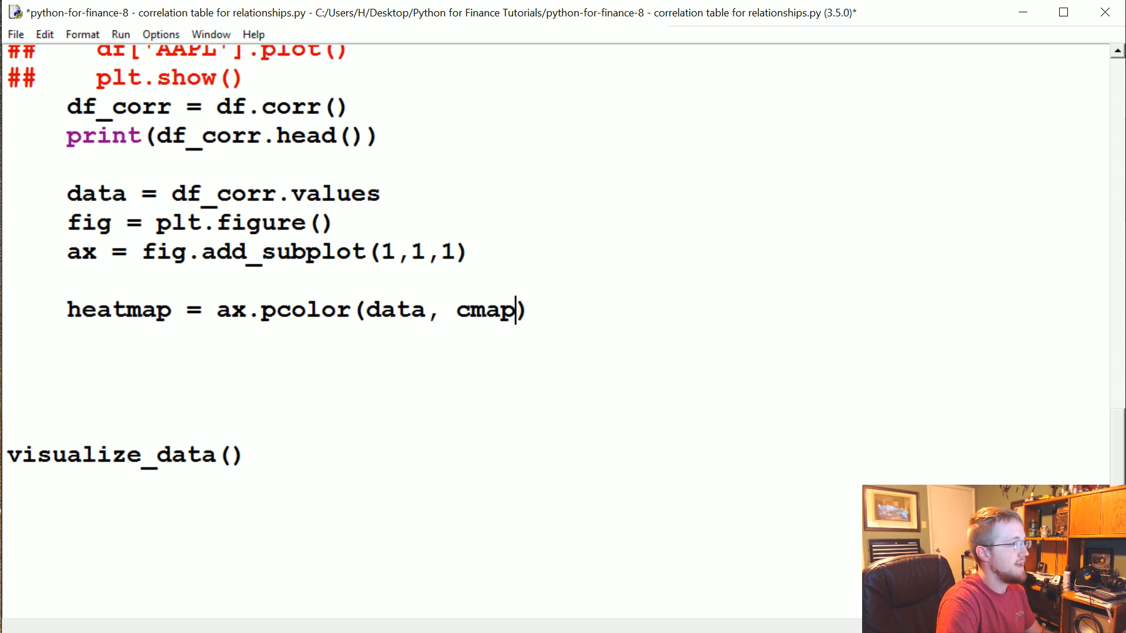
type("=plt.")
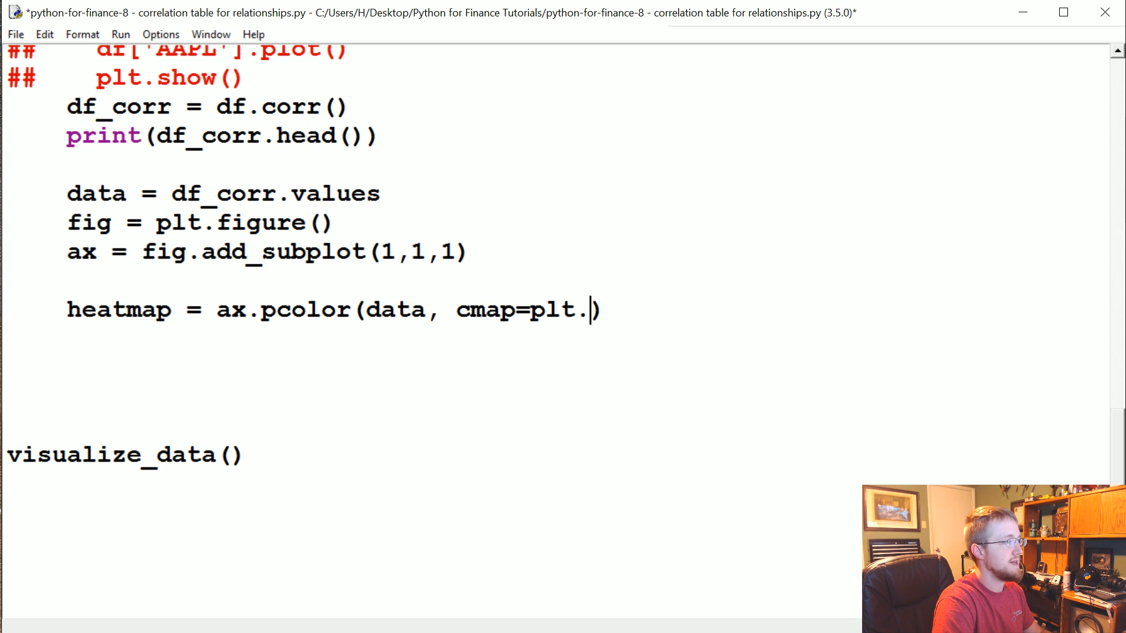
type("cm")
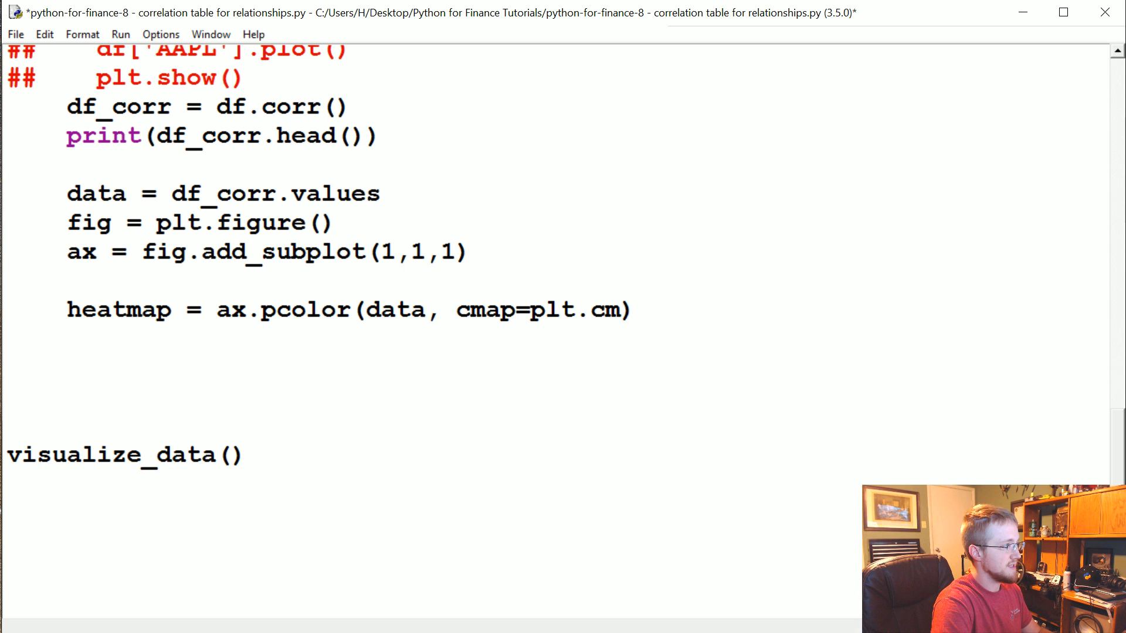
type("R")
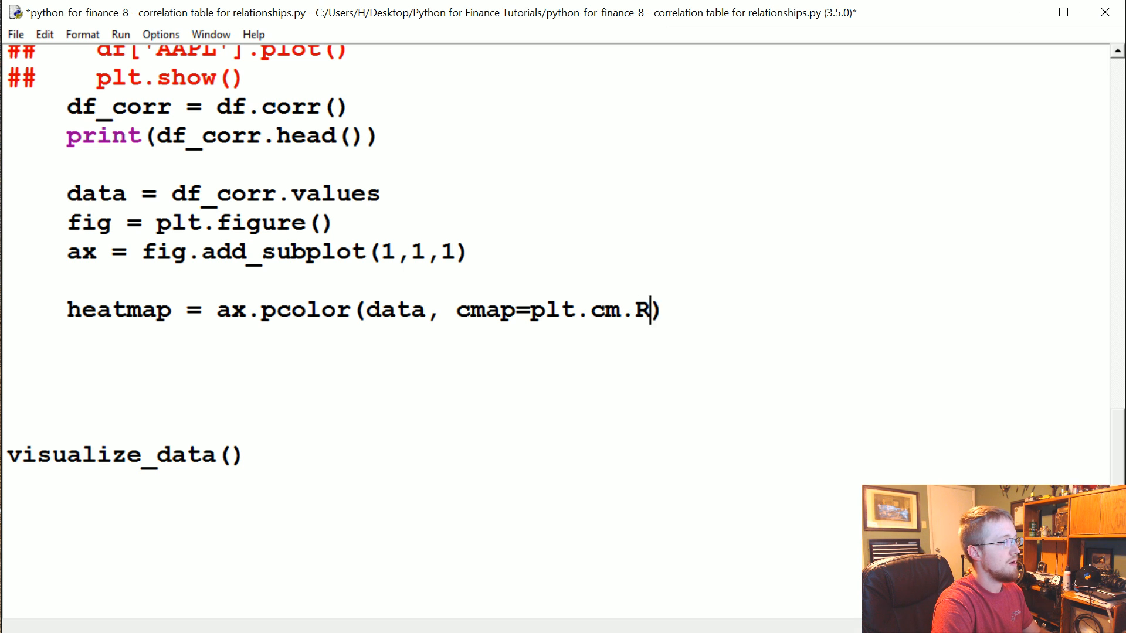
type("dYlG")
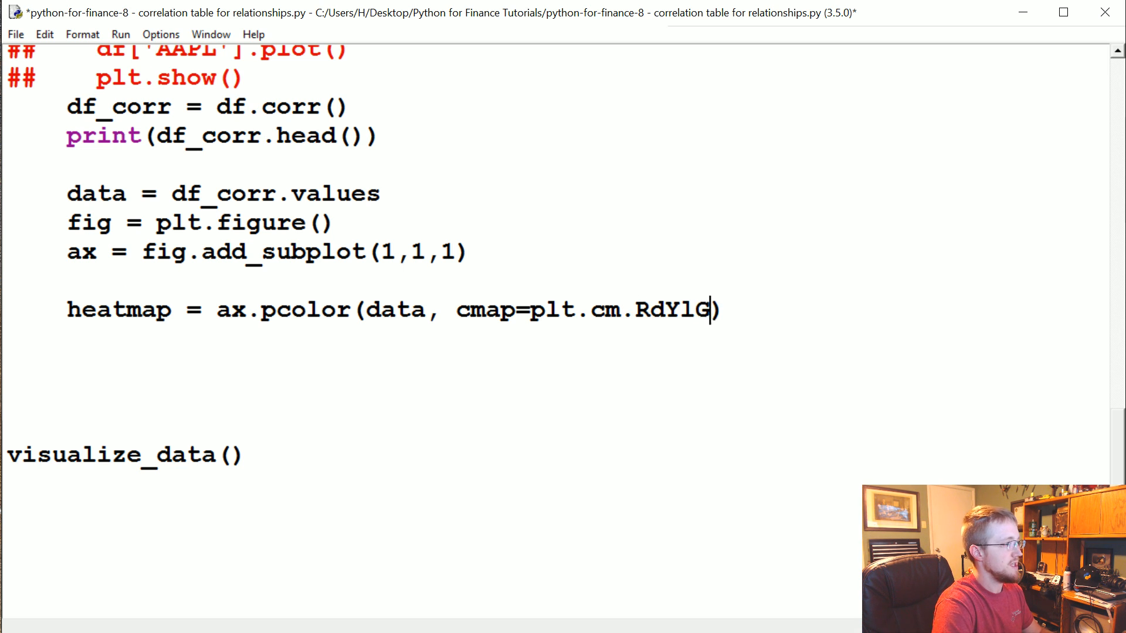
type("n")
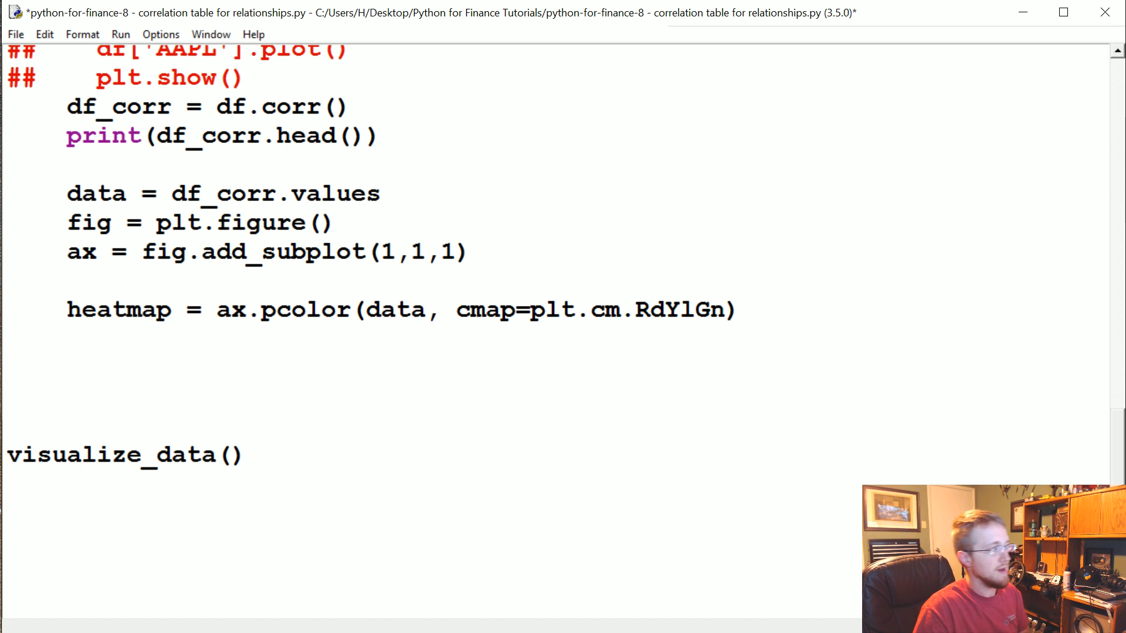
Step: Add fig.colorbar(heatmap) on the next line
left_click(740, 310)
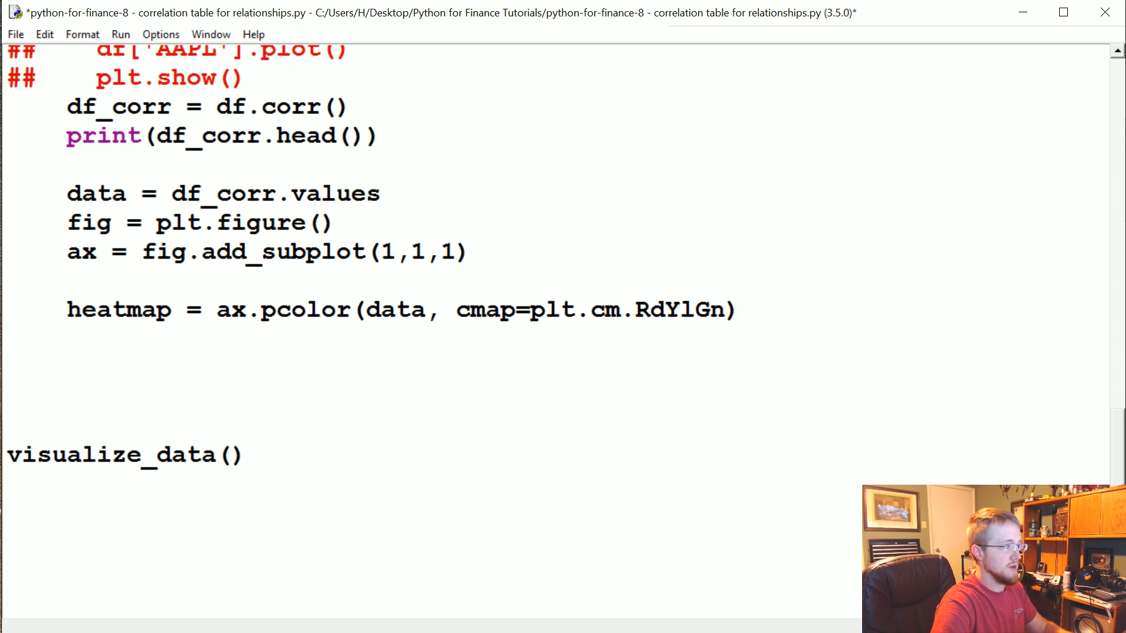
type("fig.color")
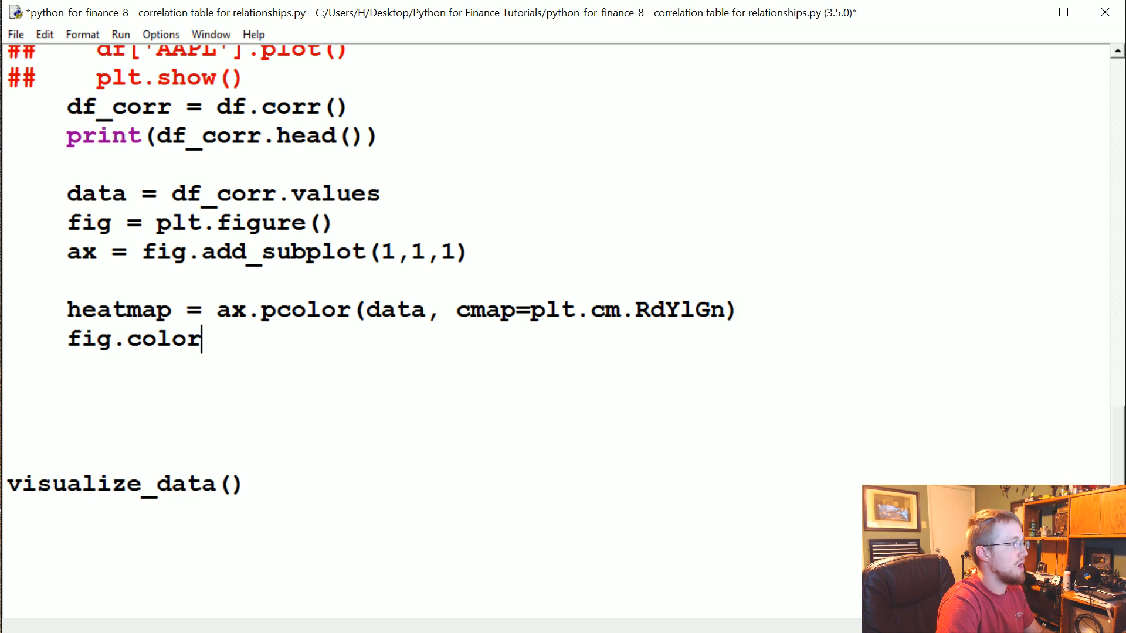
type("bar(heatma")
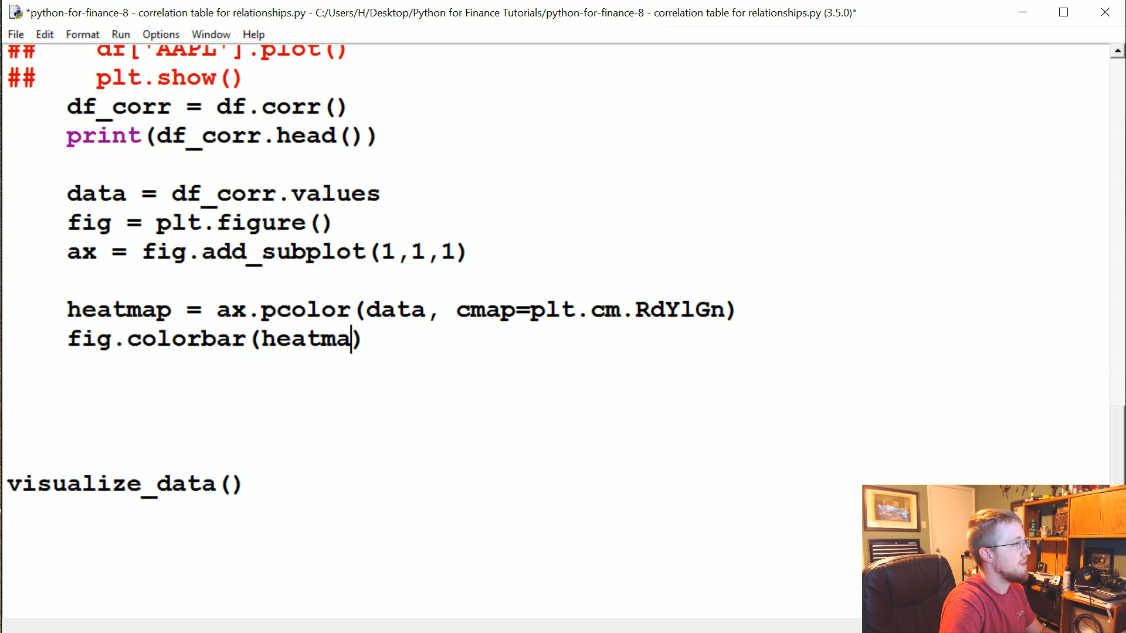
type("p")
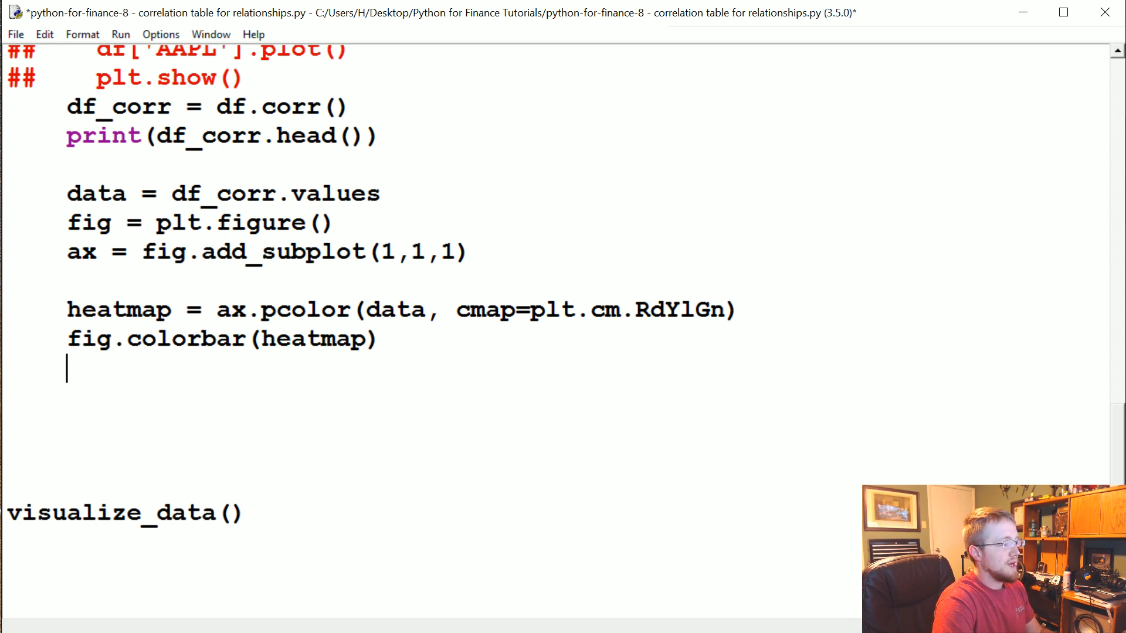
Step: Add ax.set_xticks(np.arange(data.shape[1]) + 0.5, minor=False)
type("ax")
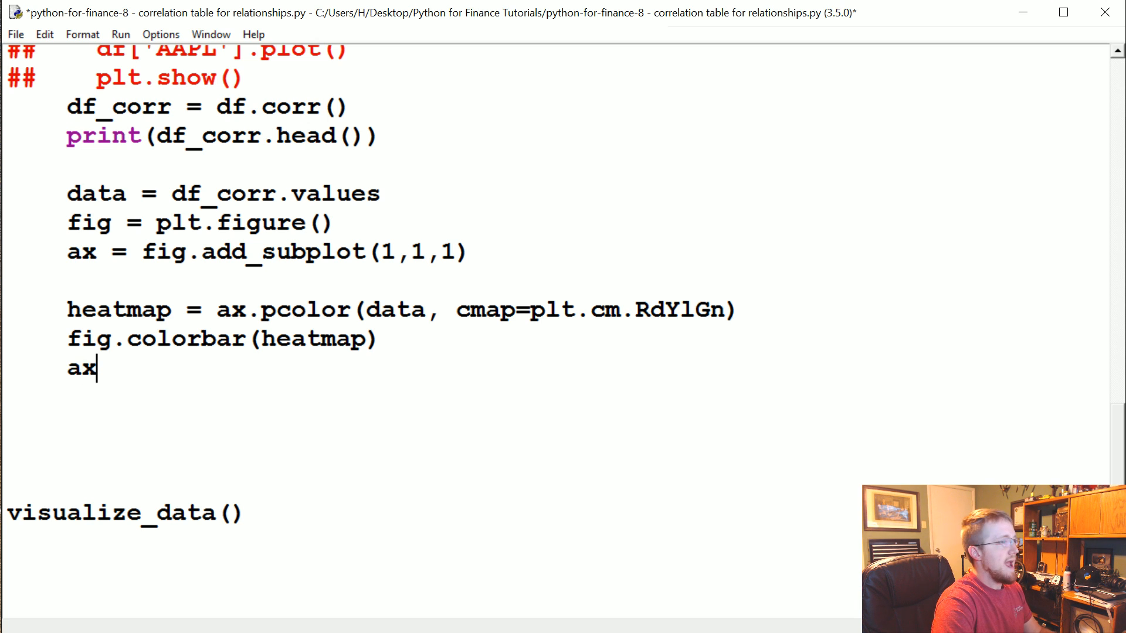
type(".set_x")
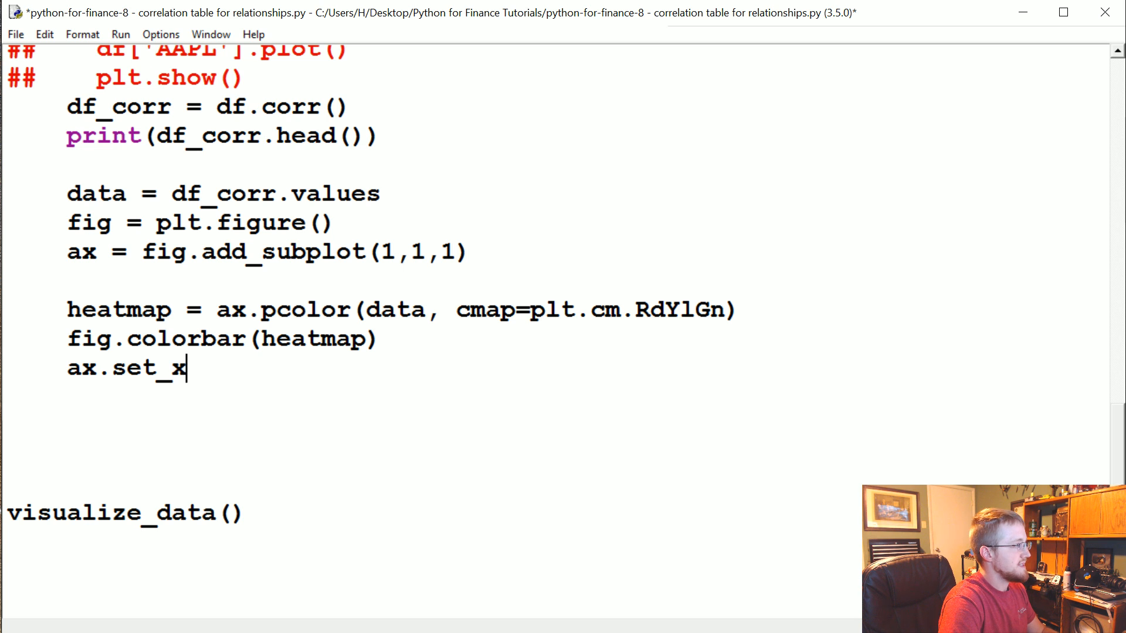
type("ticks()")
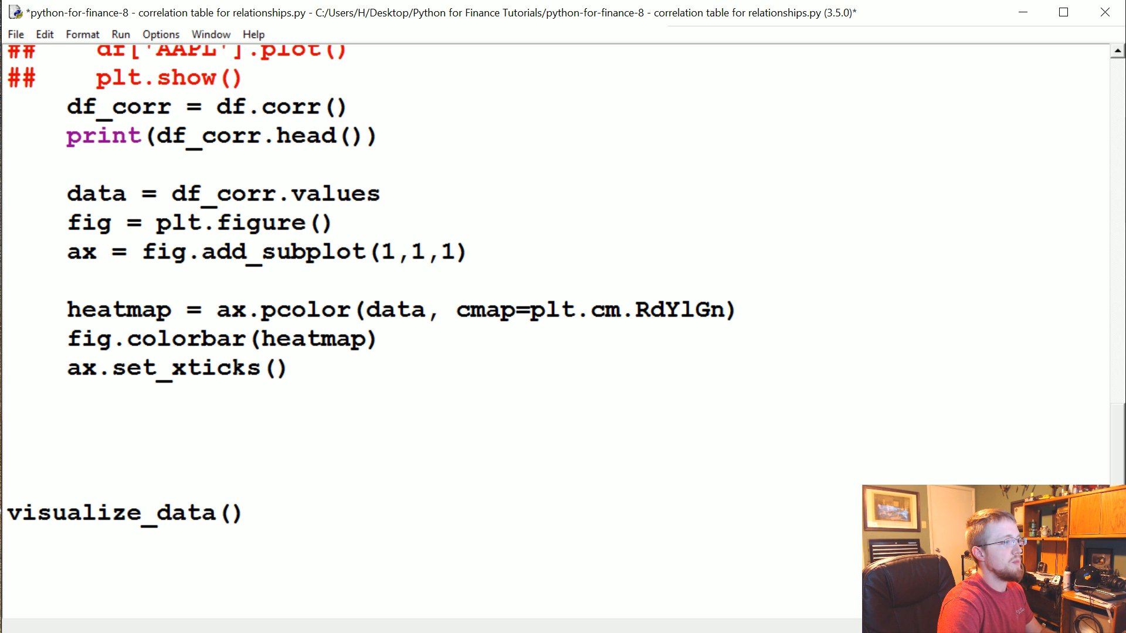
type("np.arange(")
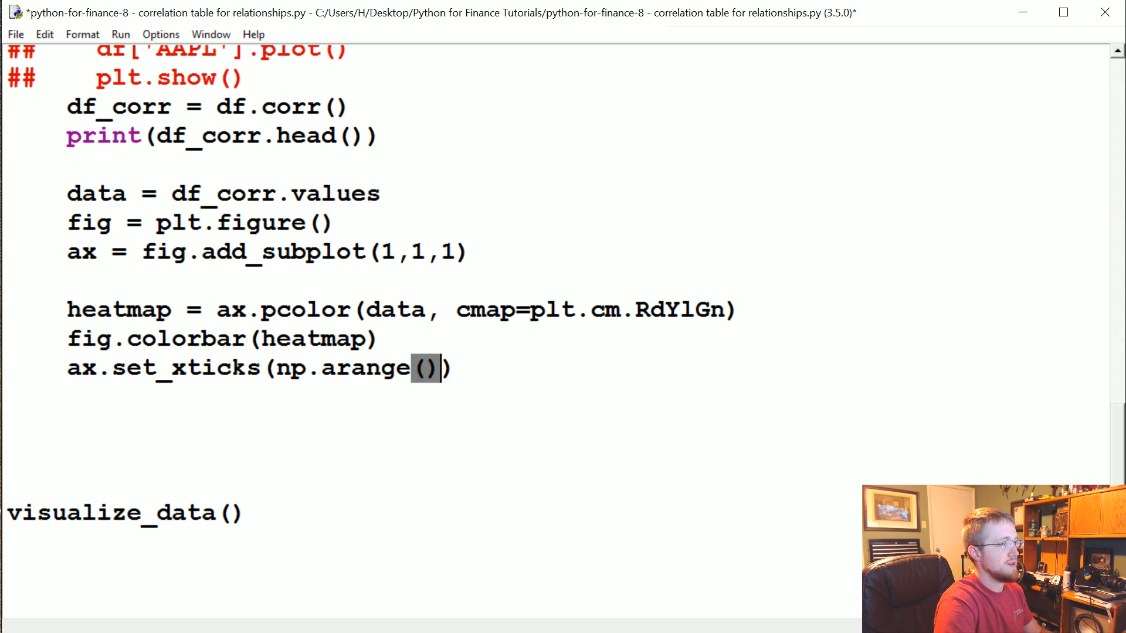
type("data.shape")
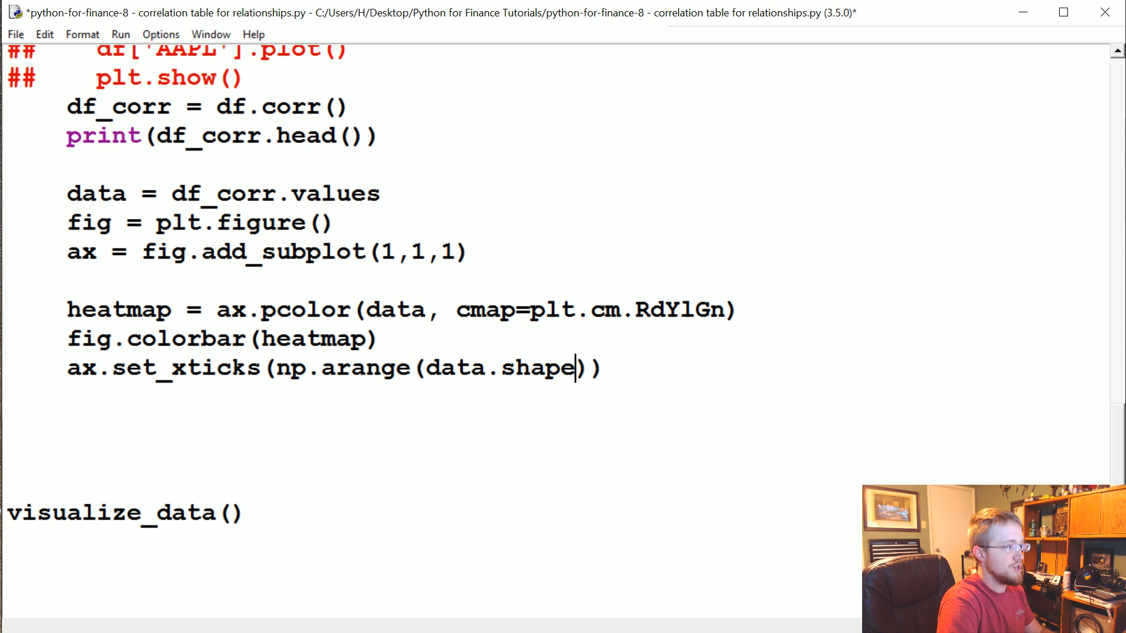
type("[1]")
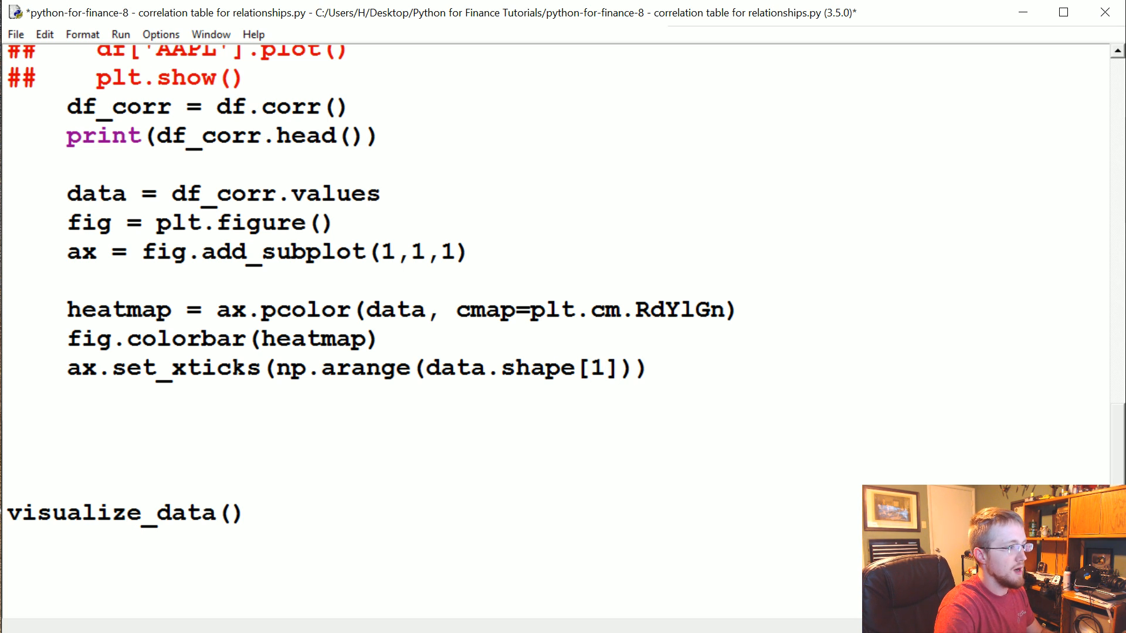
type("+ 0.5")
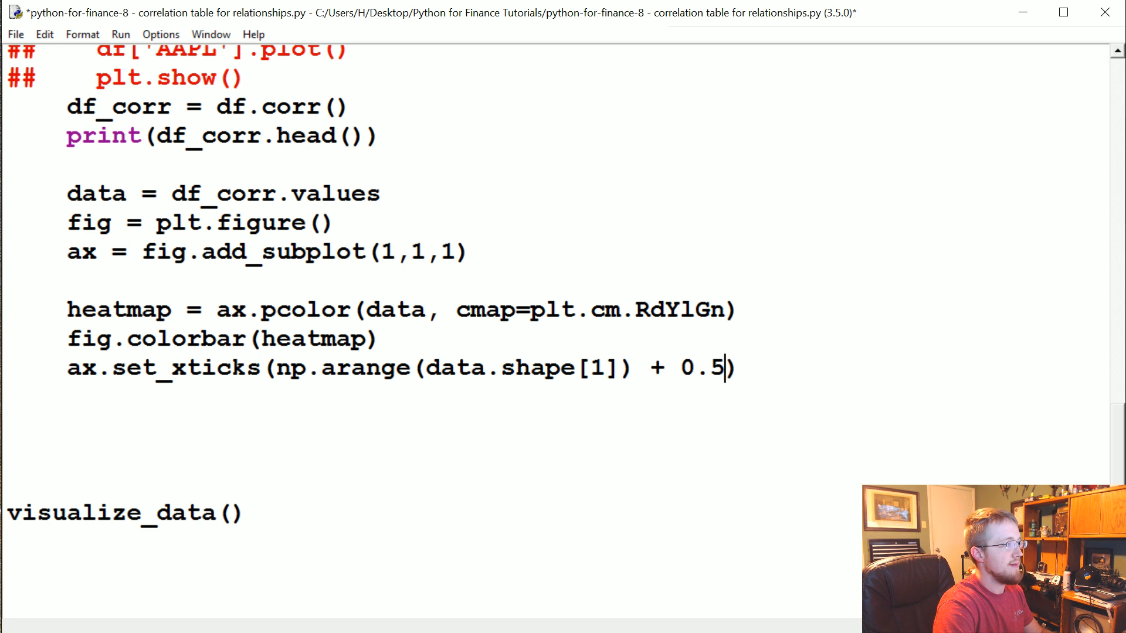
type(", minor")
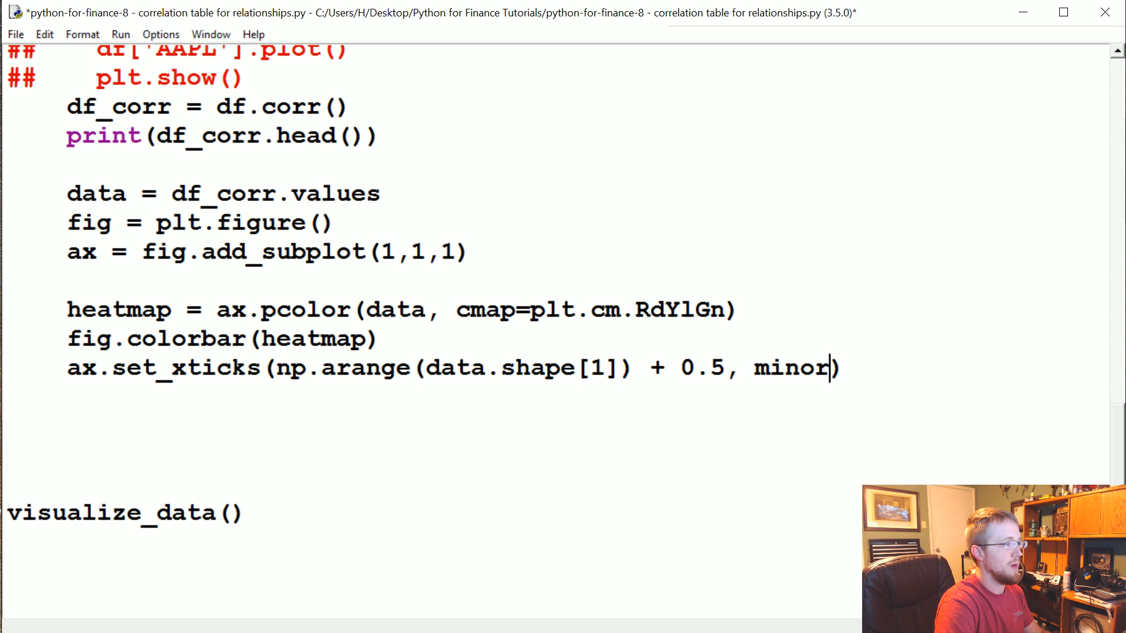
type("=False")
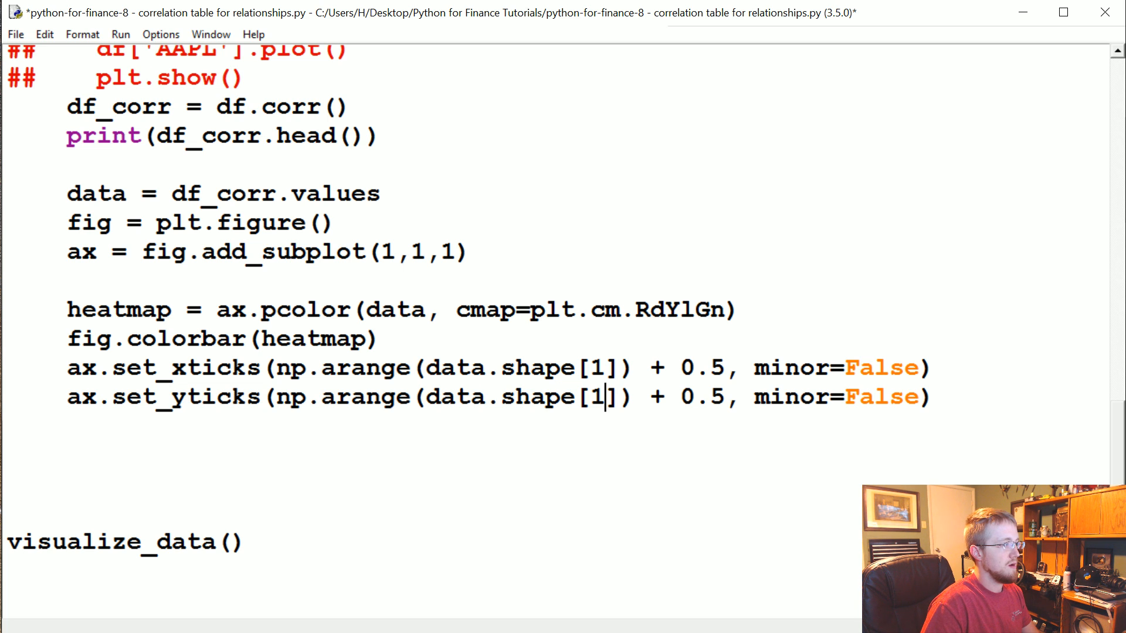
Step: Make the duplicated set_yticks line use data.shape[0]
double_click(598, 367)
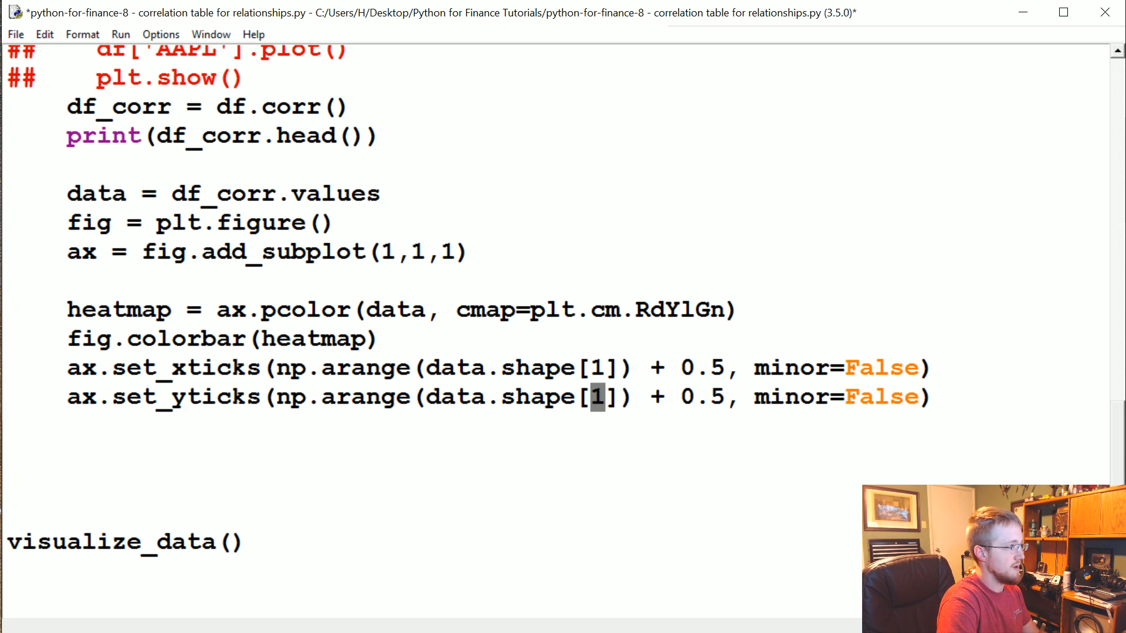
type("0")
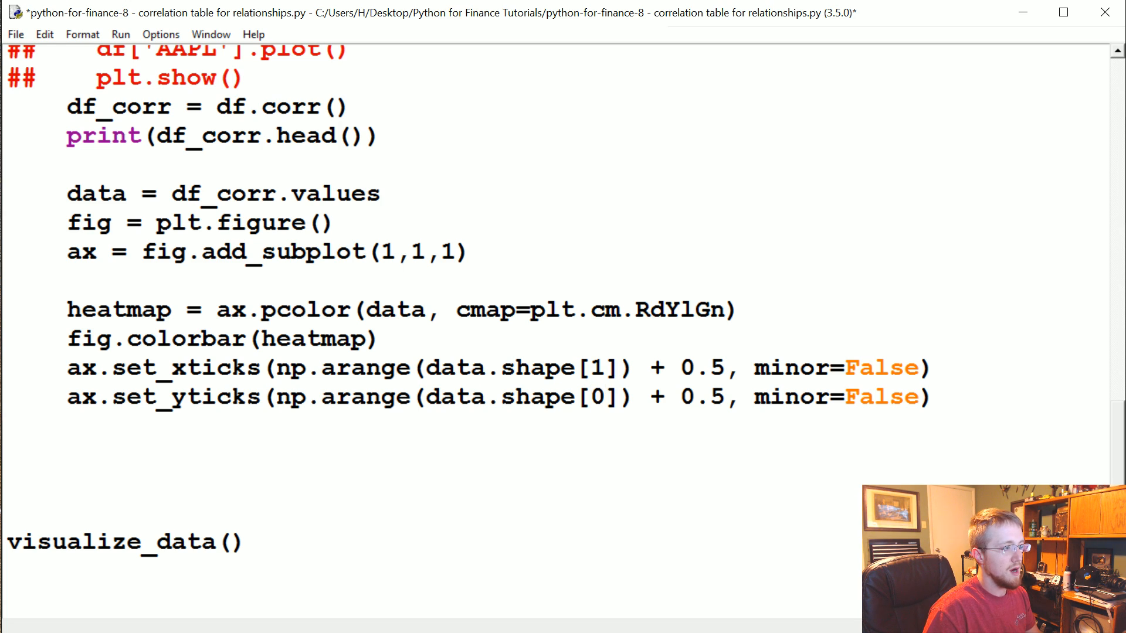
Step: Add 'import numpy as np' to the import block at the top of the script
scroll("up", 3)
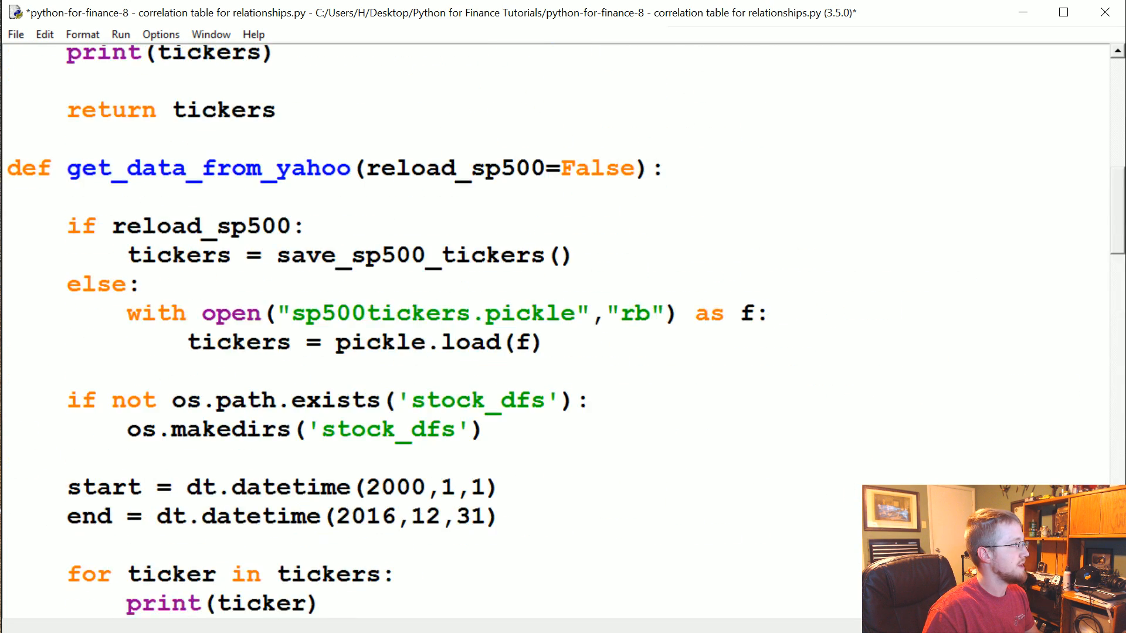
scroll("up", 3)
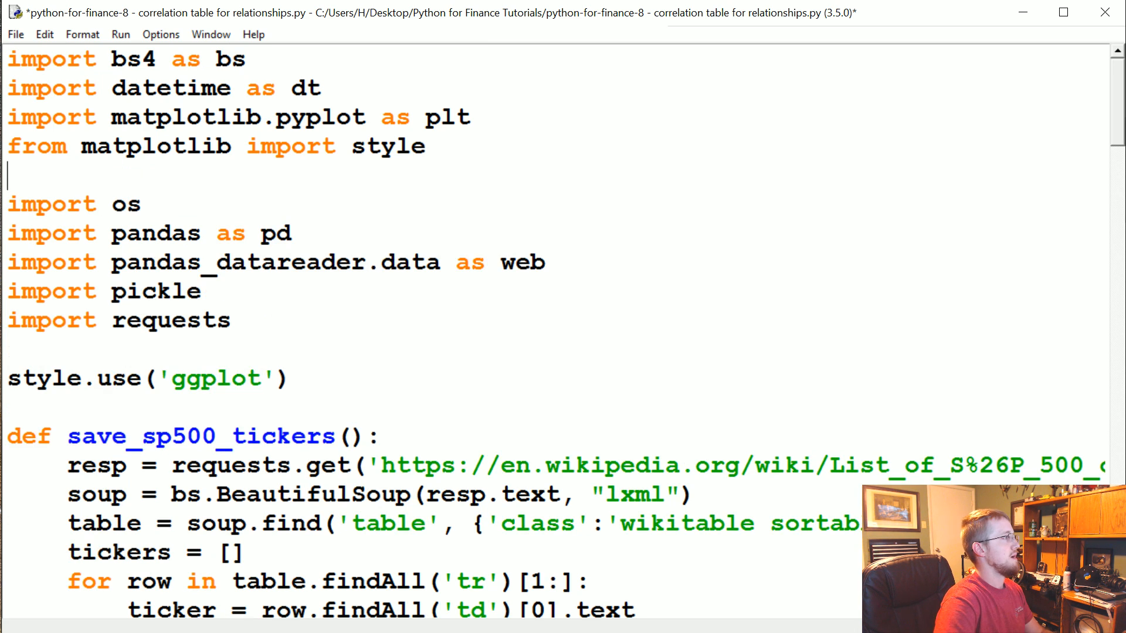
type("import numpy as np")
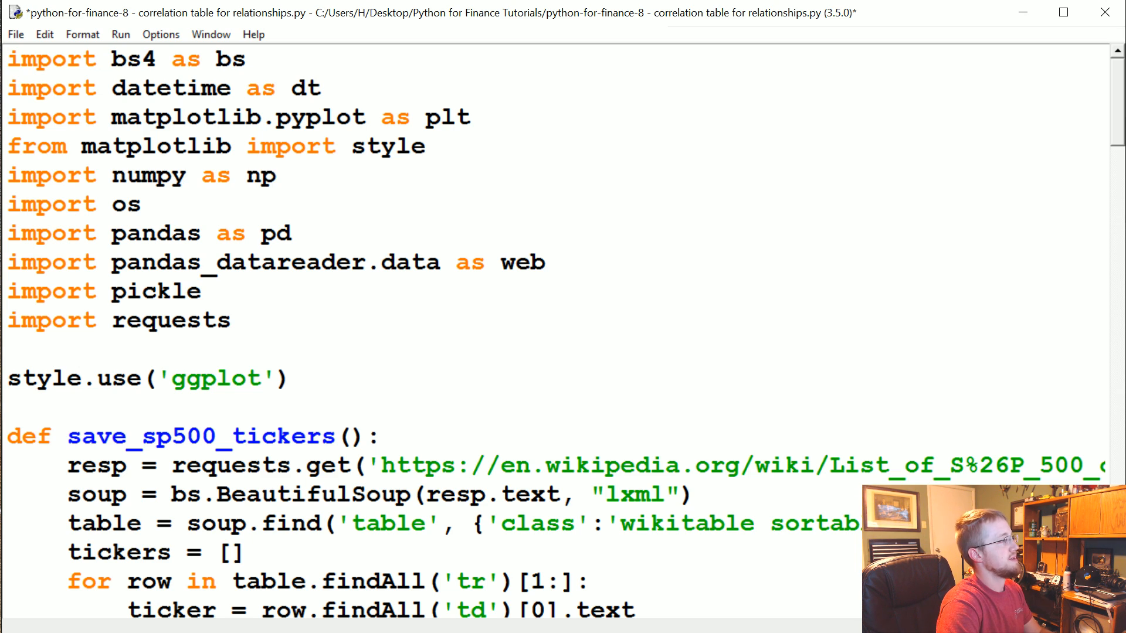
scroll("down", 3)
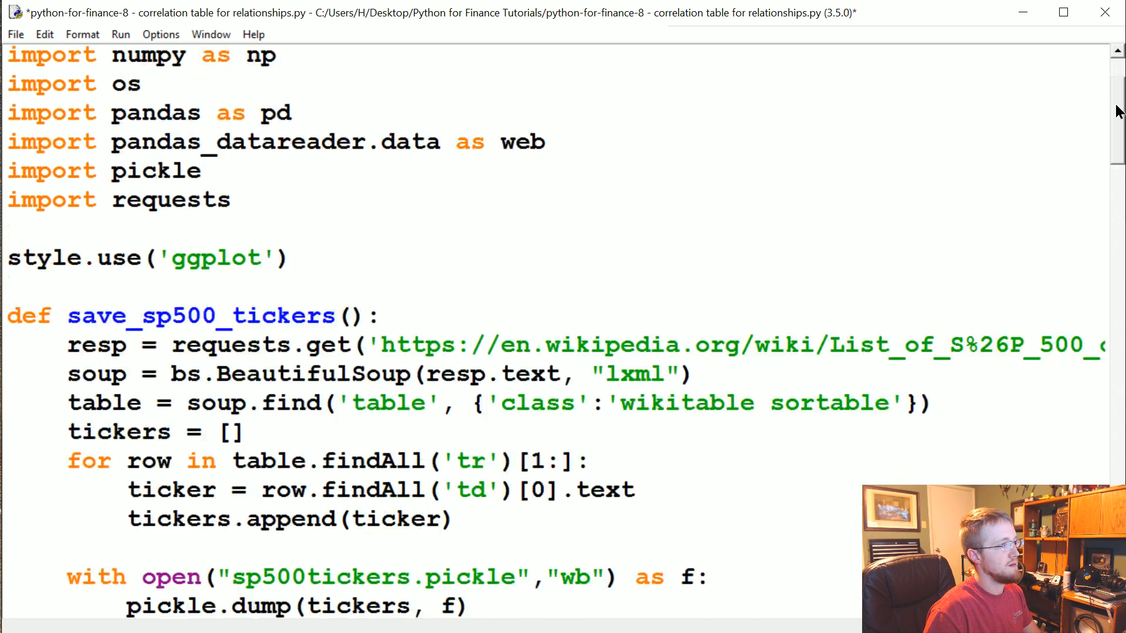
scroll("down", 3)
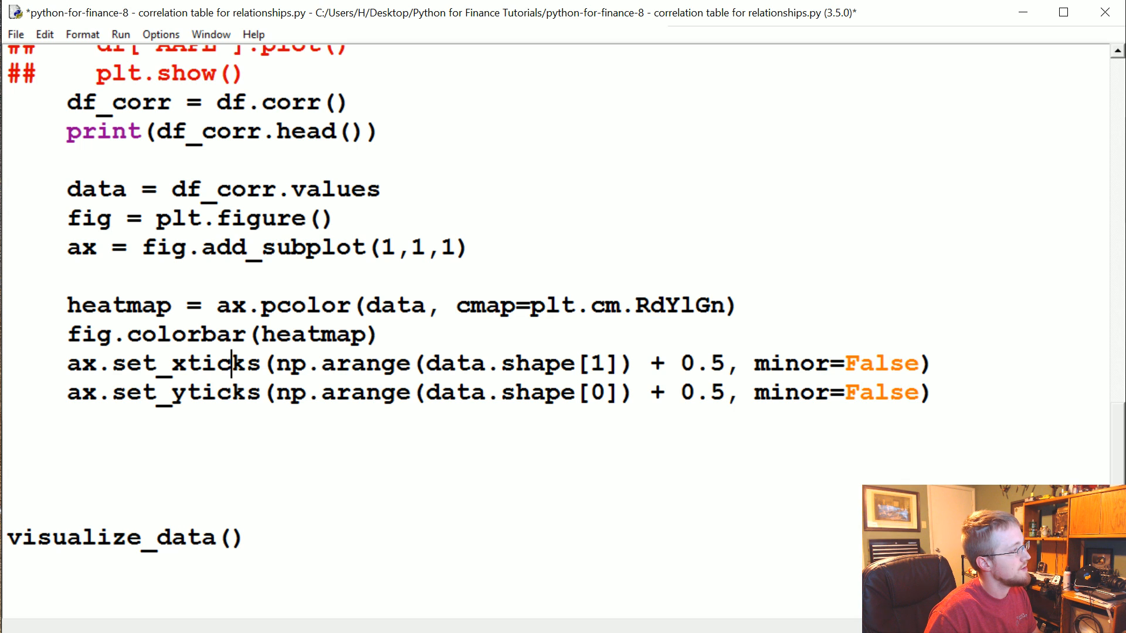
Step: Change set_xticks to data.shape[0] and set_yticks to data.shape[1]
double_click(603, 362)
type("0")
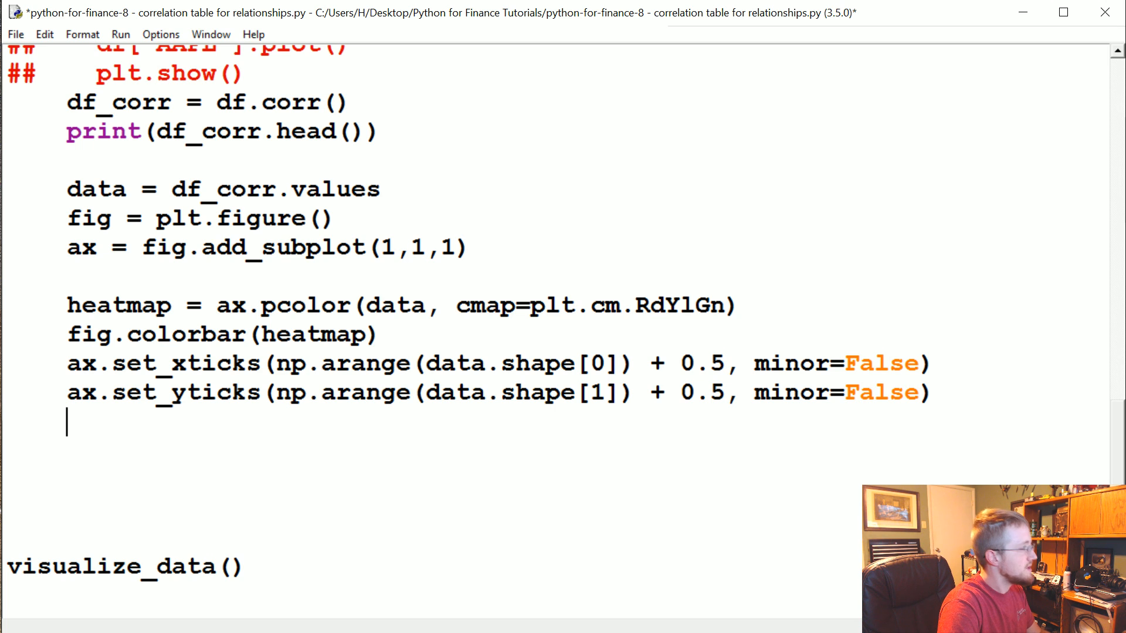
double_click(199, 363)
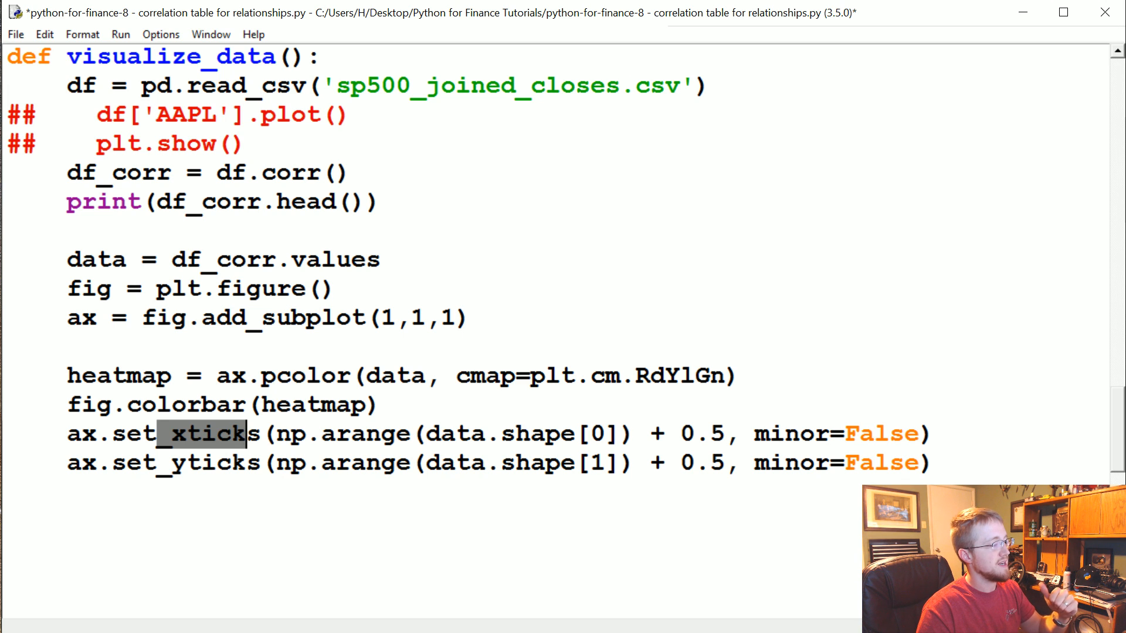
double_click(707, 432)
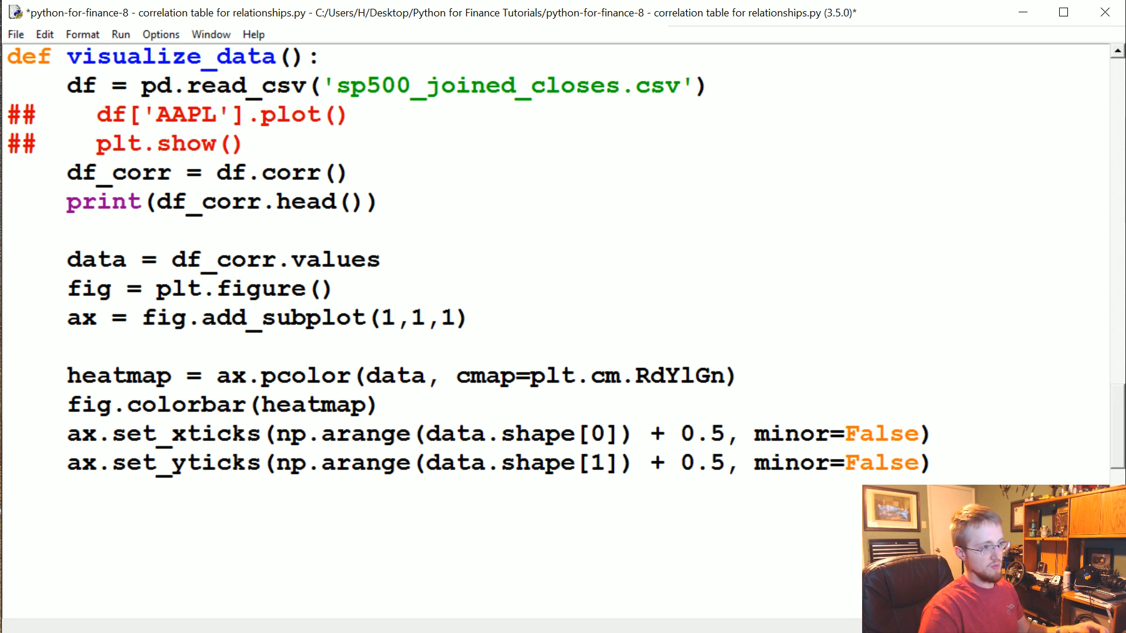
Step: Add ax.invert_yaxis() and ax.xaxis.tick_top() below the tick lines
type("ax")
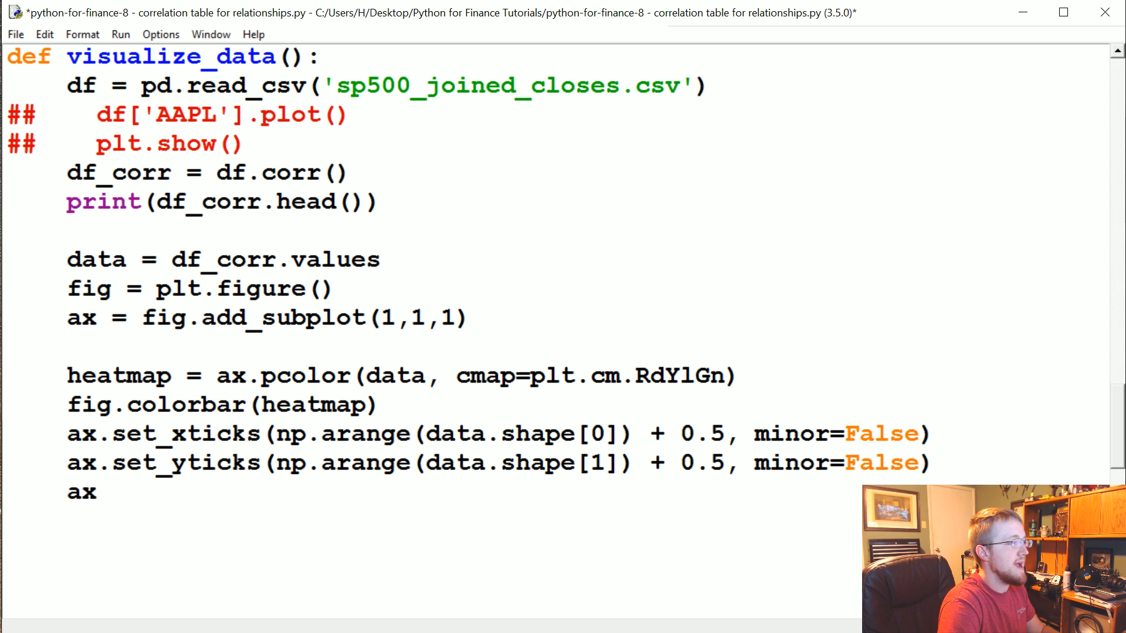
type(".invert_")
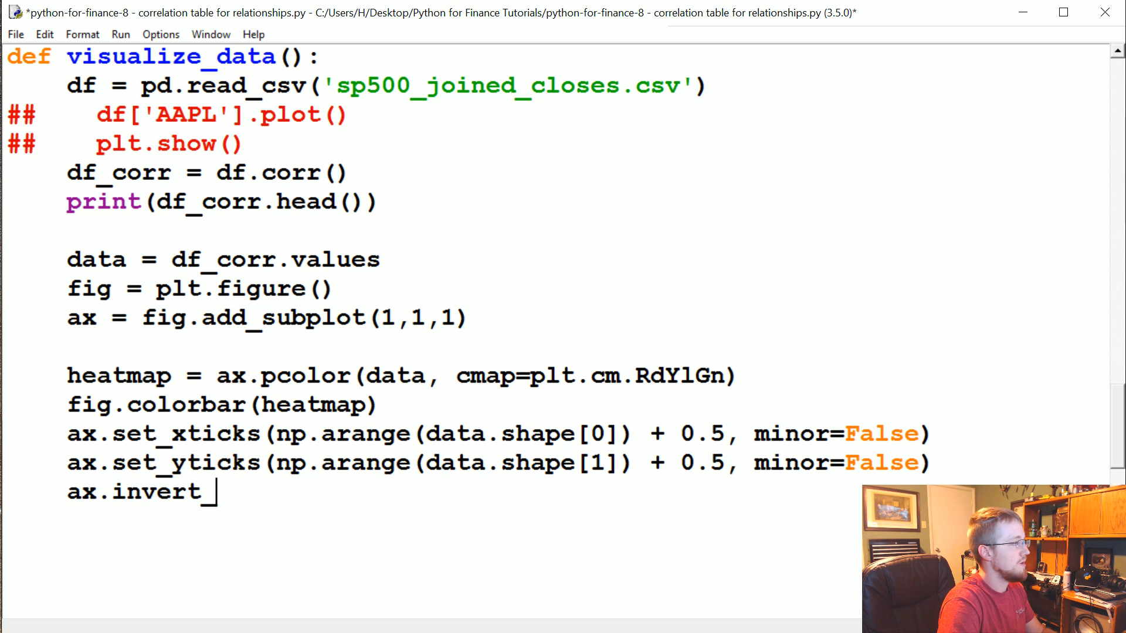
type("yaxis")
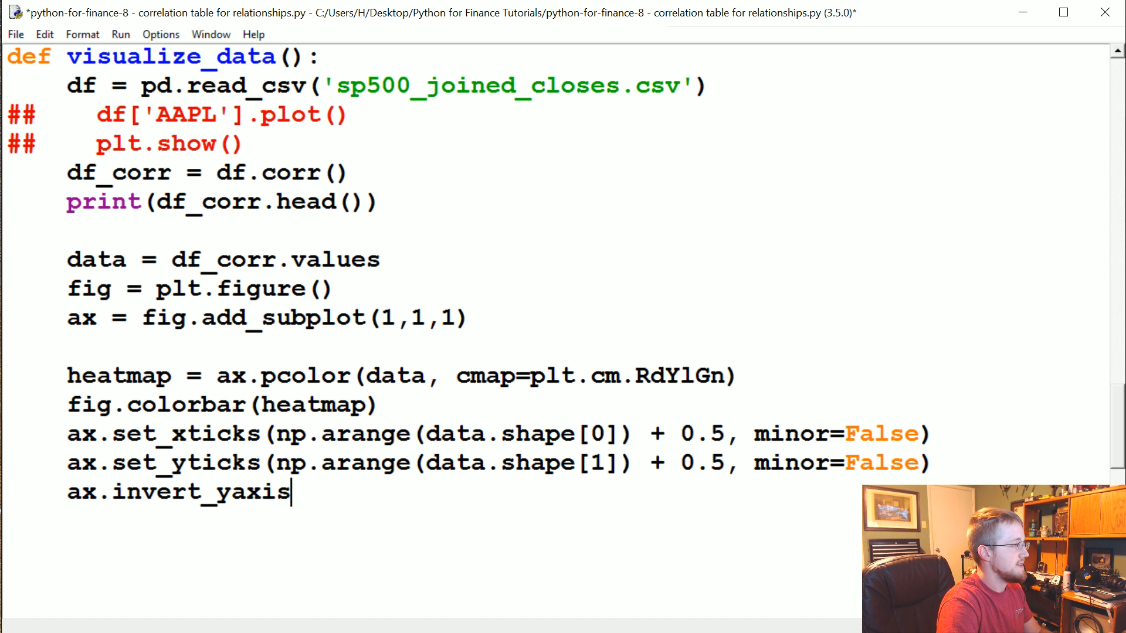
type("()")
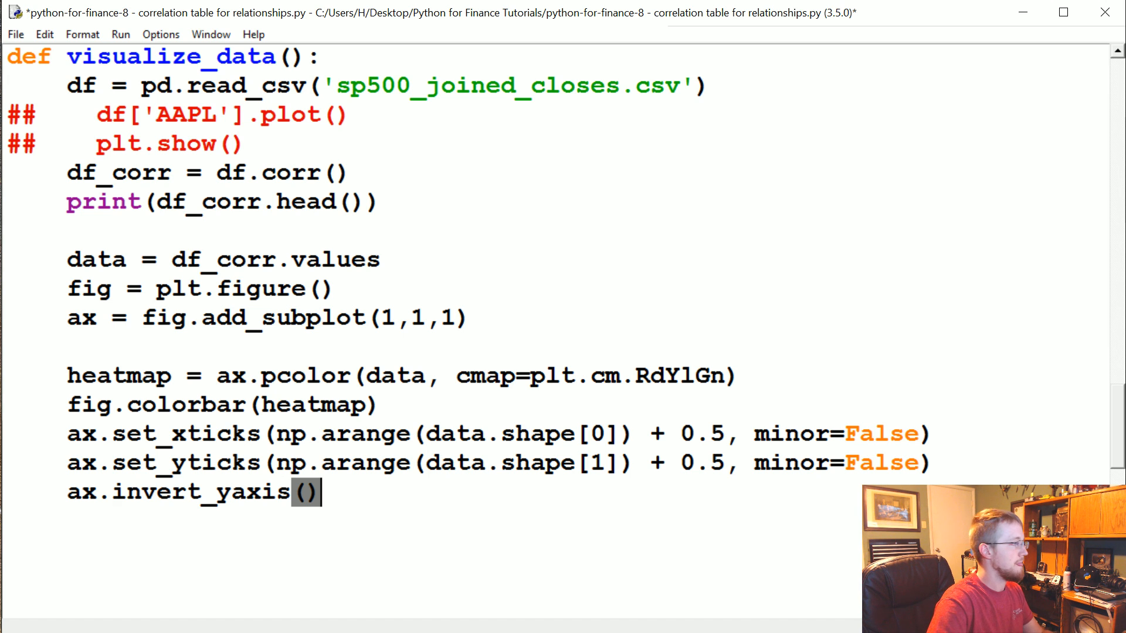
type("ax.a")
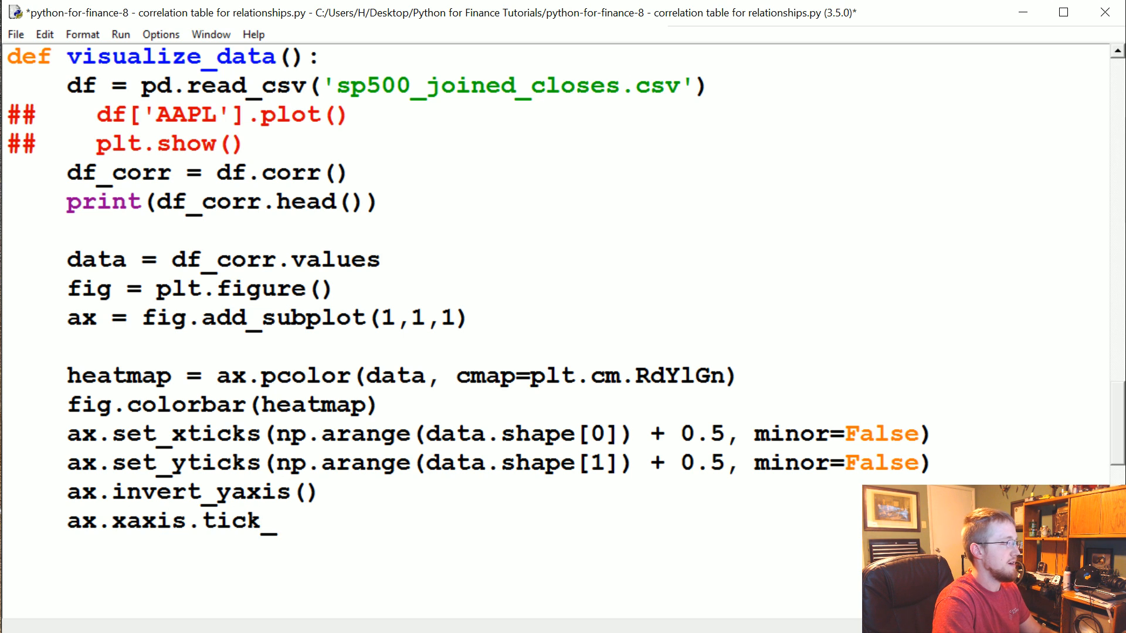
type("top()")
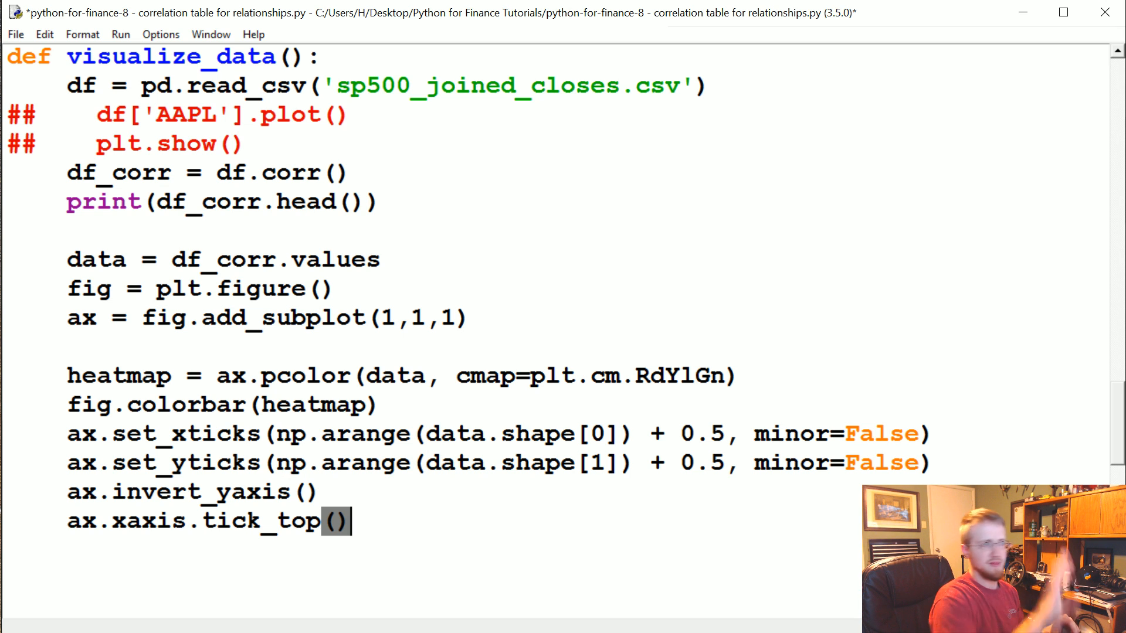
key("enter")
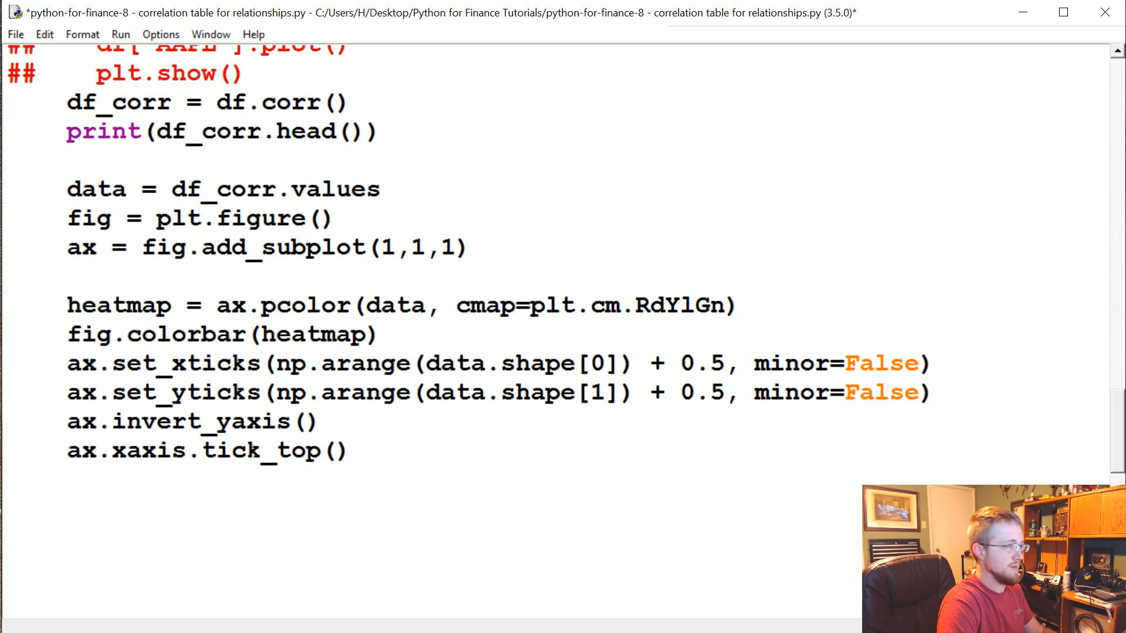
type("column")
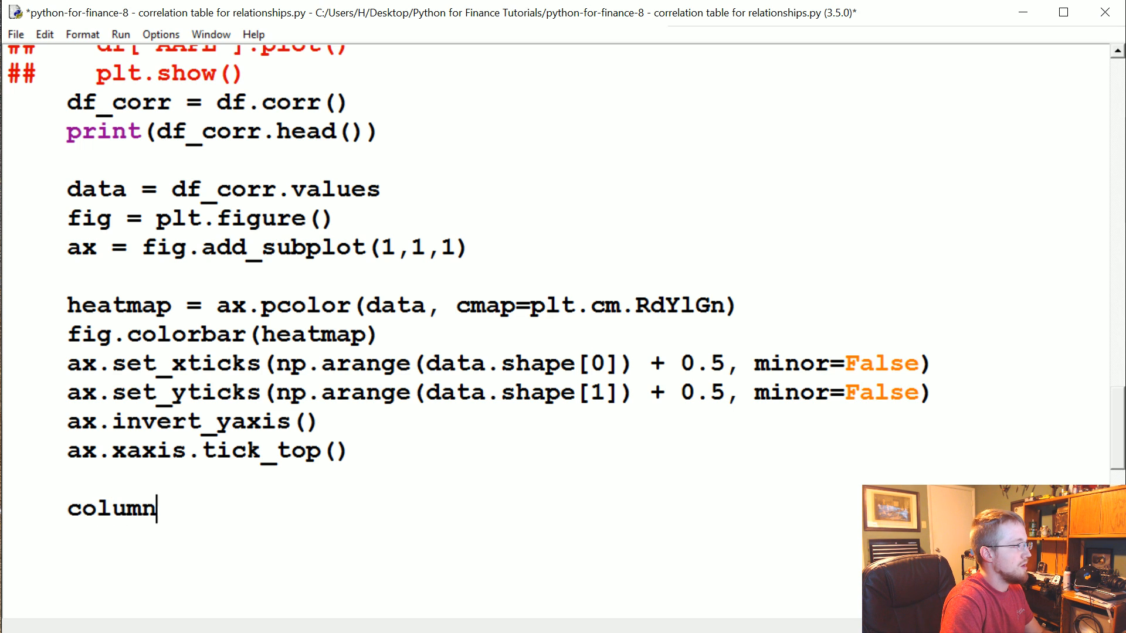
type("_lables = d")
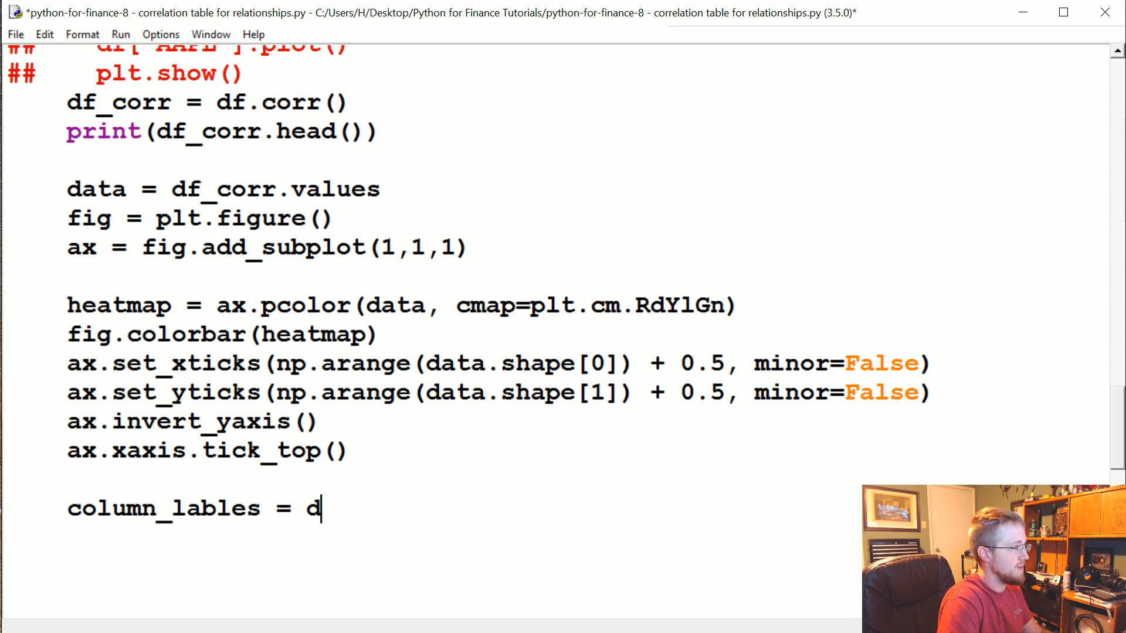
type("f_coorr.col")
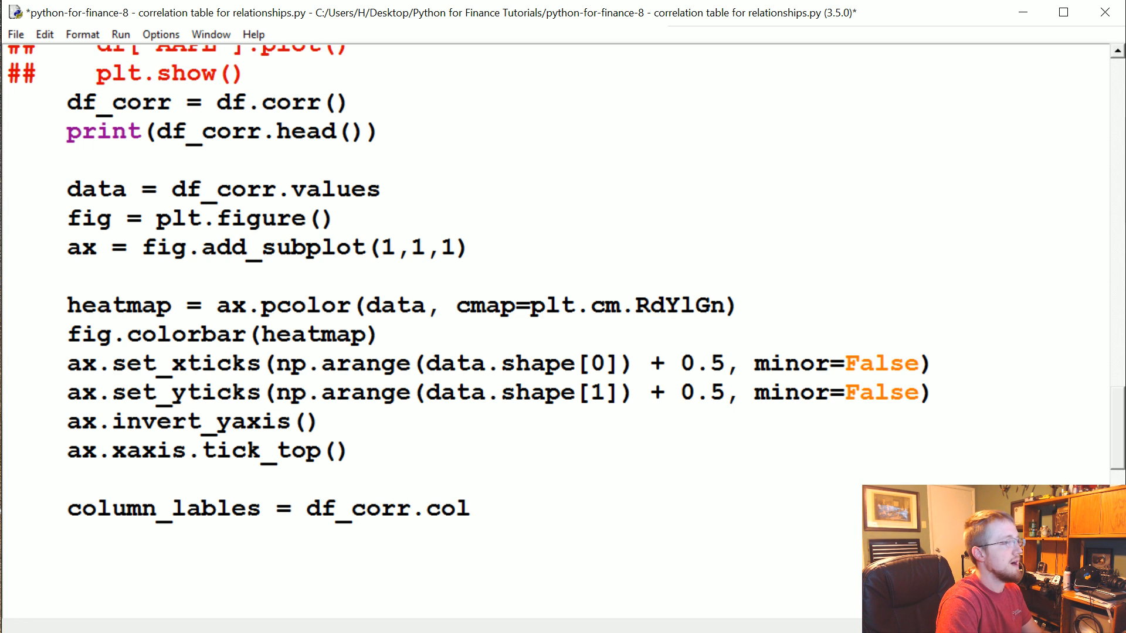
type("umns")
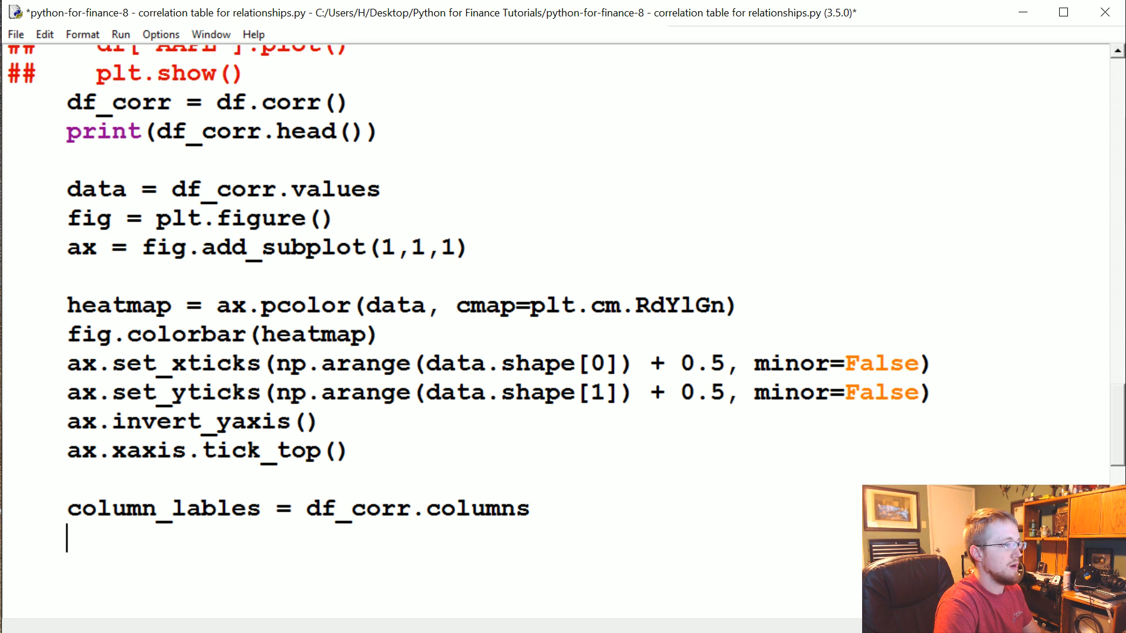
type("row_labels =")
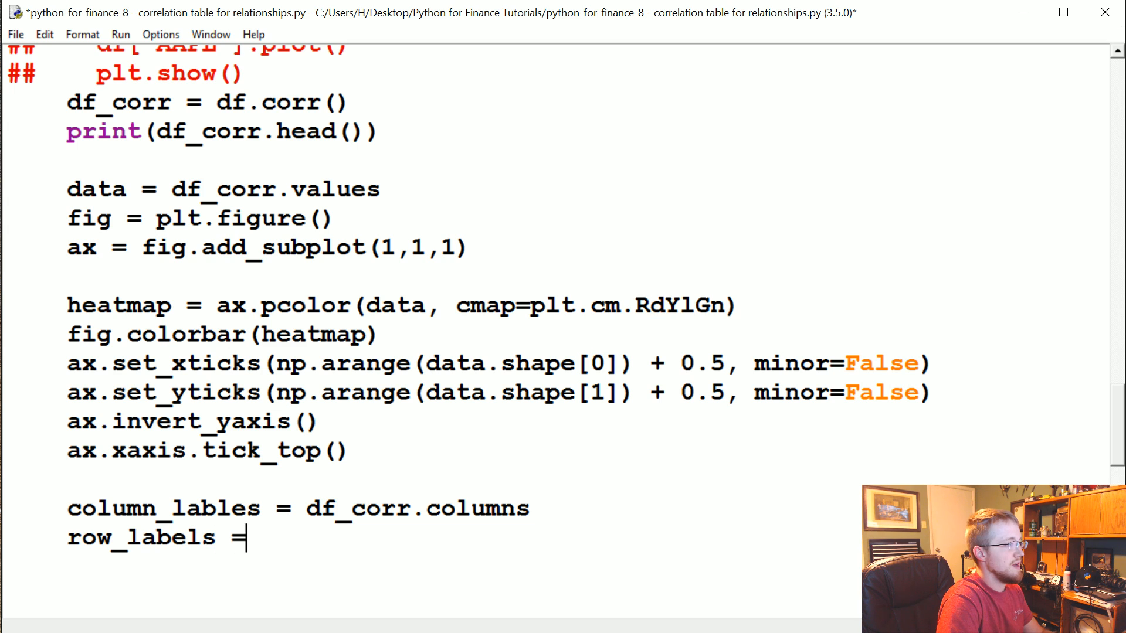
type("df_")
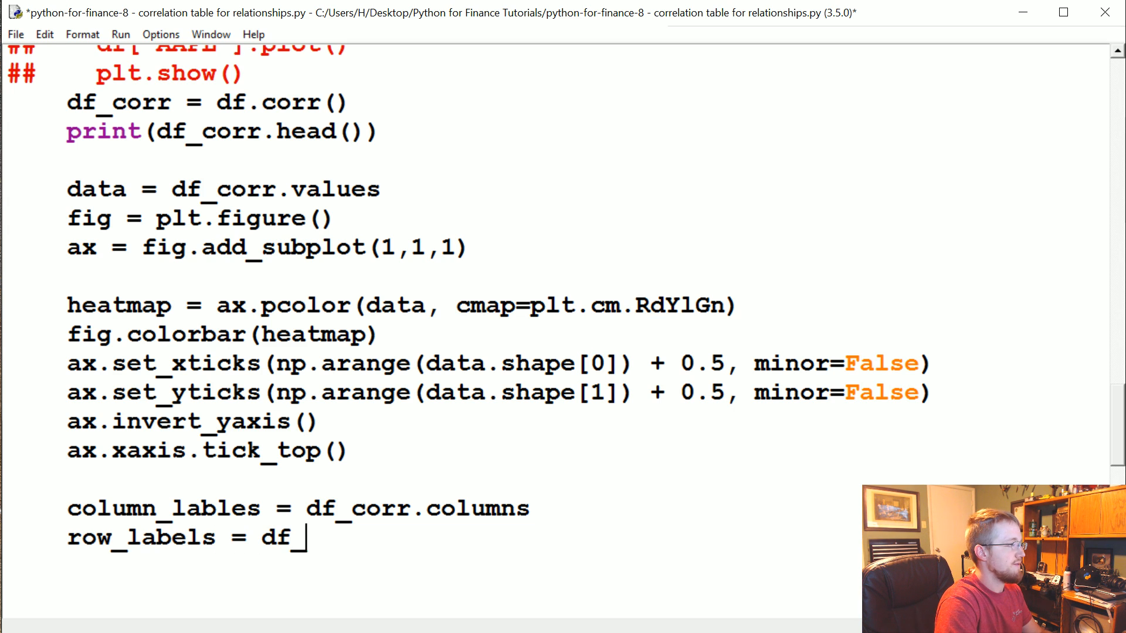
type("corr.index")
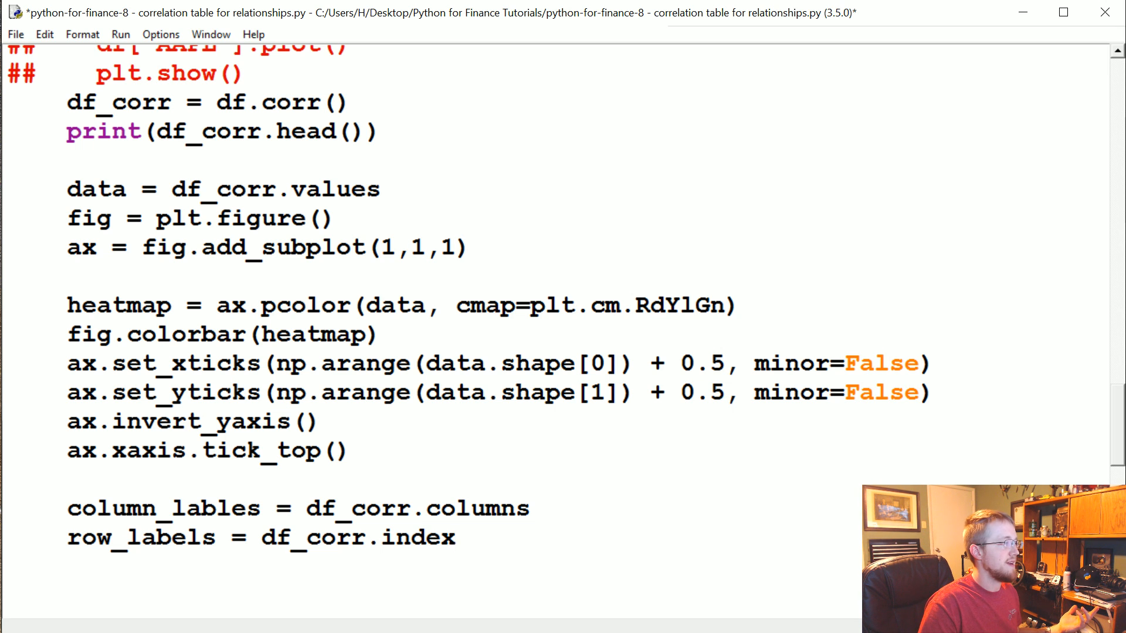
left_click_drag(431, 364, 619, 363)
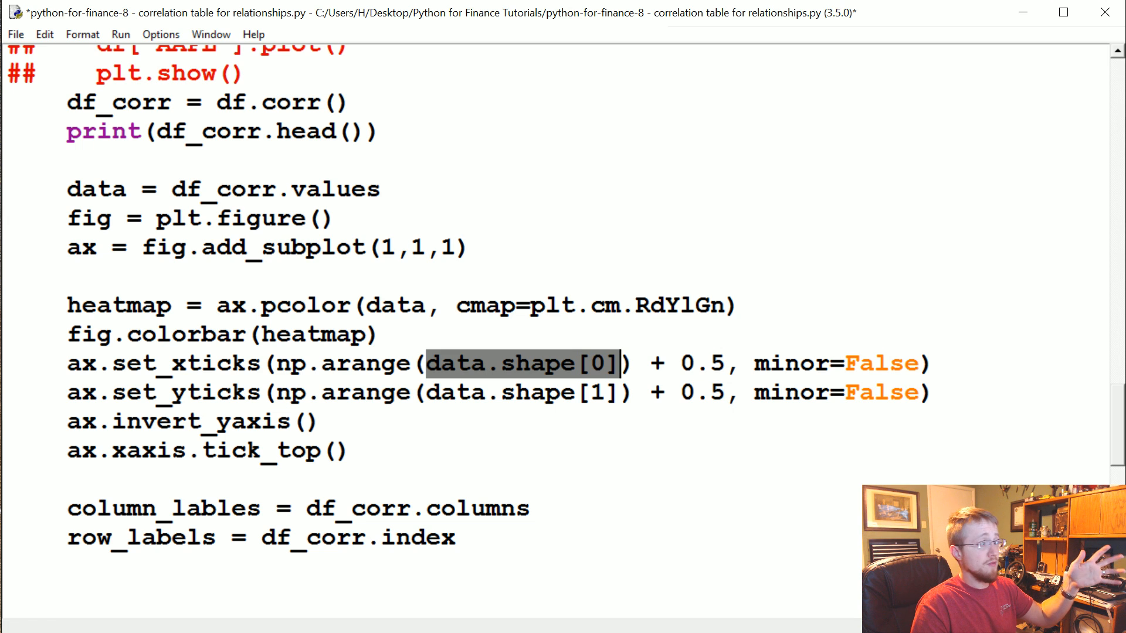
left_click_drag(618, 362, 619, 393)
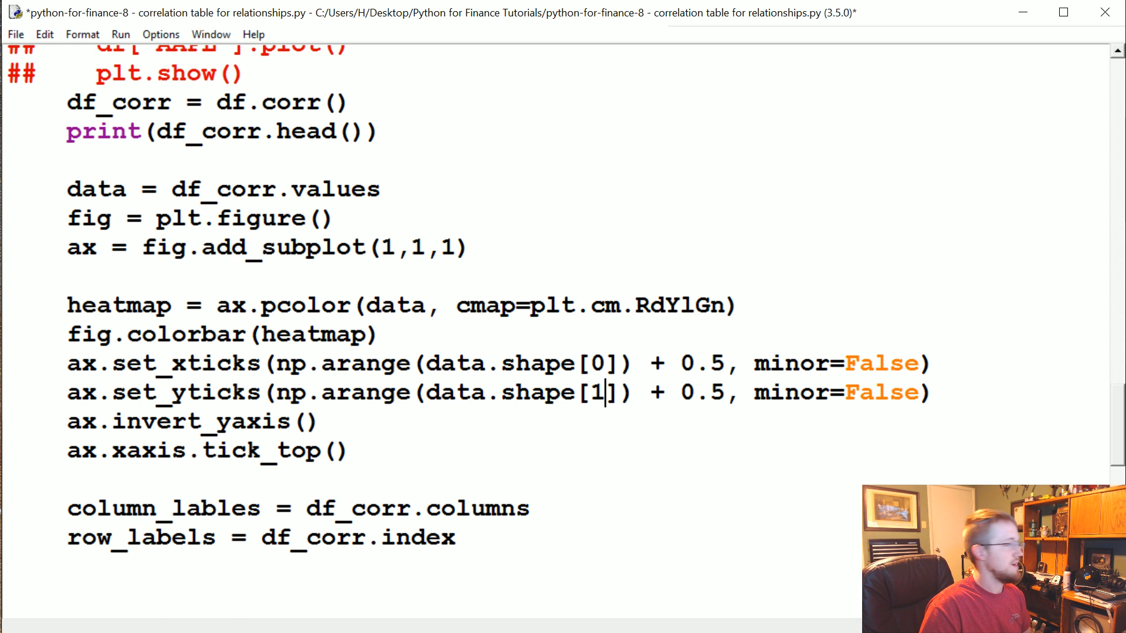
scroll("down", 3)
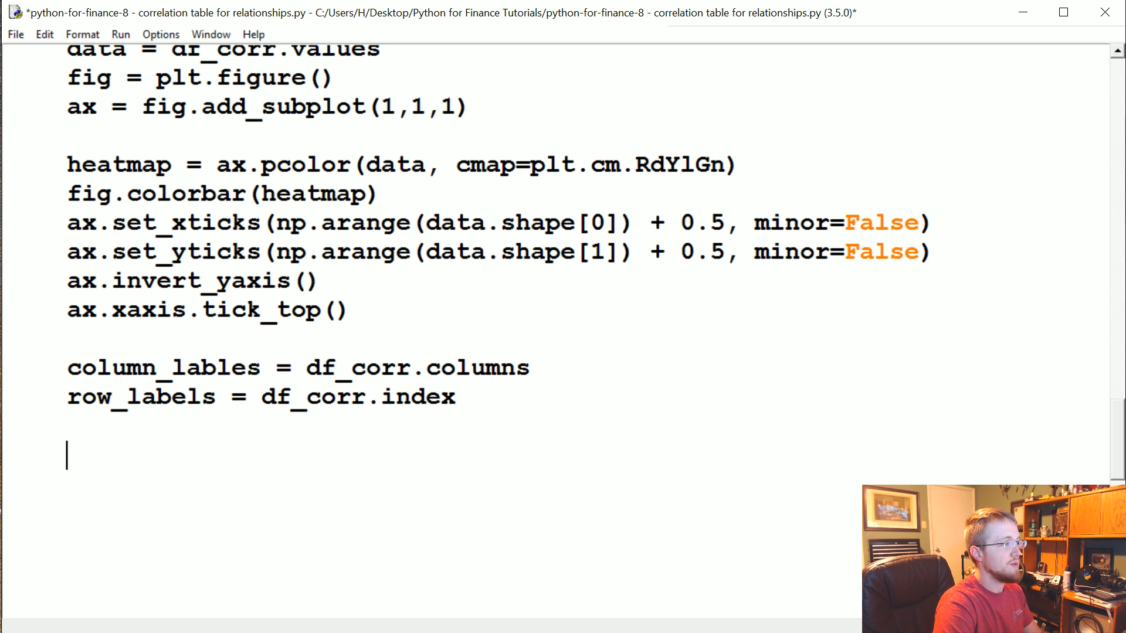
Step: Add ax.set_xticklabels(column_labels) and ax.set_yticklabels(row_labels) to the heatmap setup
type("ax")
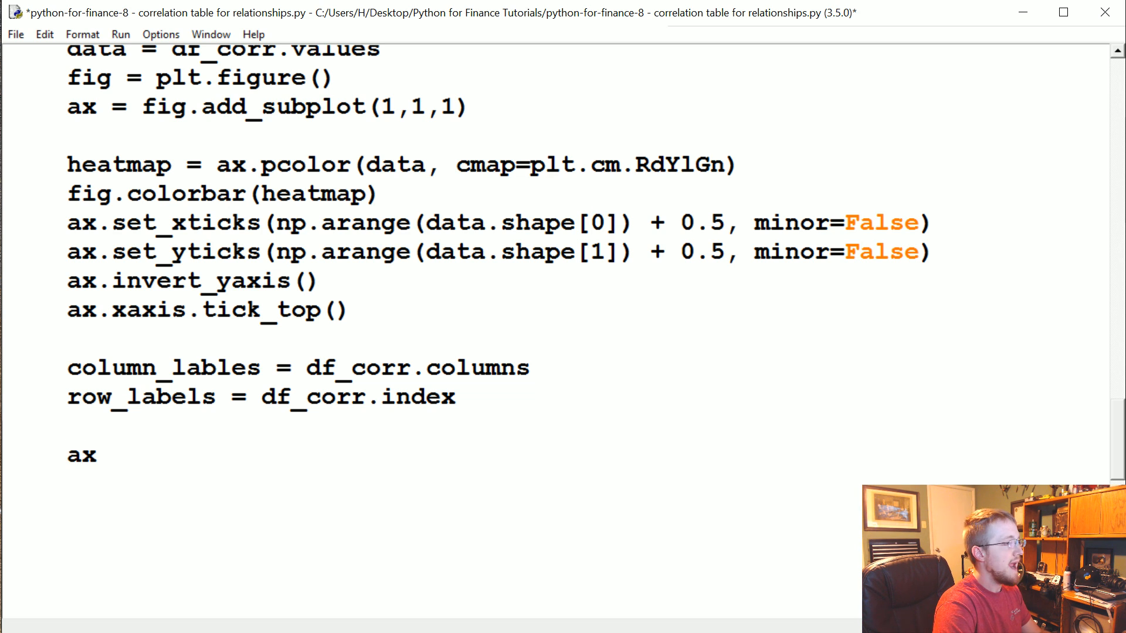
type(".set_")
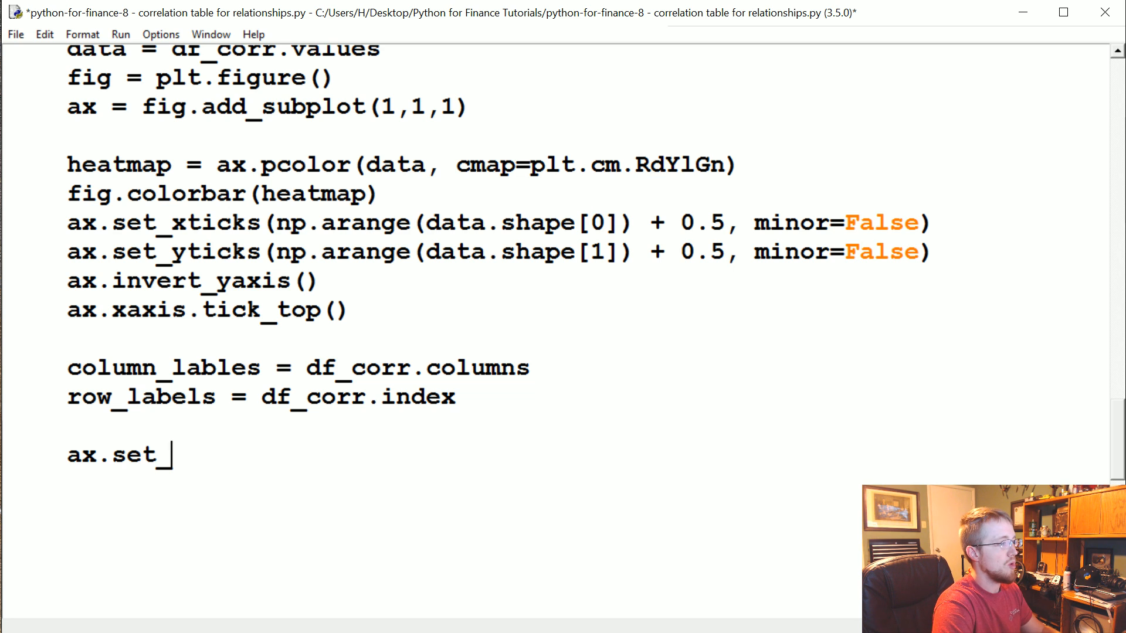
type("xticklab")
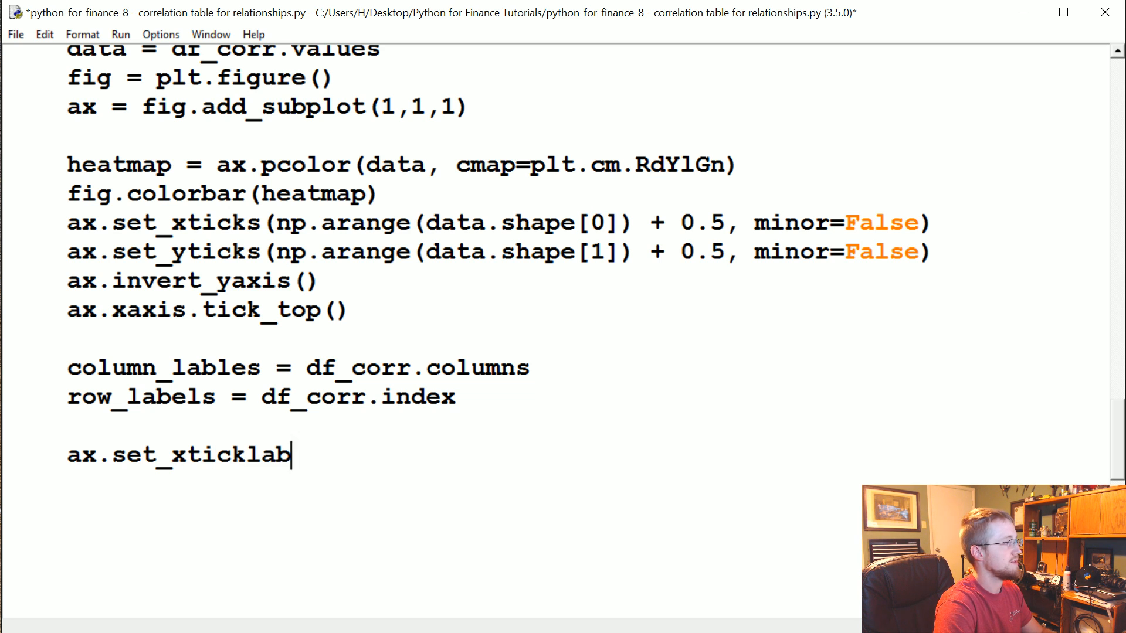
type("el,s()")
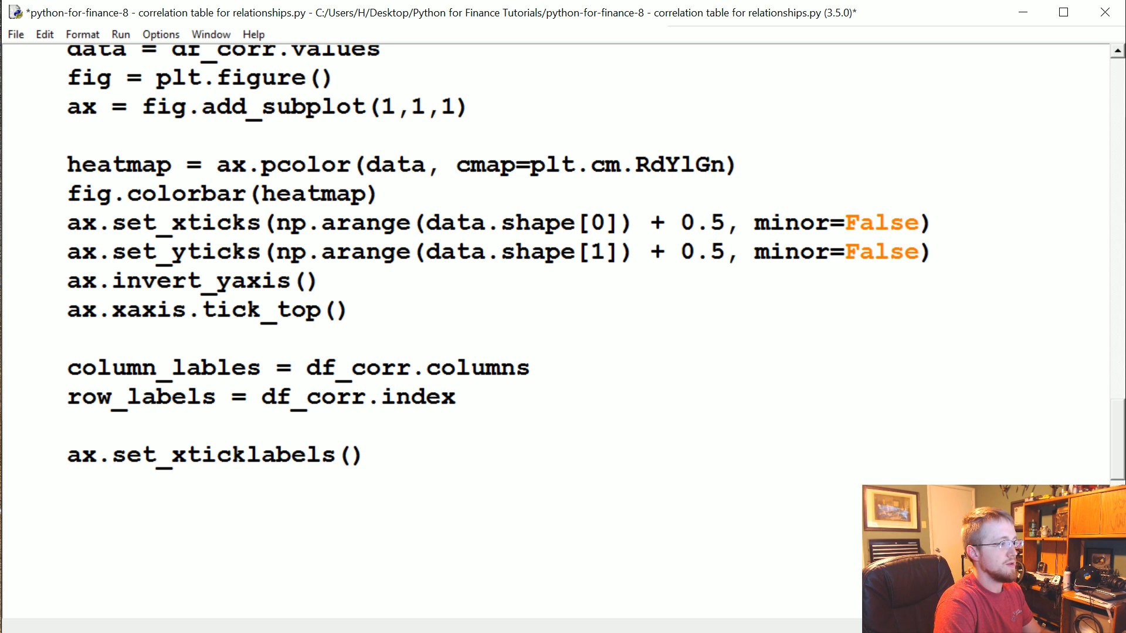
type("column_labels")
type("ax.set_ytickl")
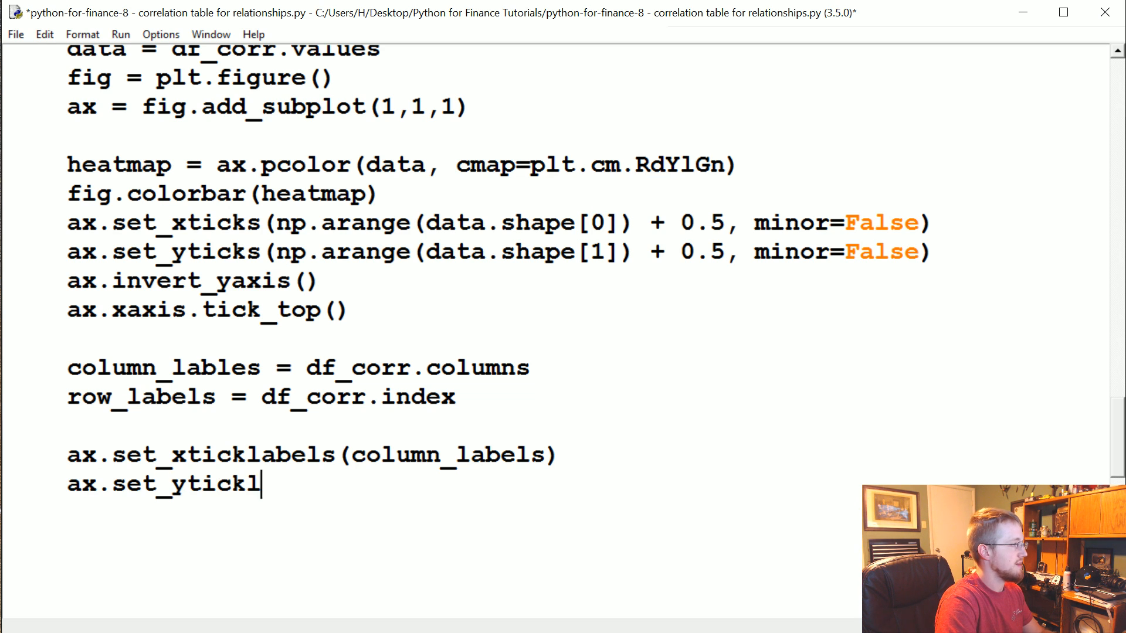
type("abels()")
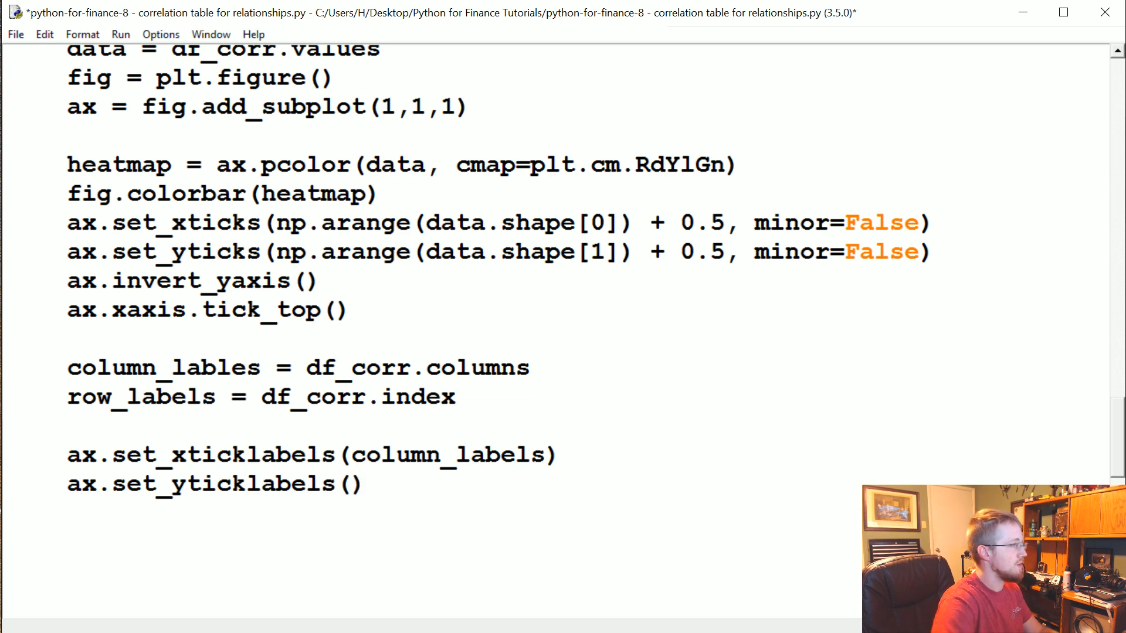
type("row_labels")
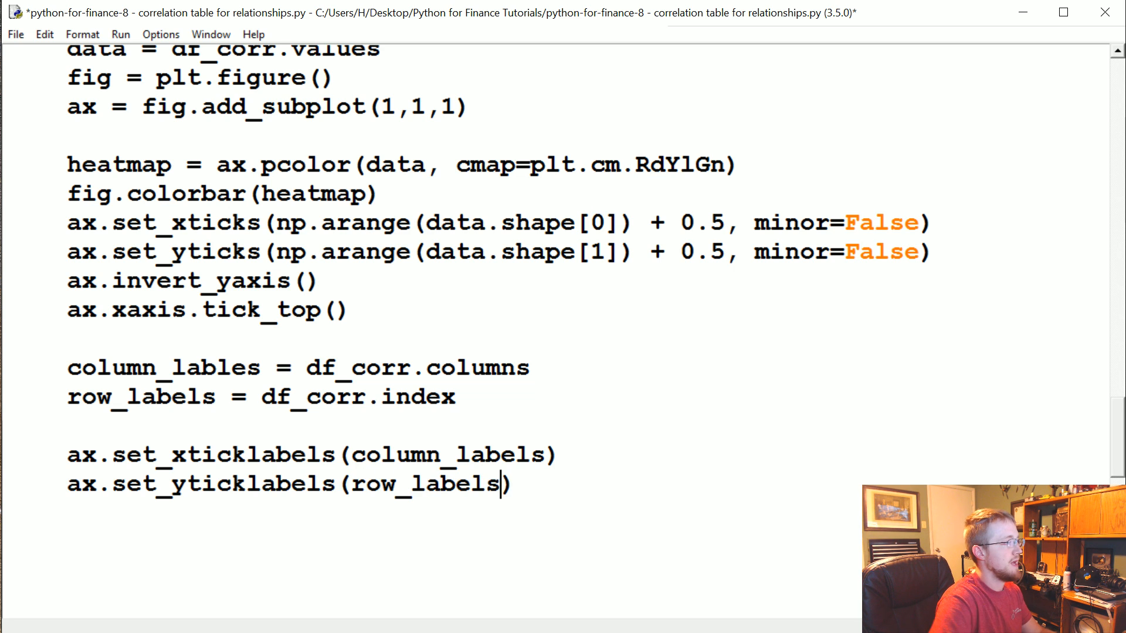
key("enter")
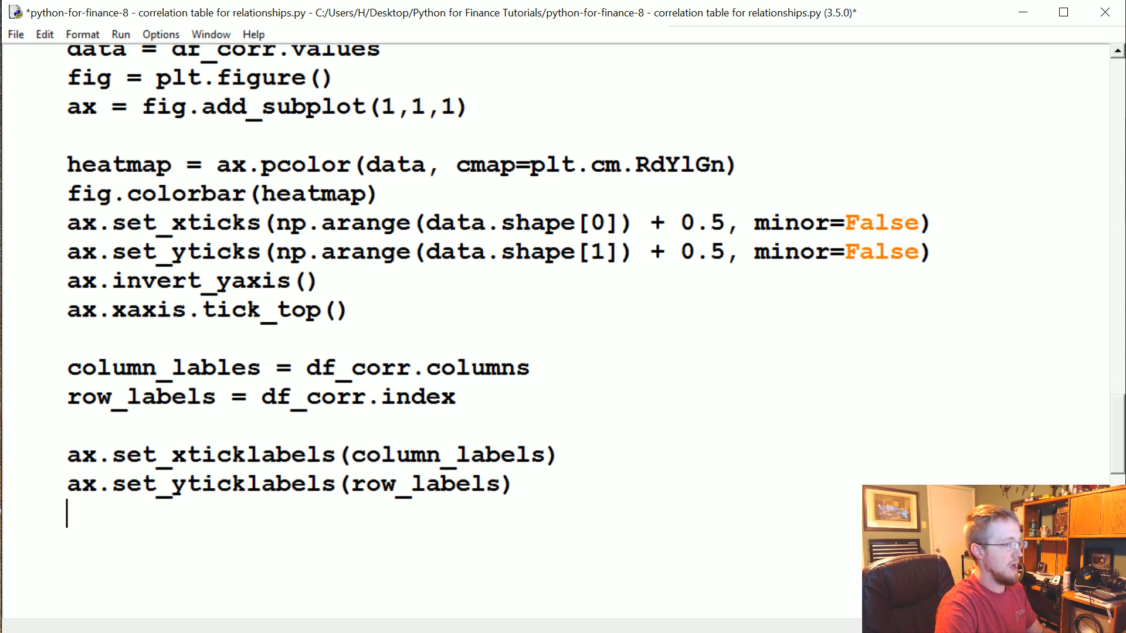
Step: Rotate the x tick labels 90 degrees with plt.xticks(rotation=90)
type("plt.x")
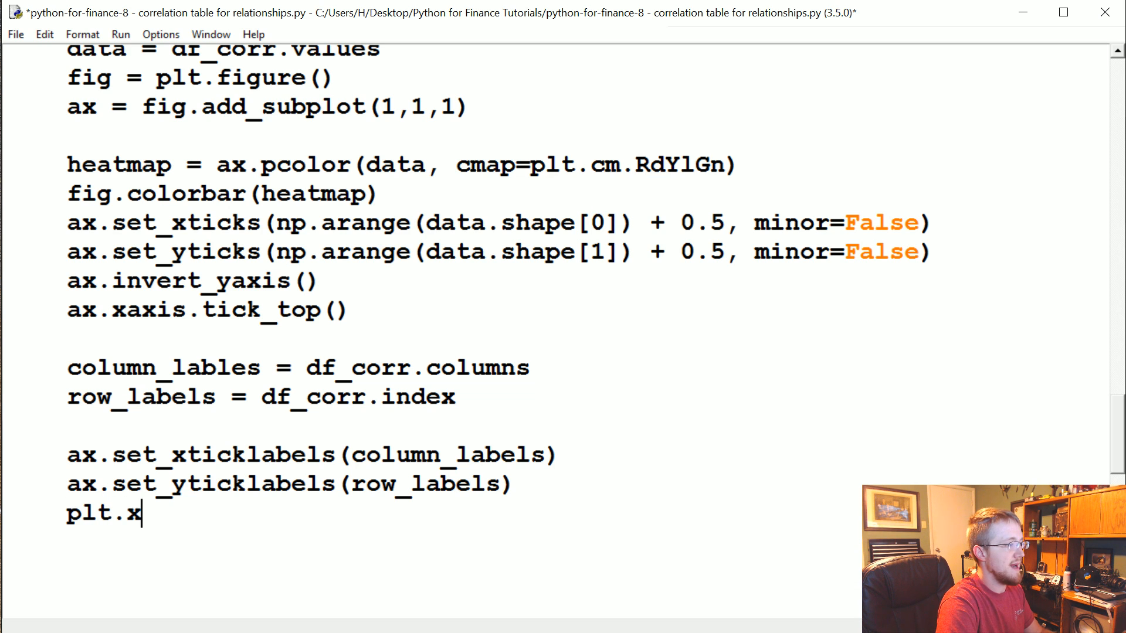
type("ticks(rota")
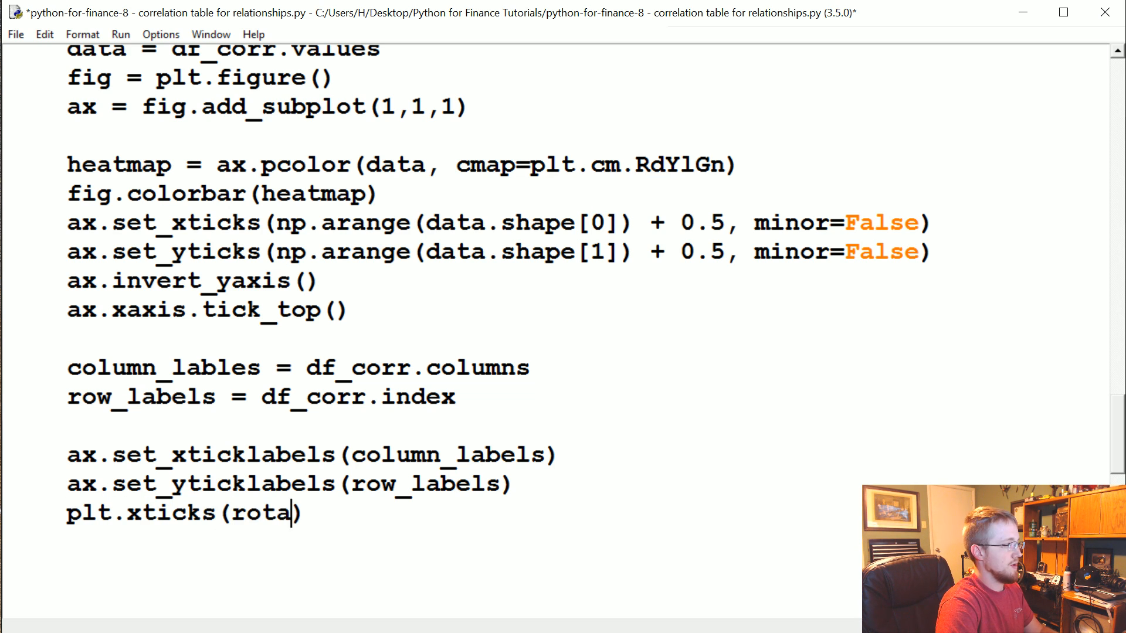
type("tion=90)")
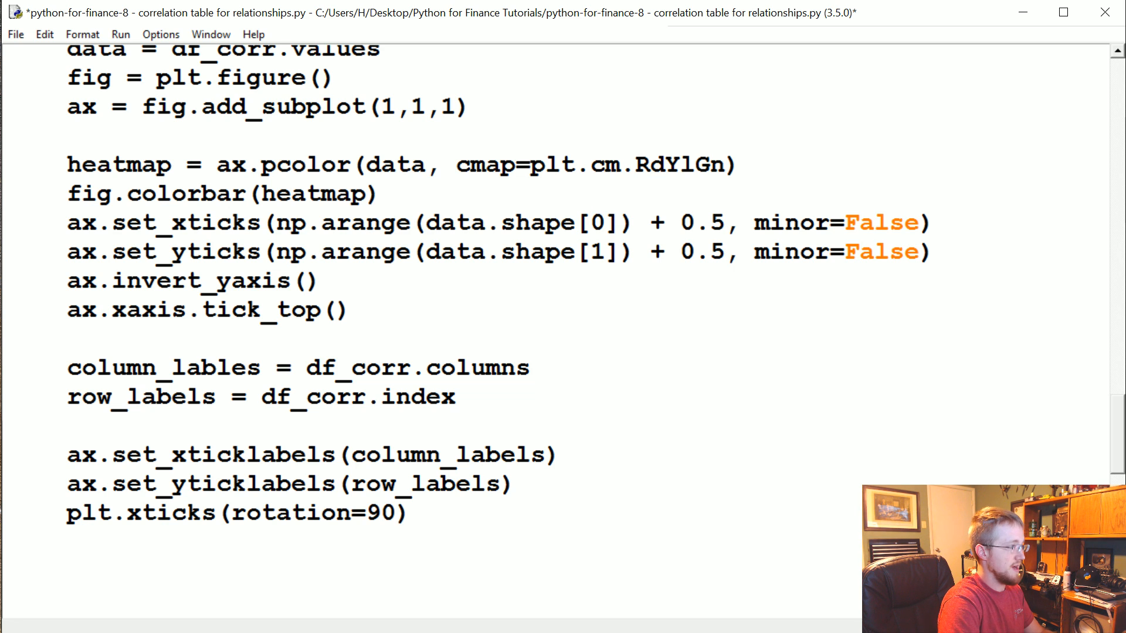
key("enter")
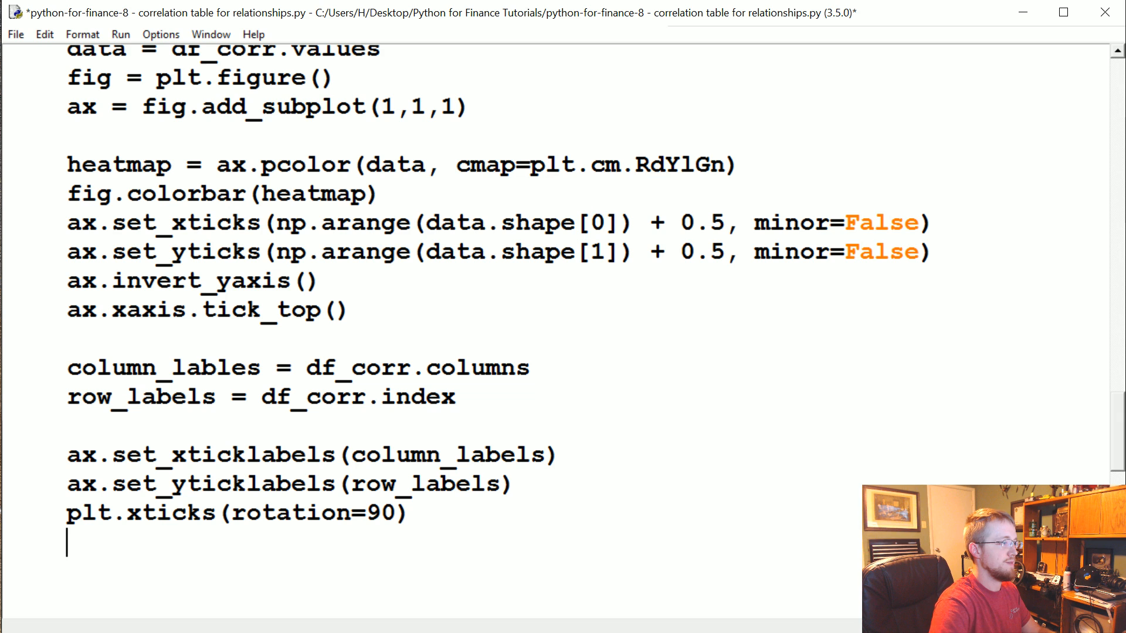
Step: Limit the heatmap colour range to -1 to 1 with heatmap.set_clim(-1,1) and comment near the colour map argument
type("heatmap.se")
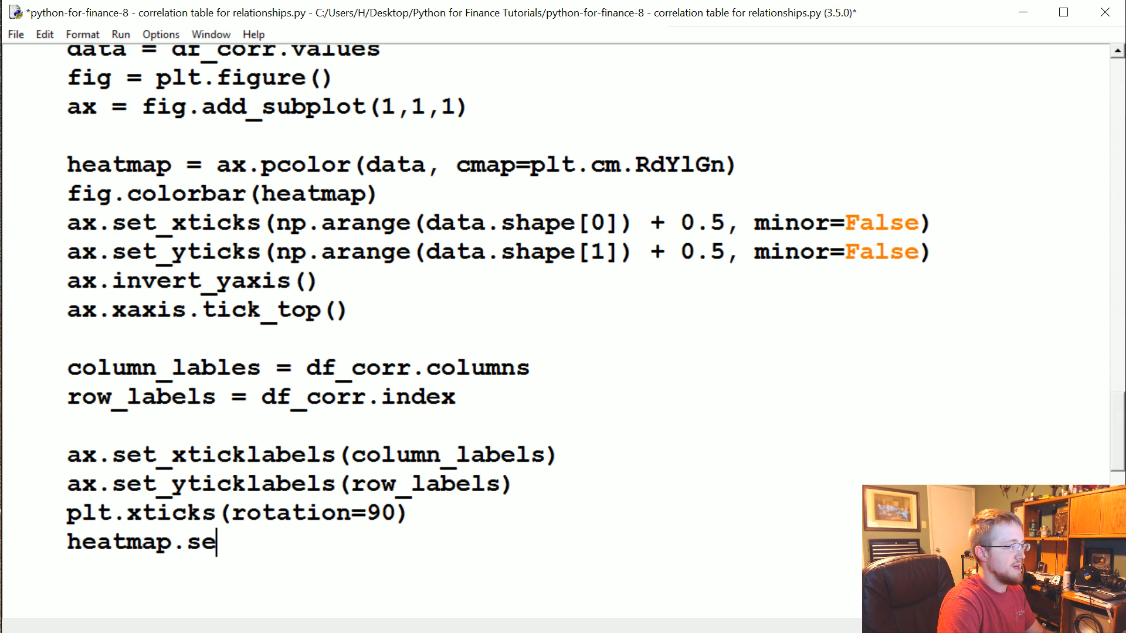
type("t_clim()")
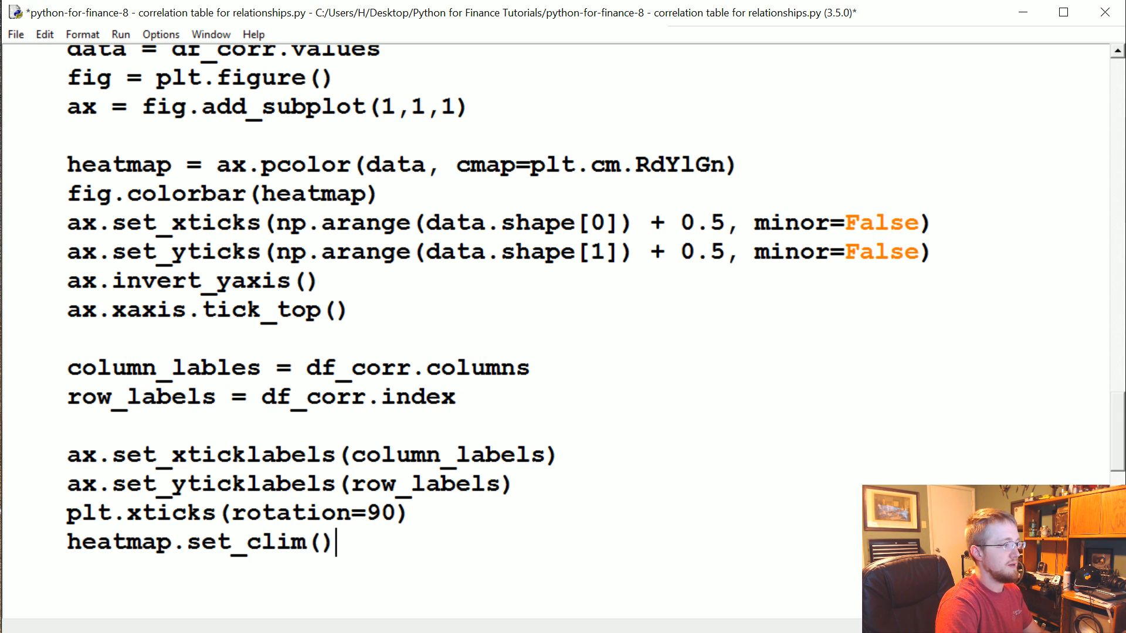
type("-1,1")
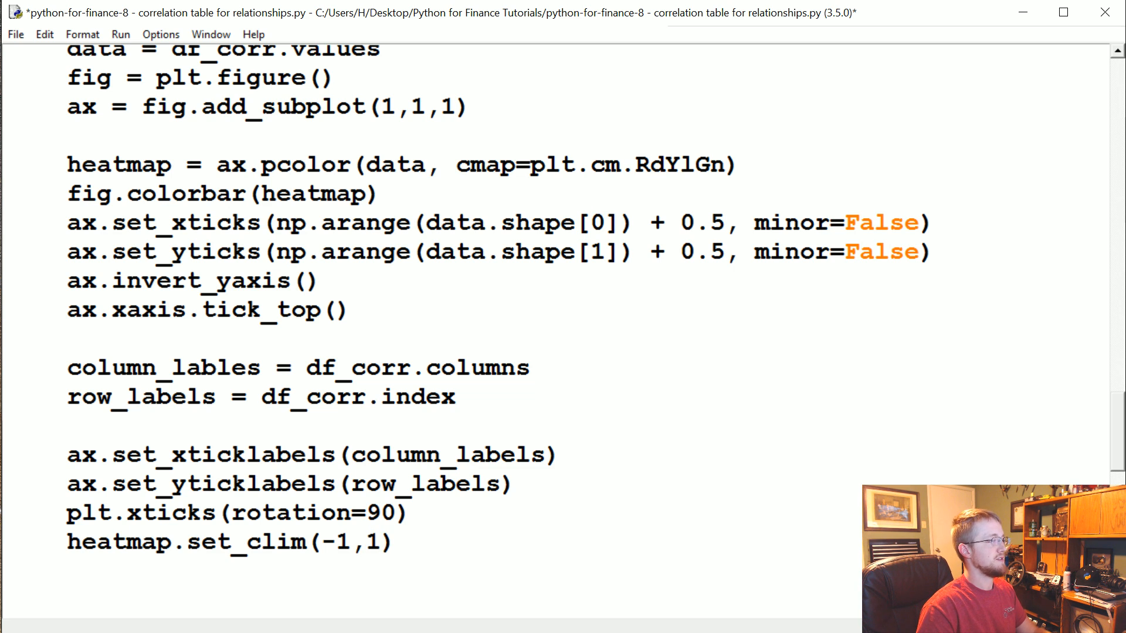
double_click(283, 542)
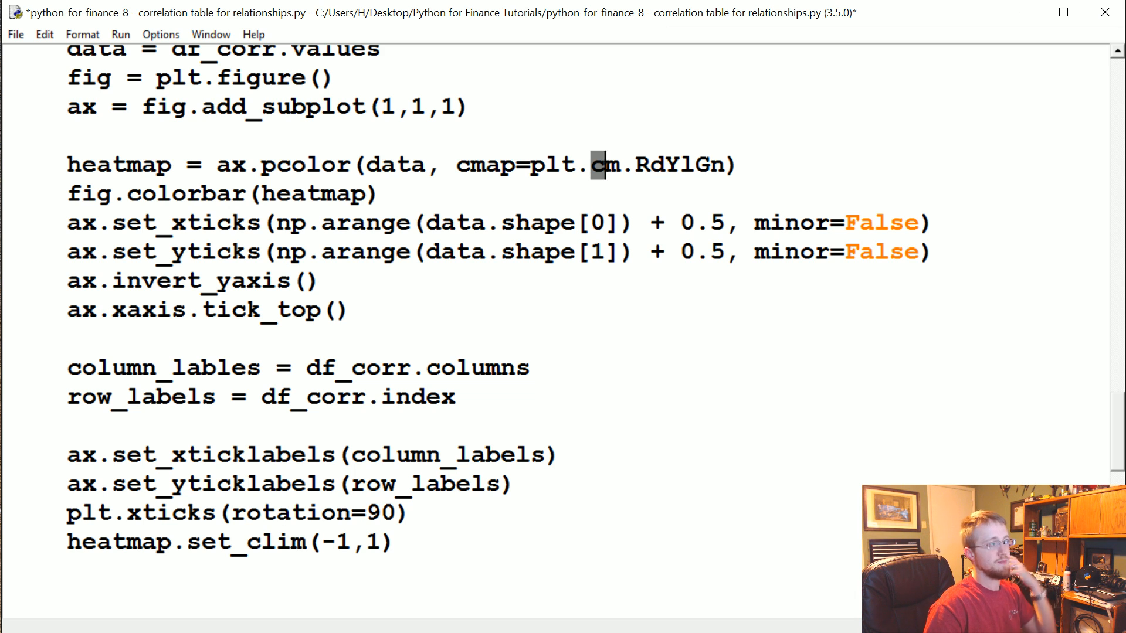
left_click_drag(603, 164, 373, 194)
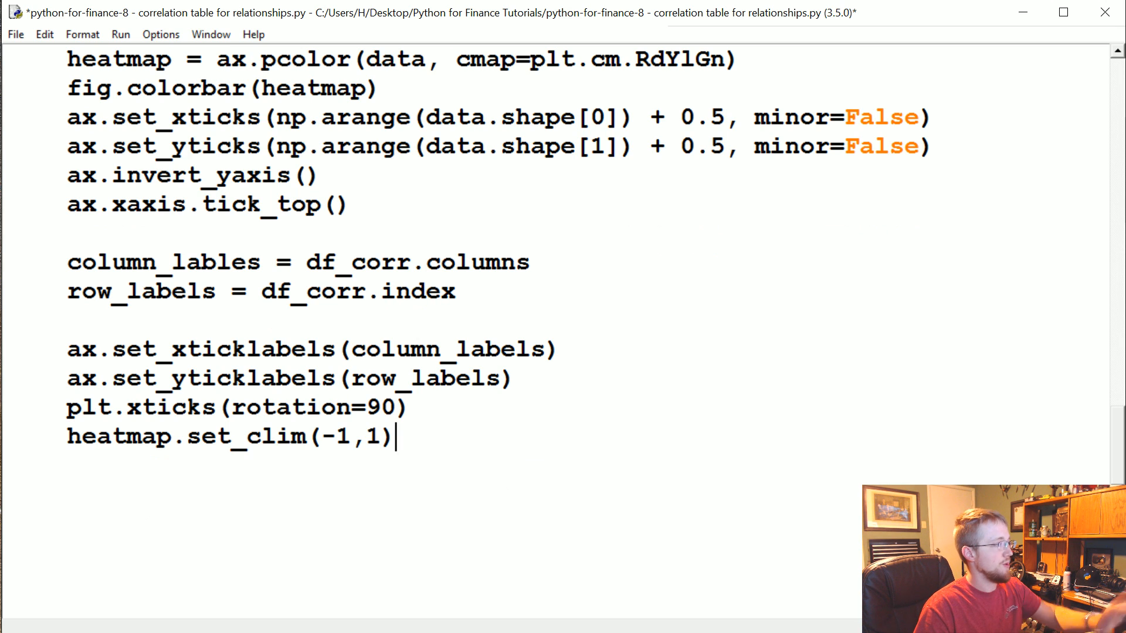
type("#")
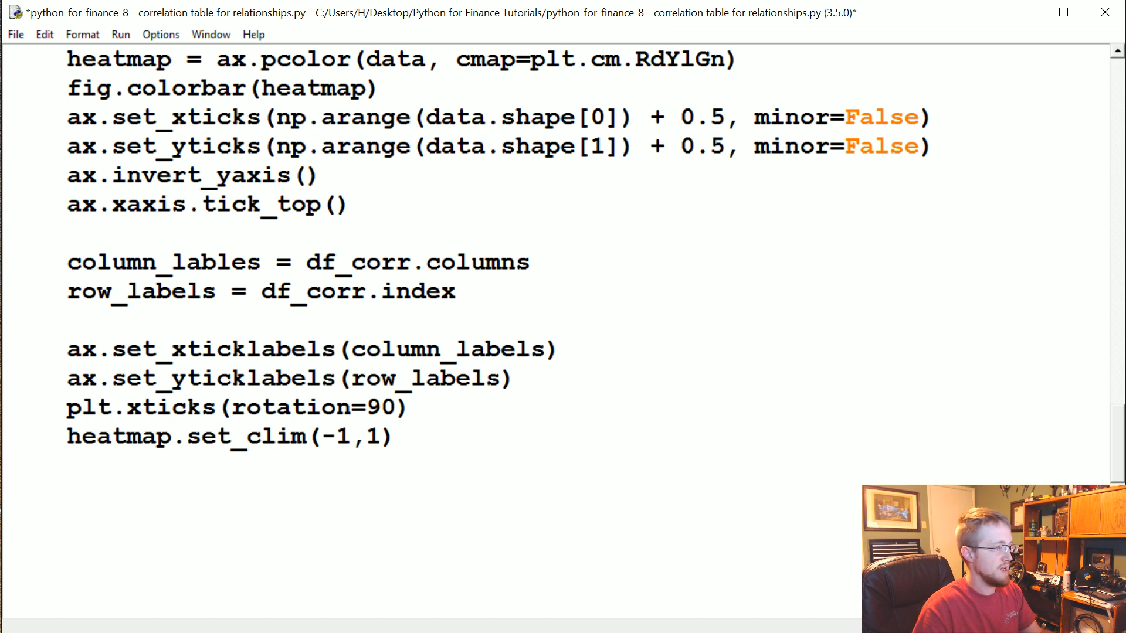
key("enter")
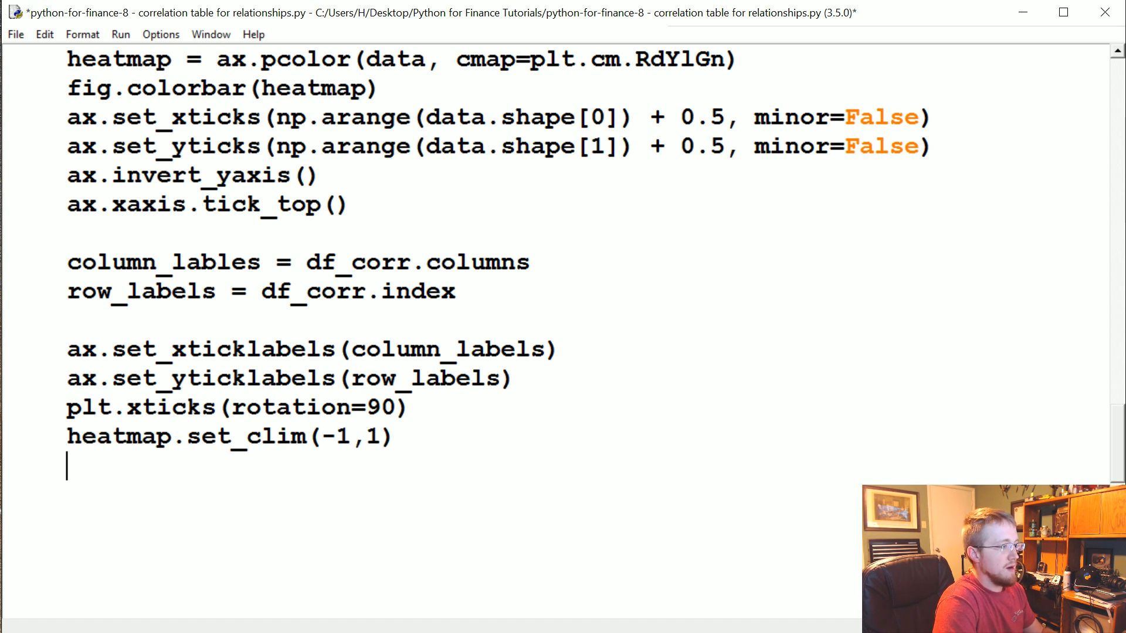
Step: Finish visualize_data with plt.tight_layout() and plt.show(), call visualize_data() at the end, and save
type("plt.tig")
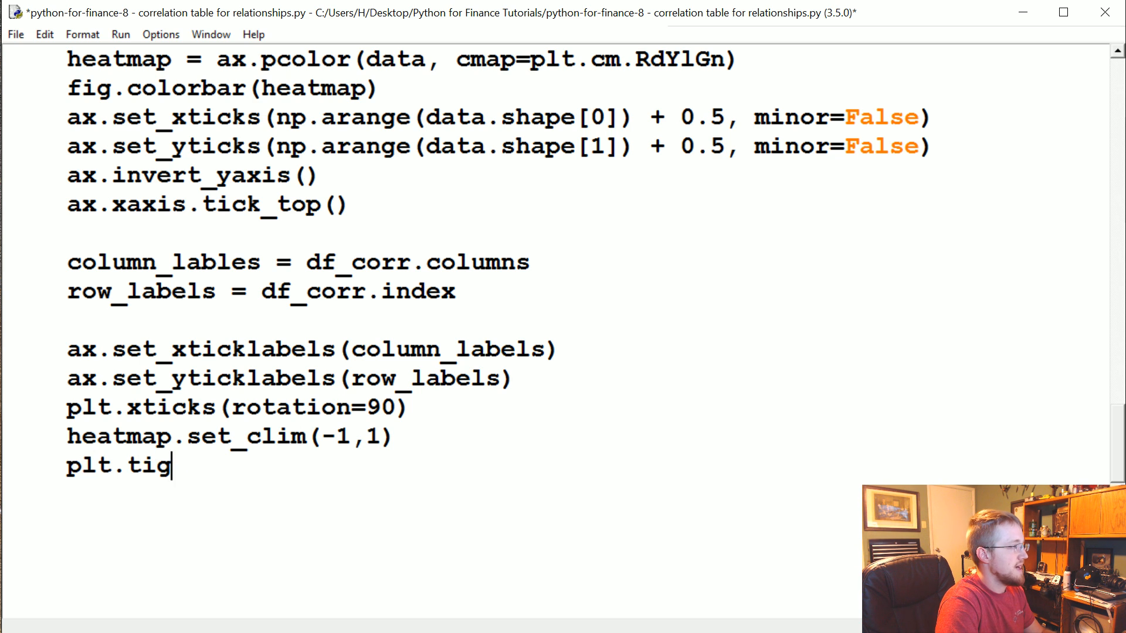
type("ht_layout")
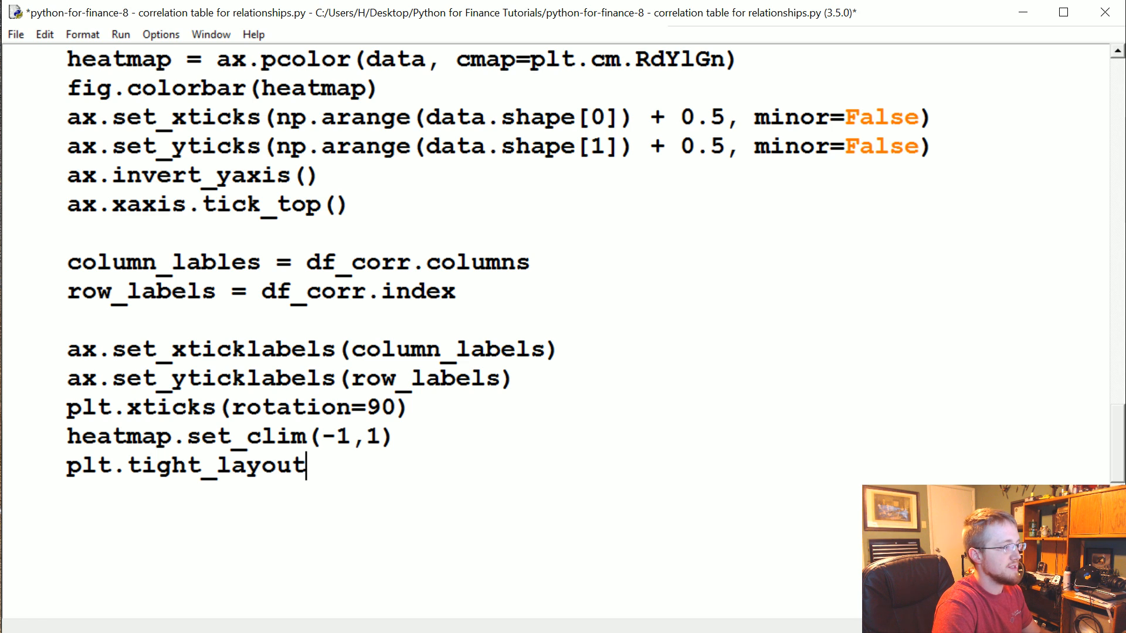
type("()")
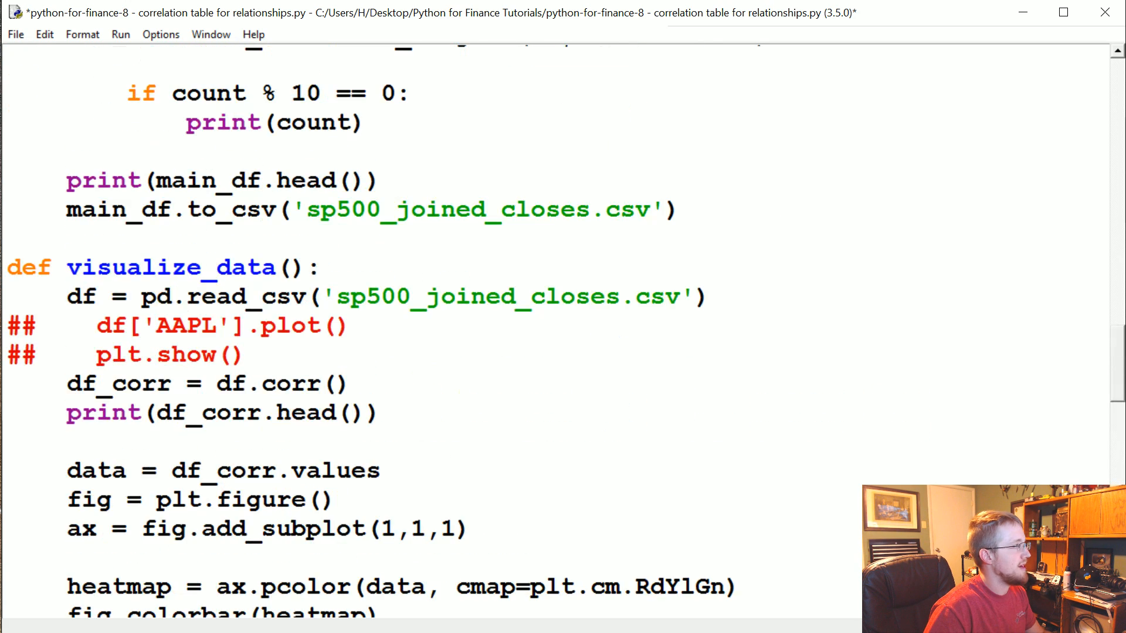
double_click(172, 373)
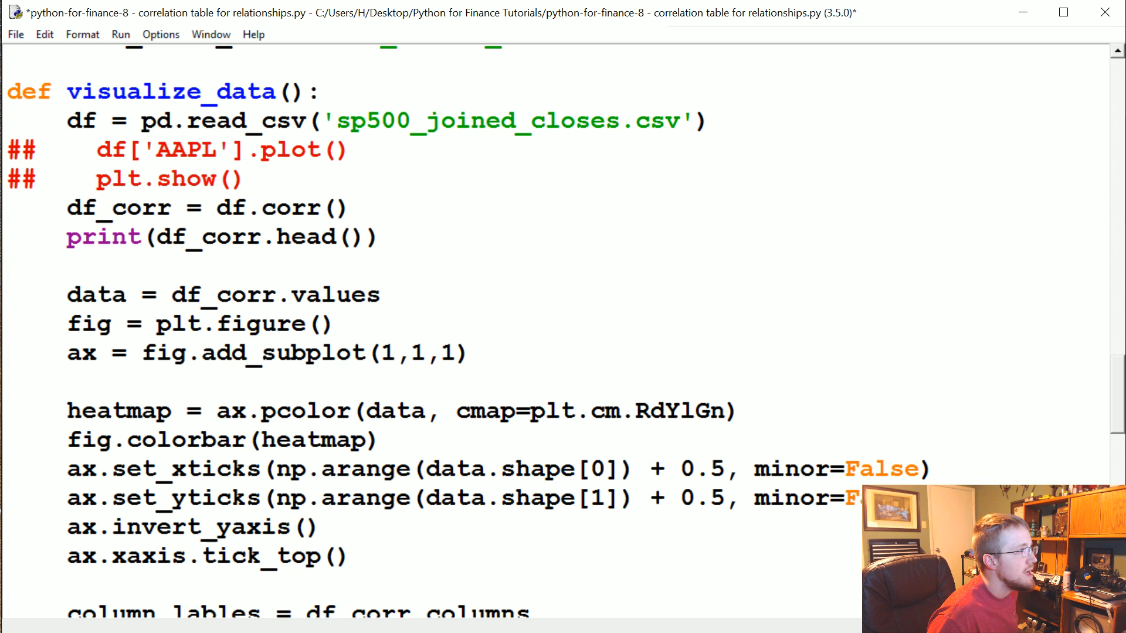
left_click_drag(67, 119, 521, 120)
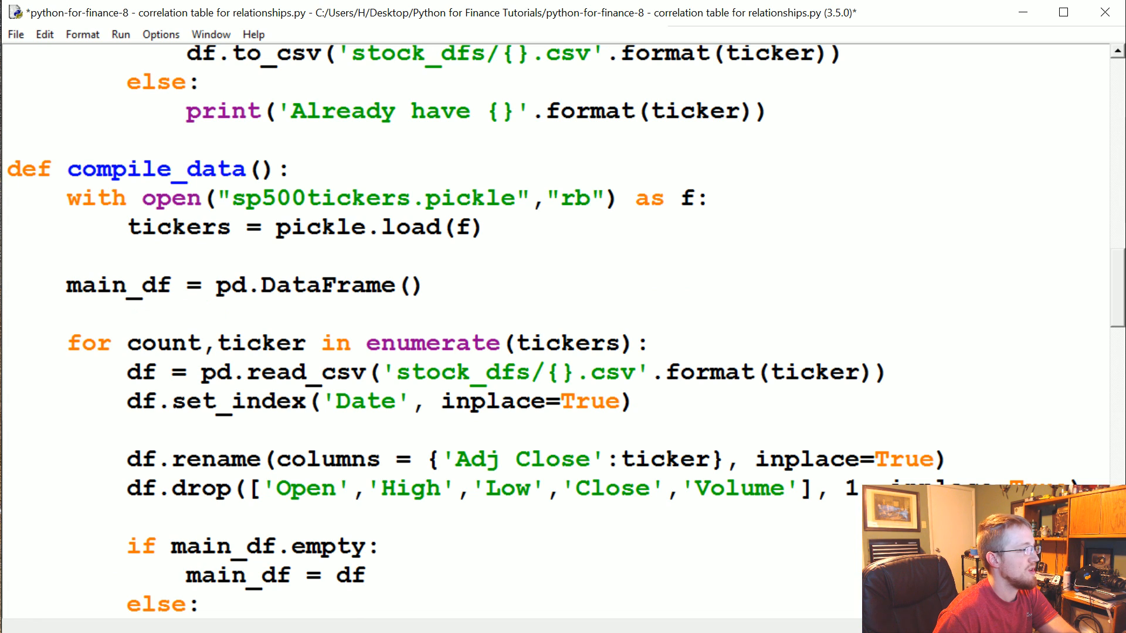
scroll("down", 3)
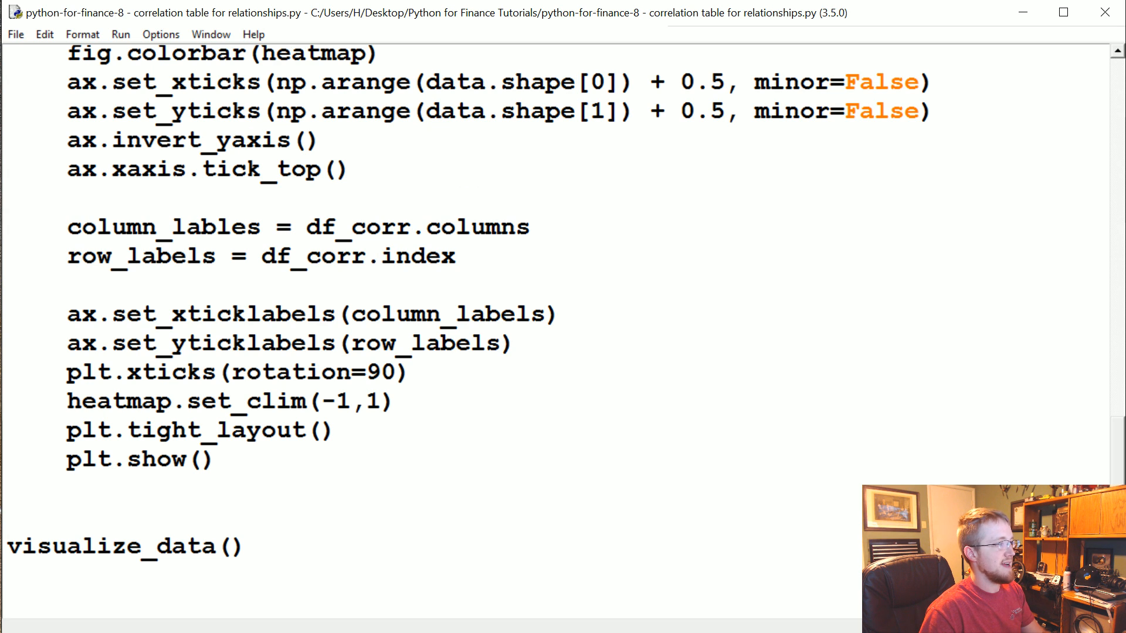
Step: Run the script with F5 so the shell restarts, then return to the heatmap code in the editor
key("F5")
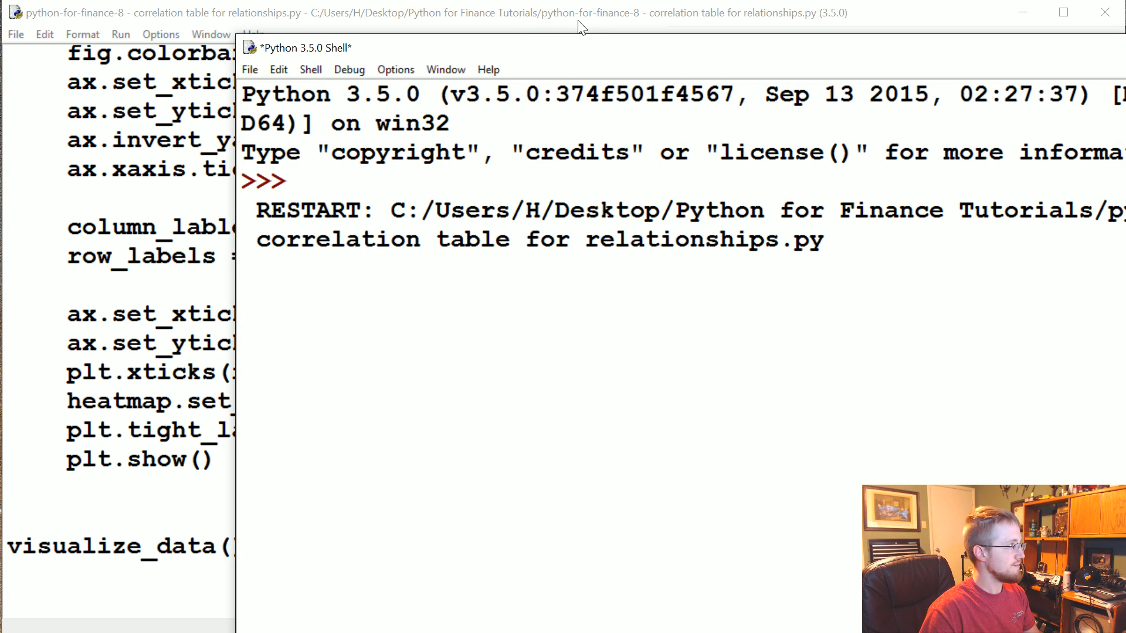
left_click(359, 270)
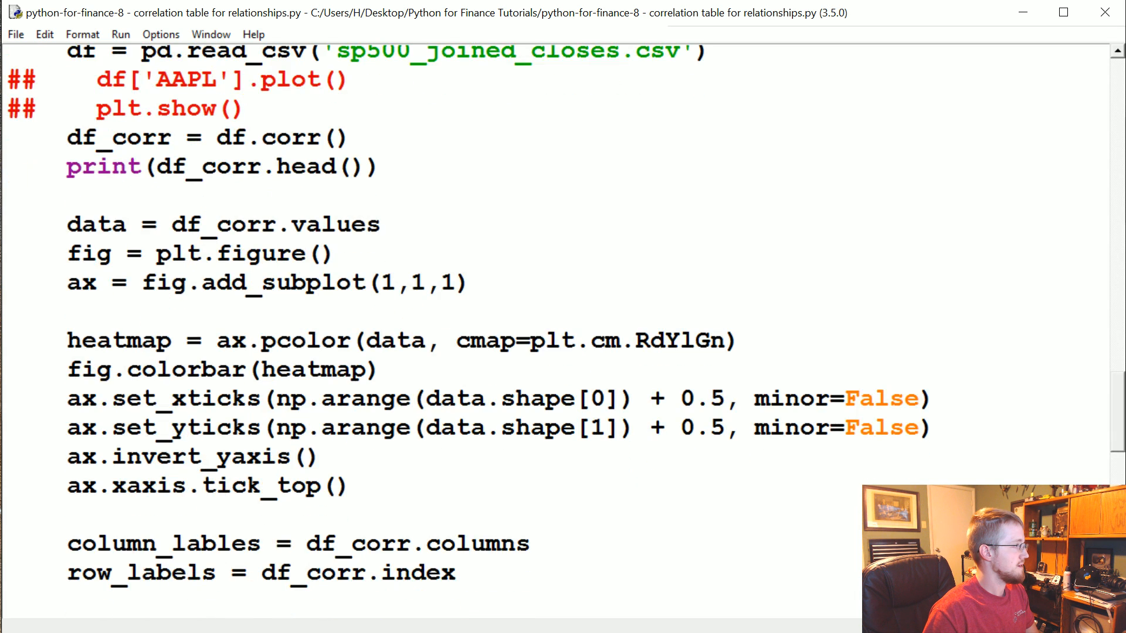
Step: Rerun the script and scroll to the end of visualize_data, correcting column_lables to column_labels
scroll("down", 3)
type("e")
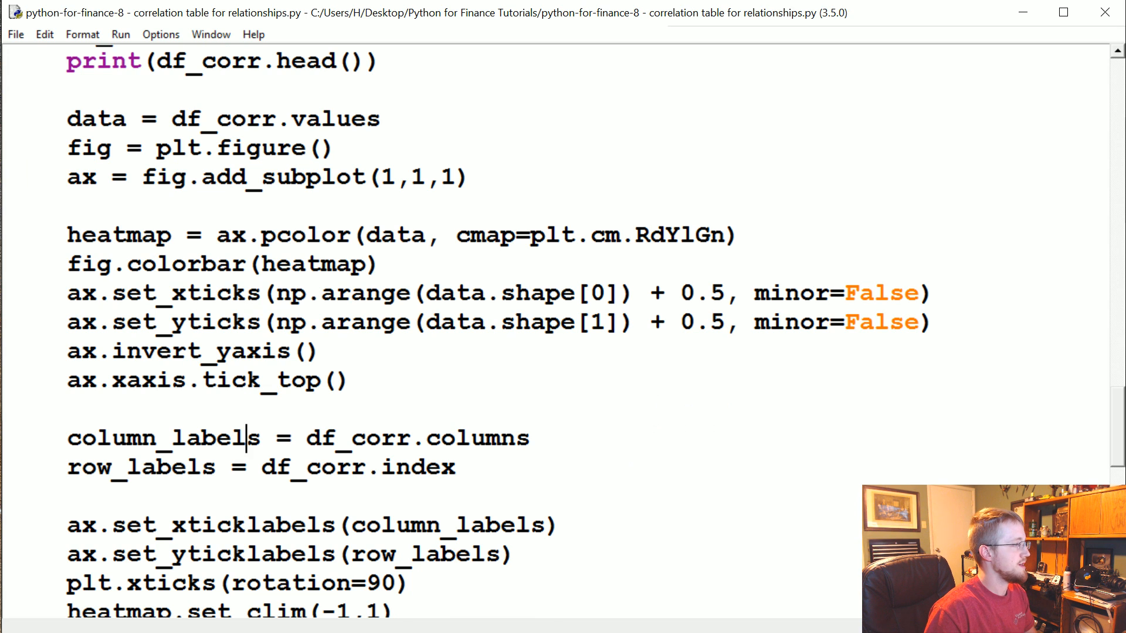
key("F5")
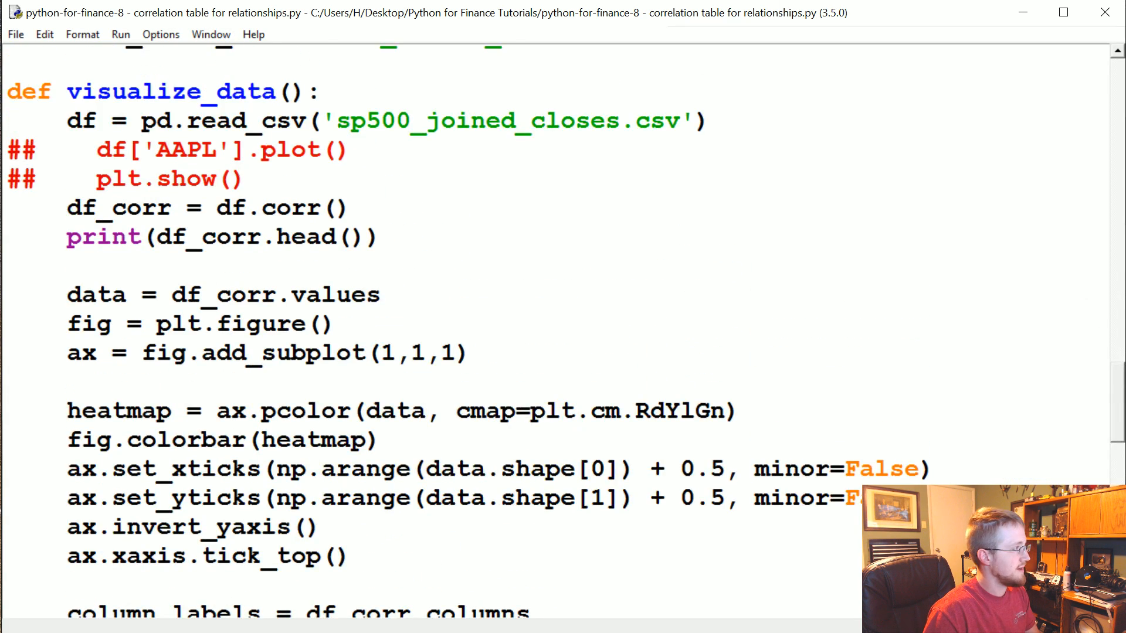
scroll("down", 3)
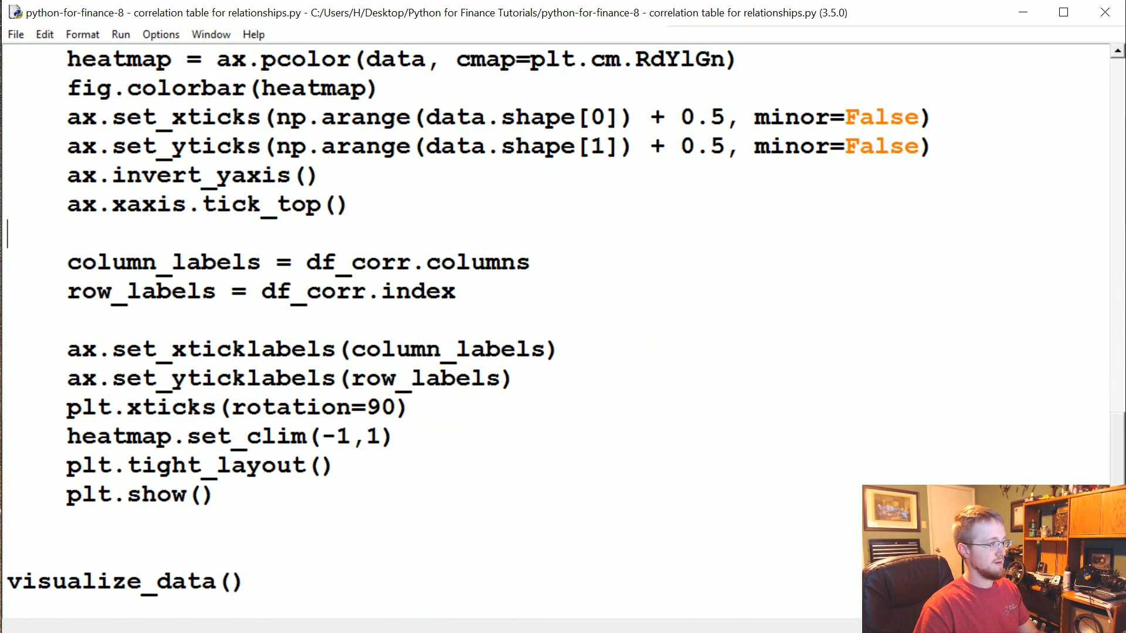
Step: Rerun the script to render the correlation heatmap and enlarge the Figure 1 window
key("F5")
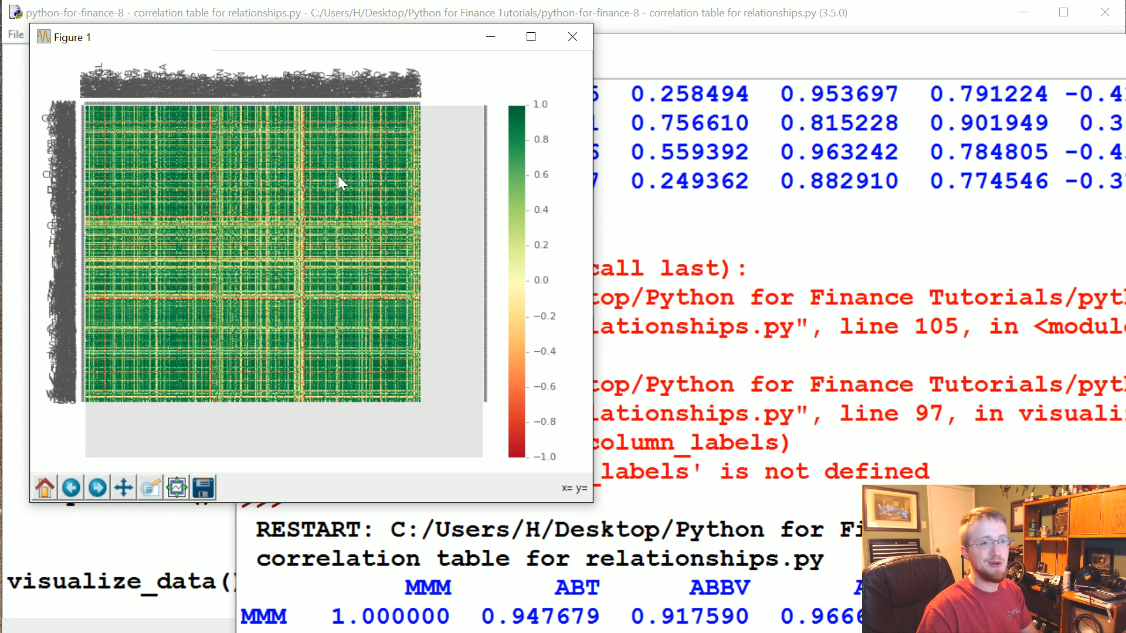
left_click_drag(308, 36, 261, 29)
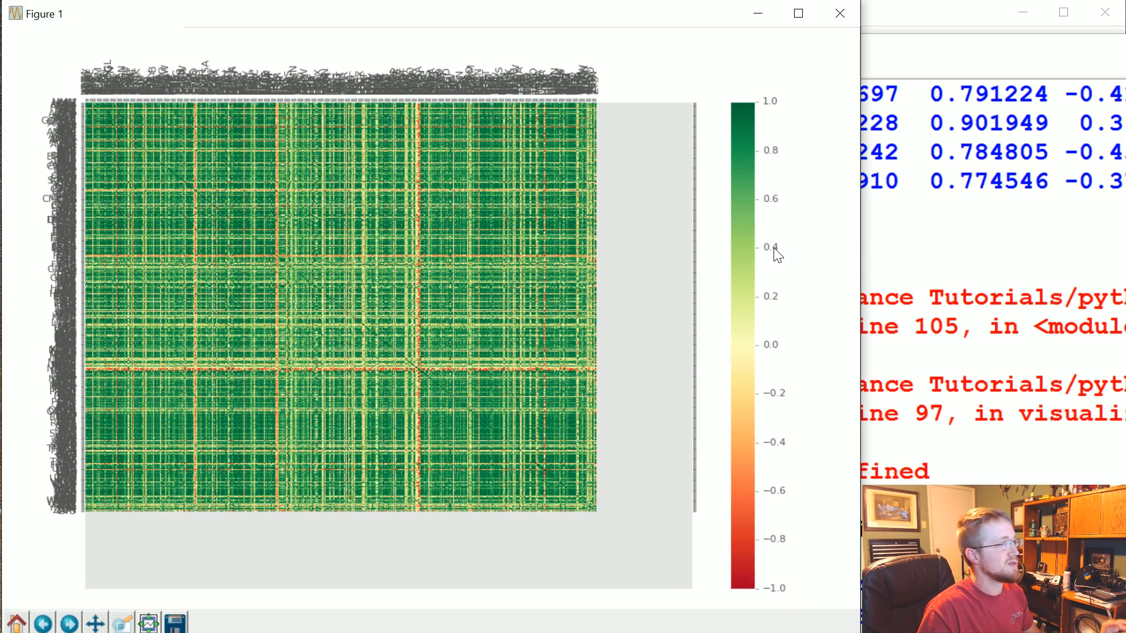
mouse_move(124, 465)
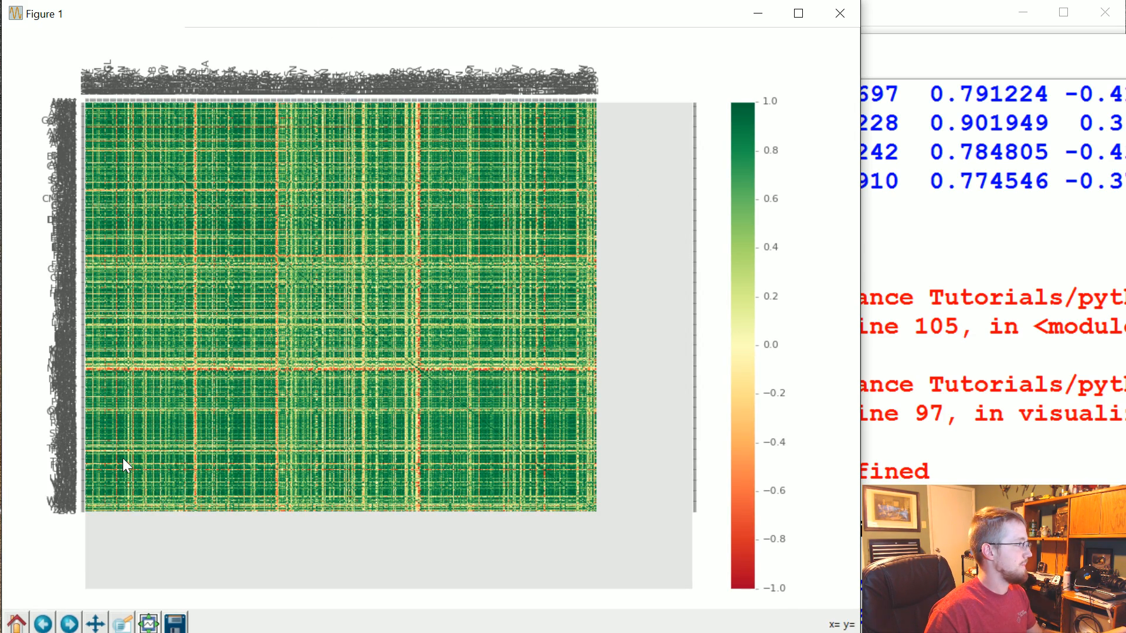
mouse_move(121, 623)
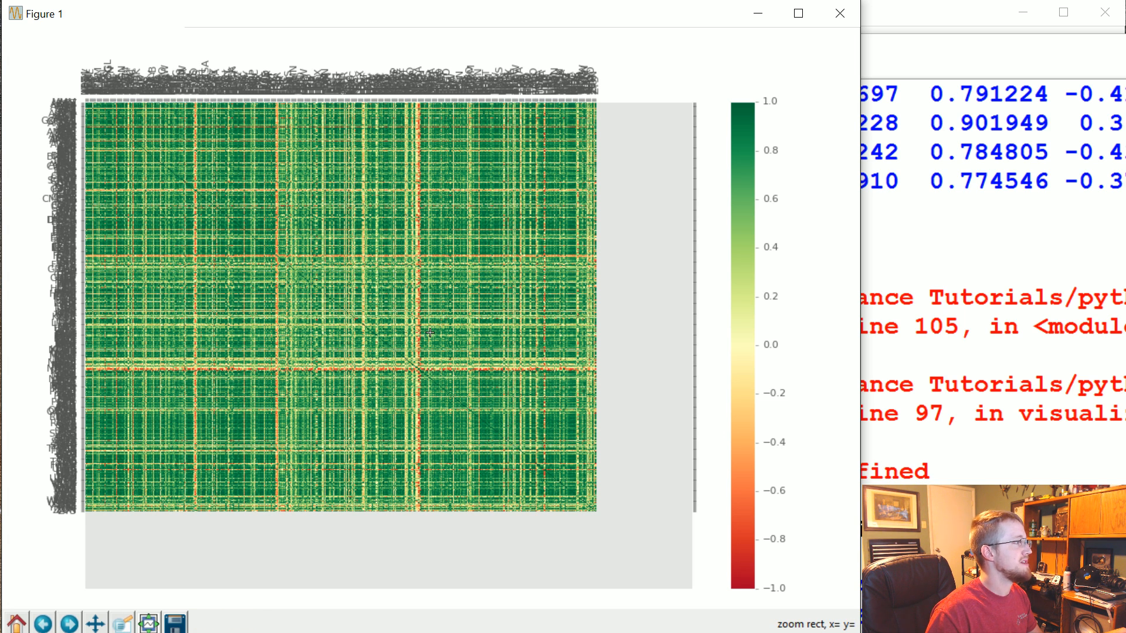
Step: Zoom into a middle block of the heatmap where tickers MET to OMC become readable
left_click_drag(429, 332, 429, 379)
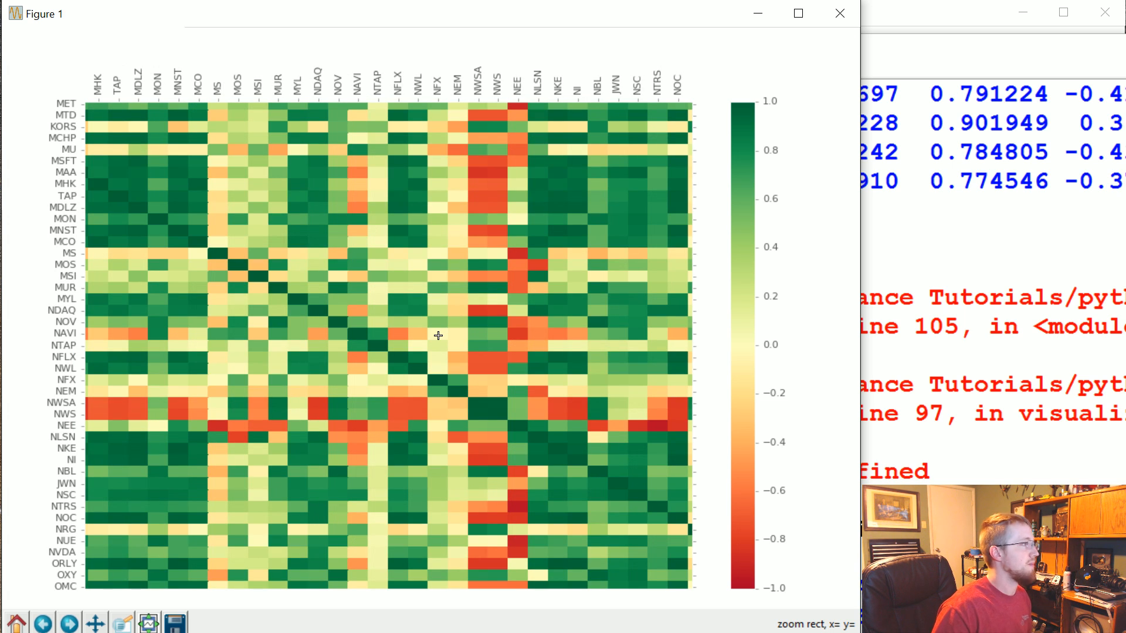
mouse_move(501, 106)
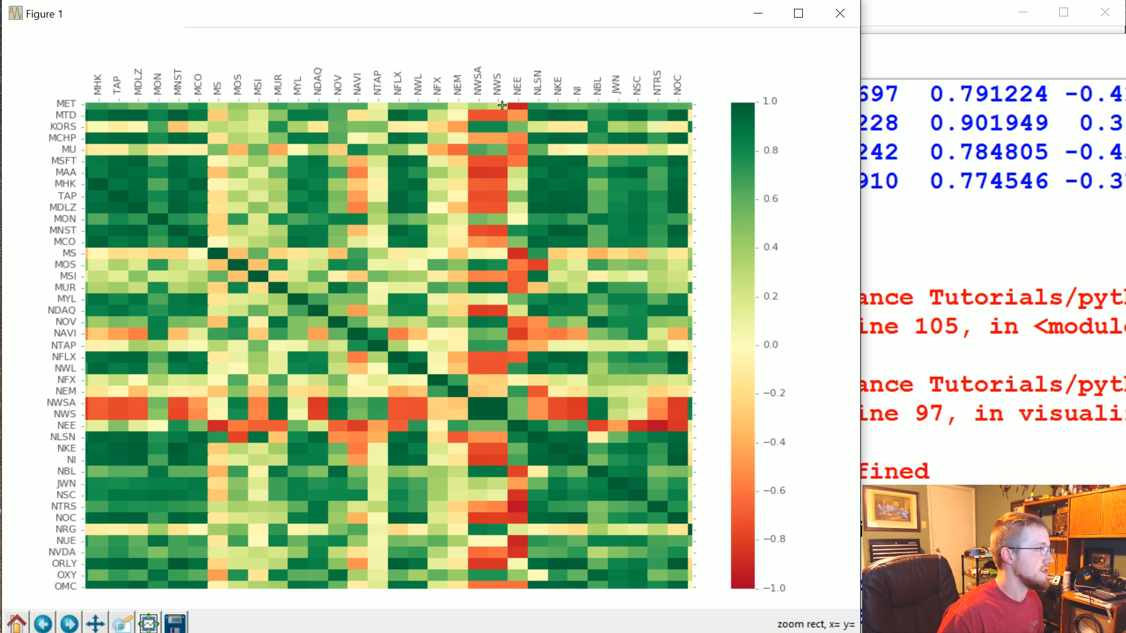
mouse_move(473, 131)
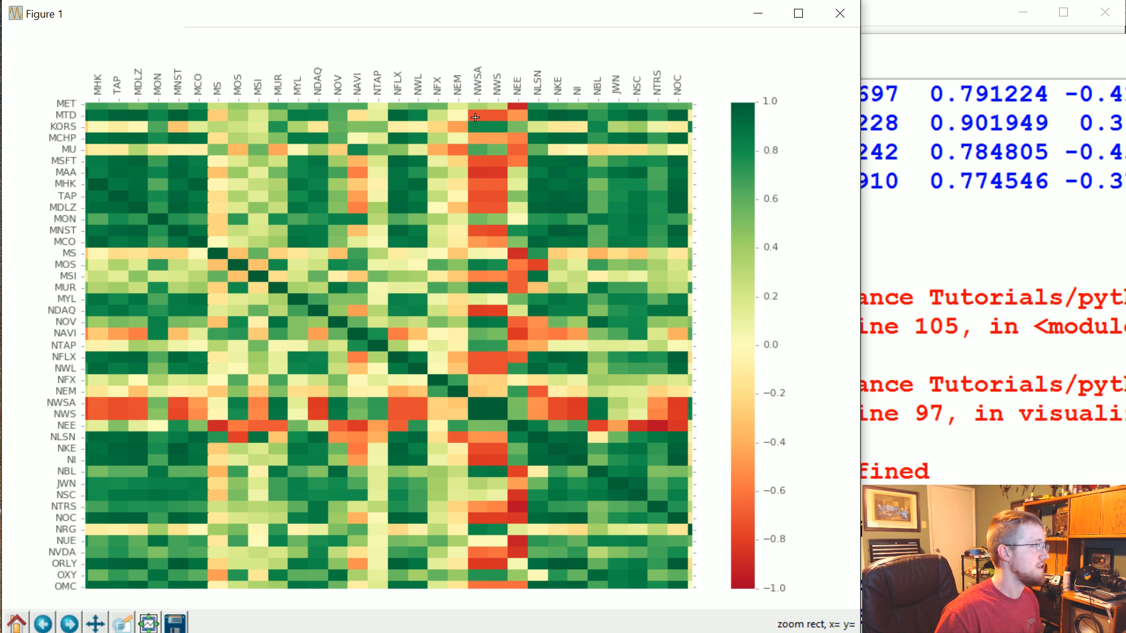
mouse_move(477, 478)
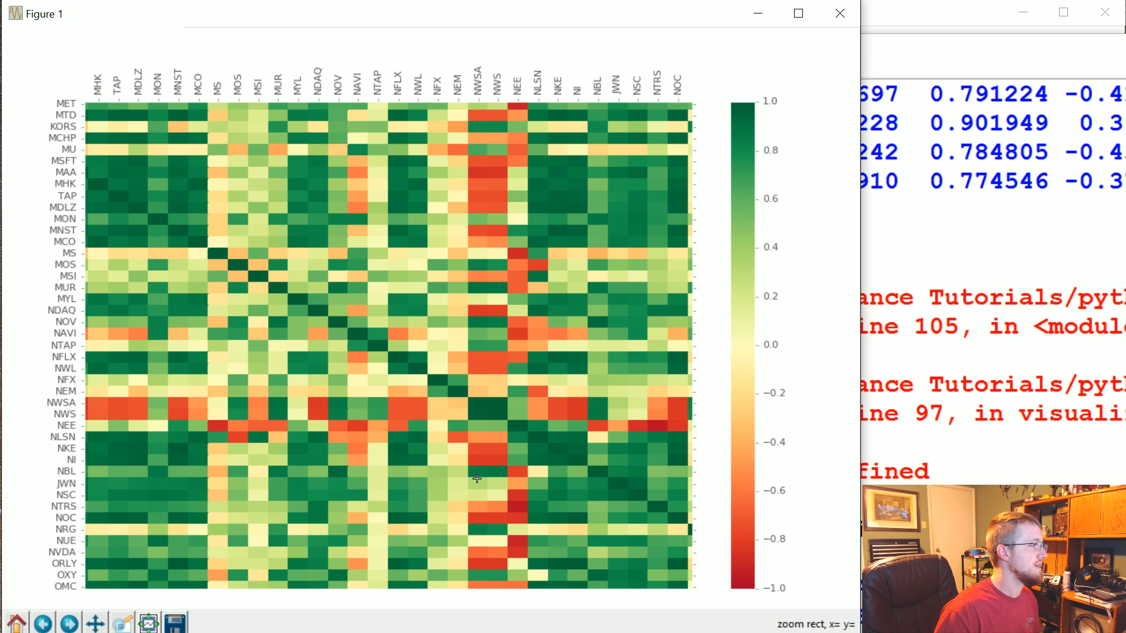
mouse_move(176, 530)
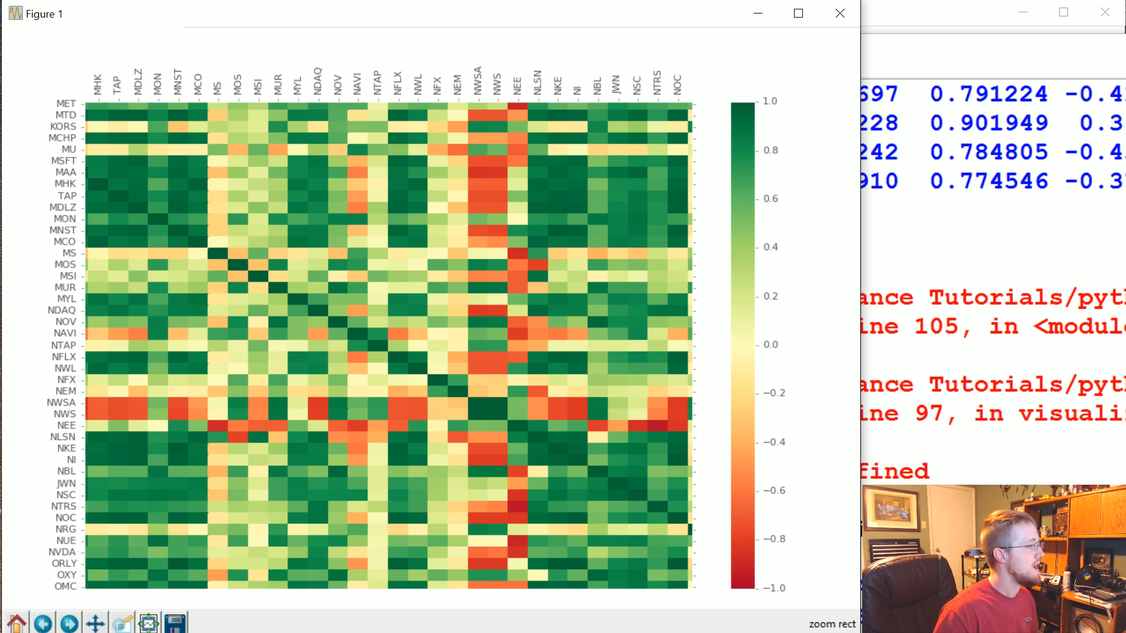
mouse_move(68, 623)
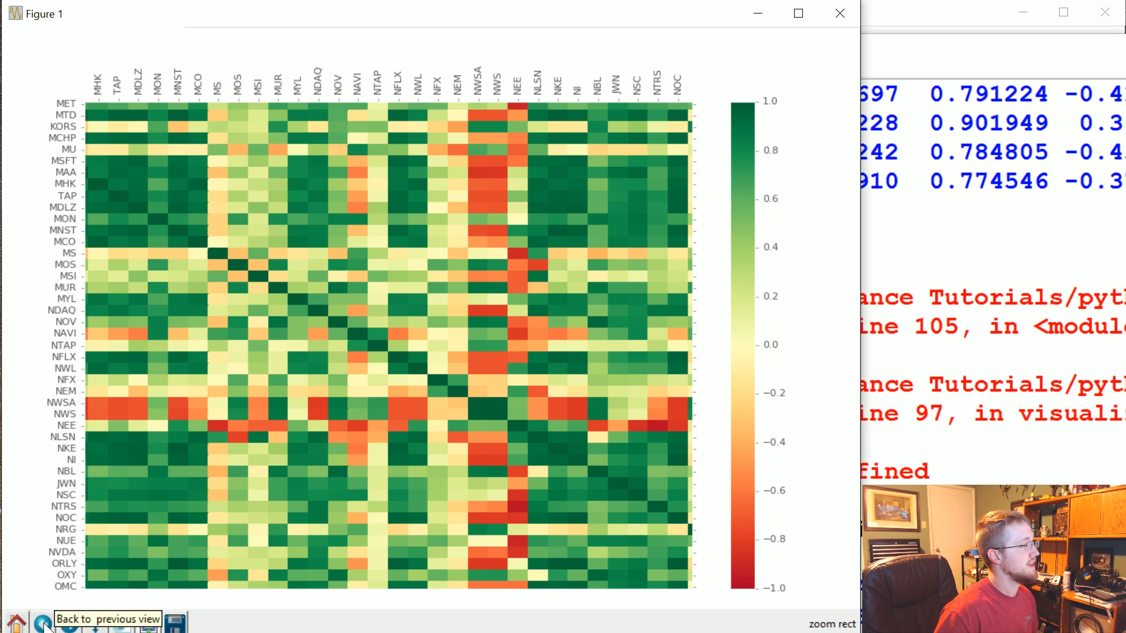
mouse_move(15, 622)
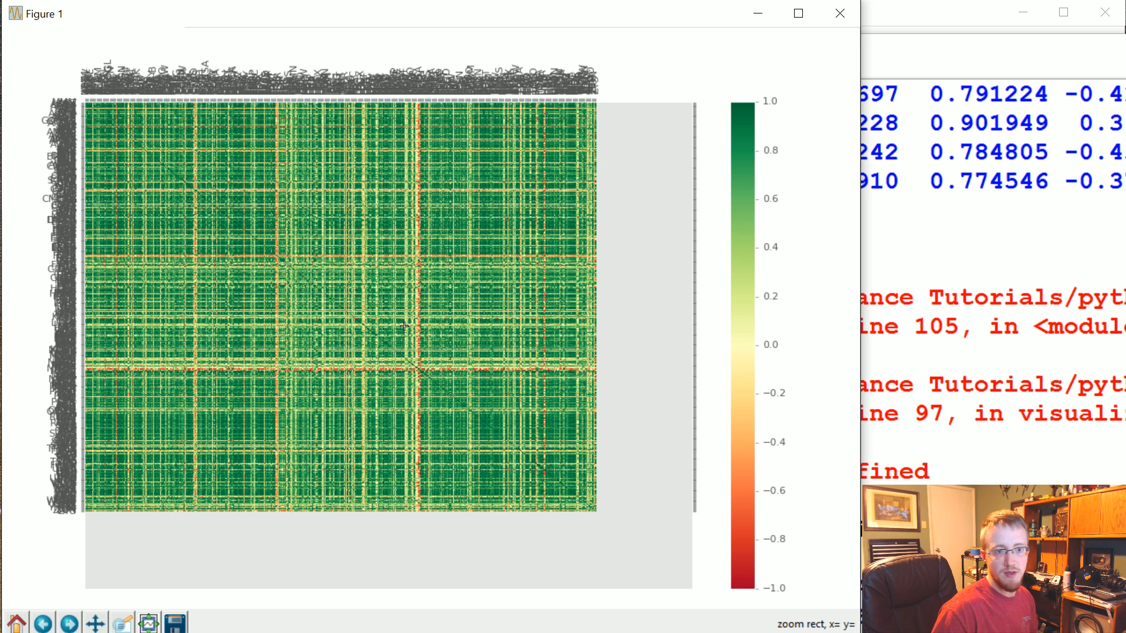
mouse_move(412, 258)
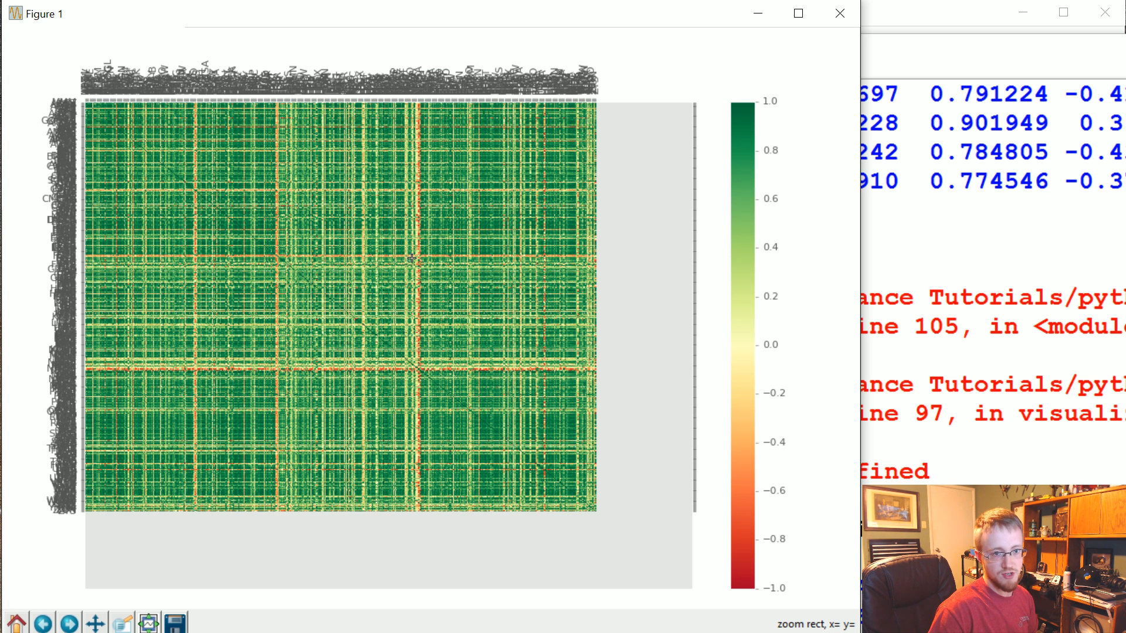
mouse_move(437, 373)
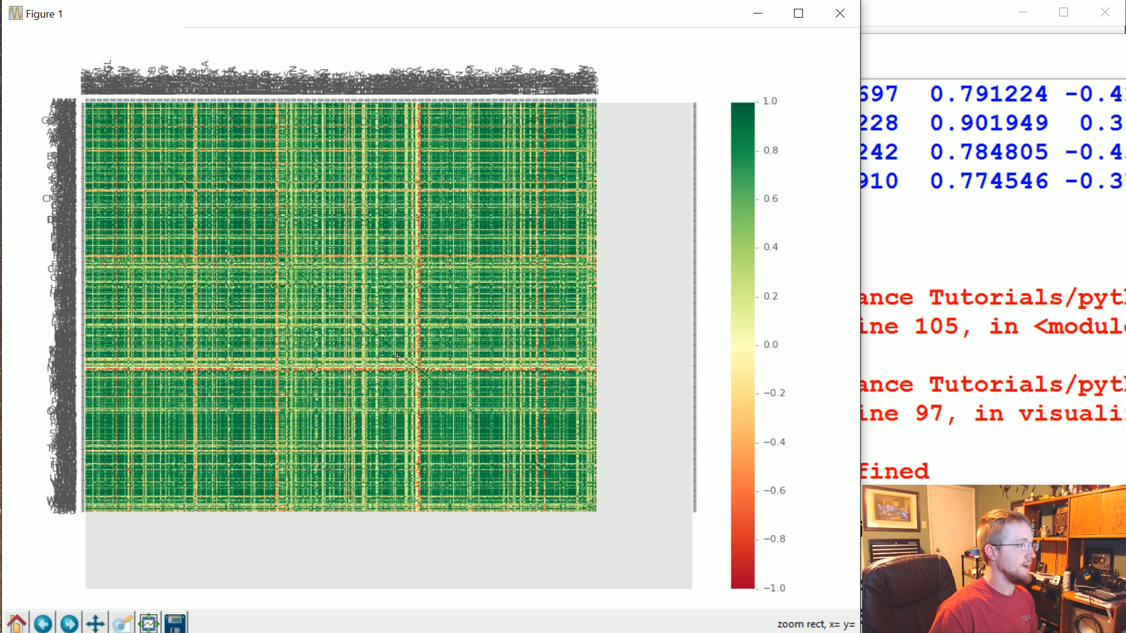
mouse_move(393, 344)
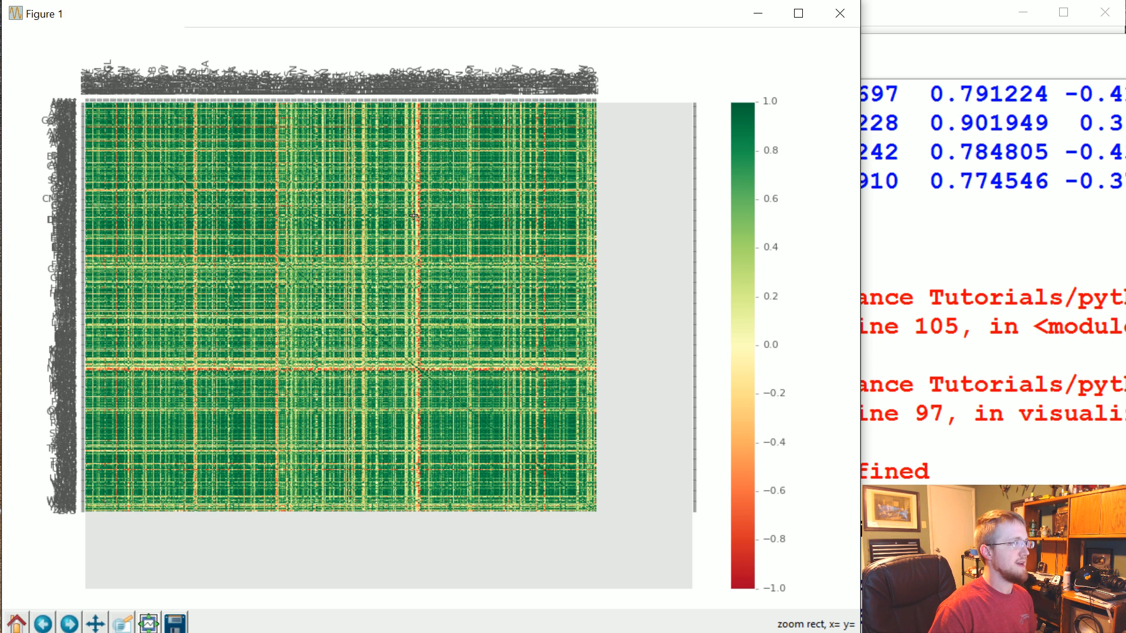
mouse_move(226, 369)
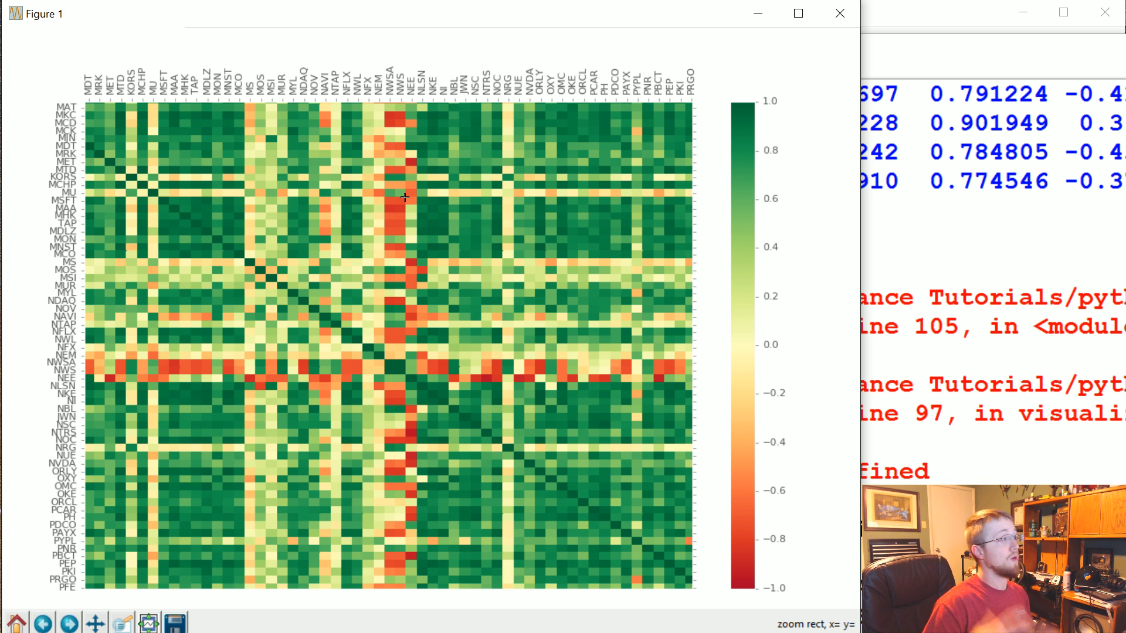
mouse_move(246, 202)
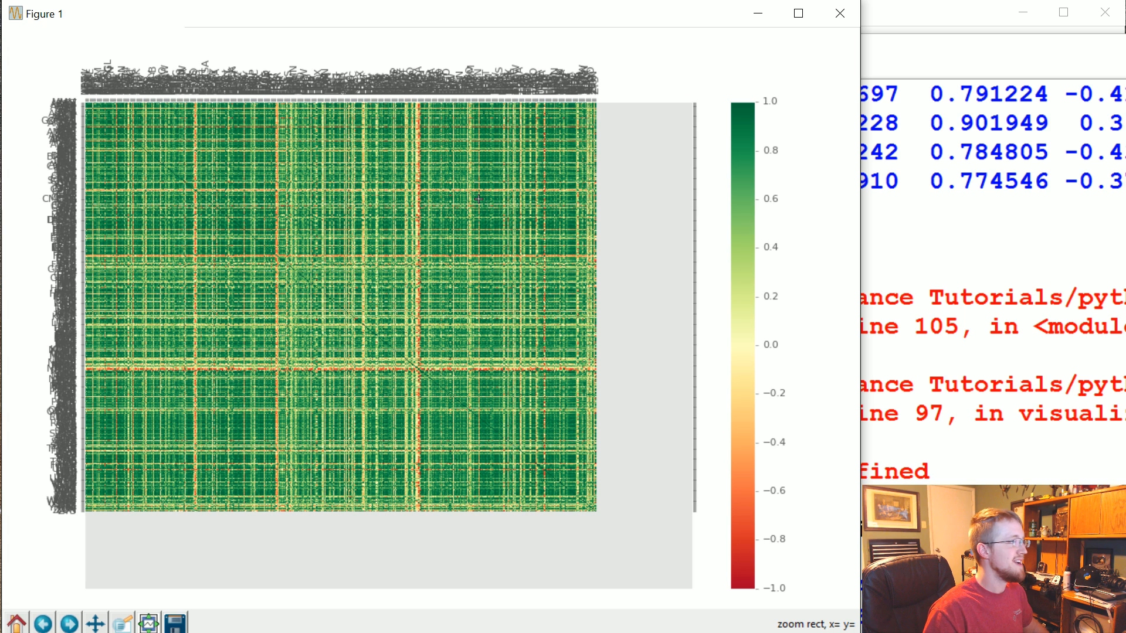
mouse_move(411, 165)
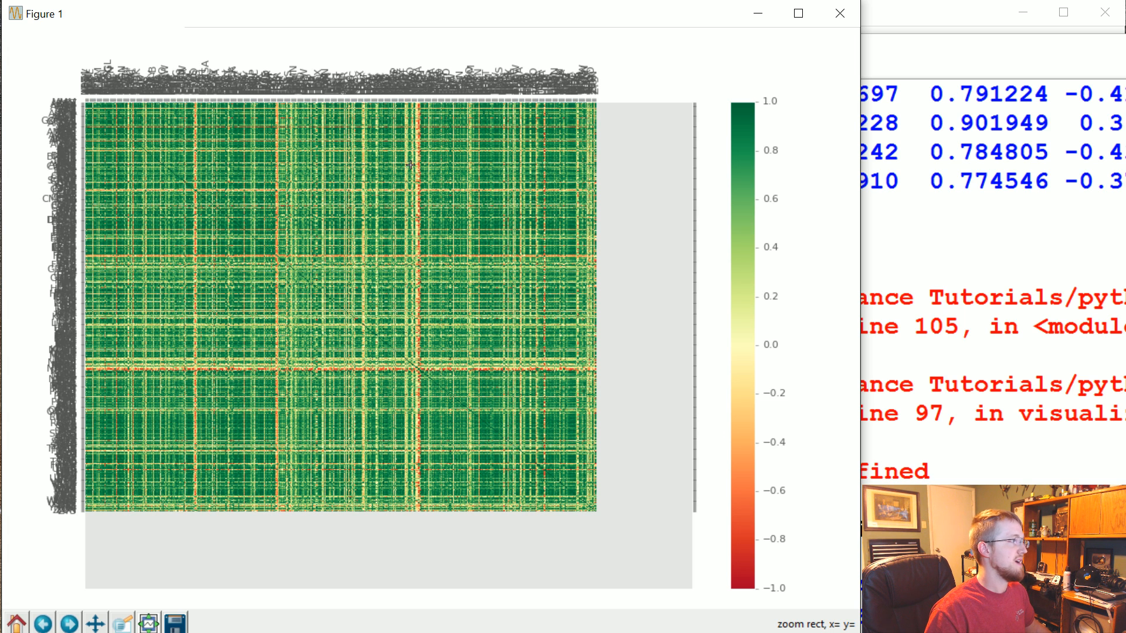
mouse_move(307, 270)
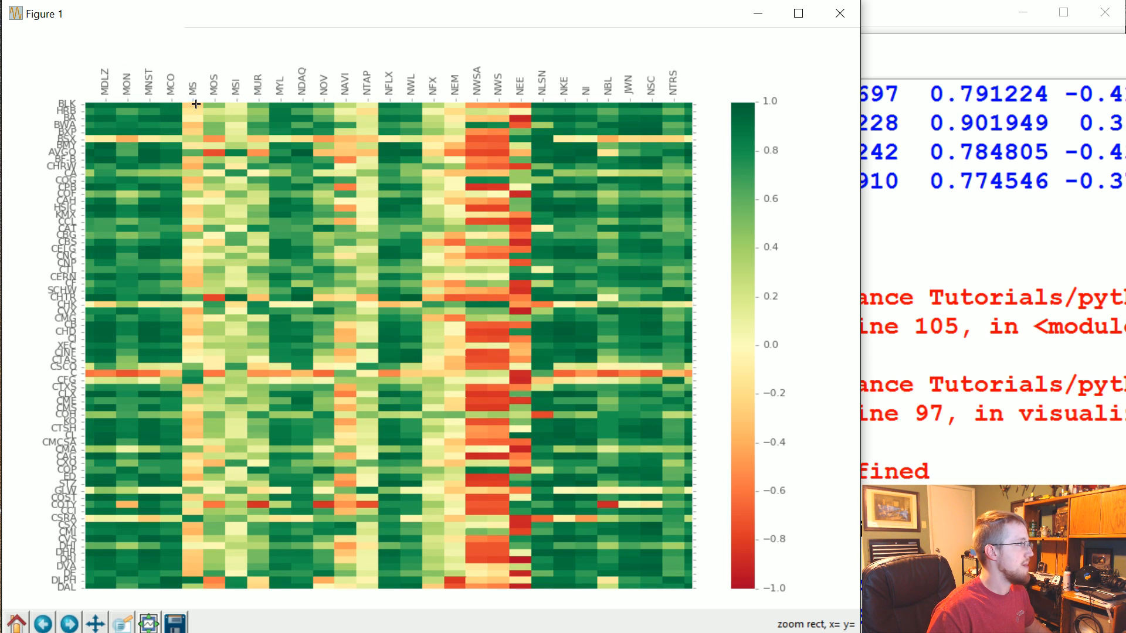
mouse_move(192, 142)
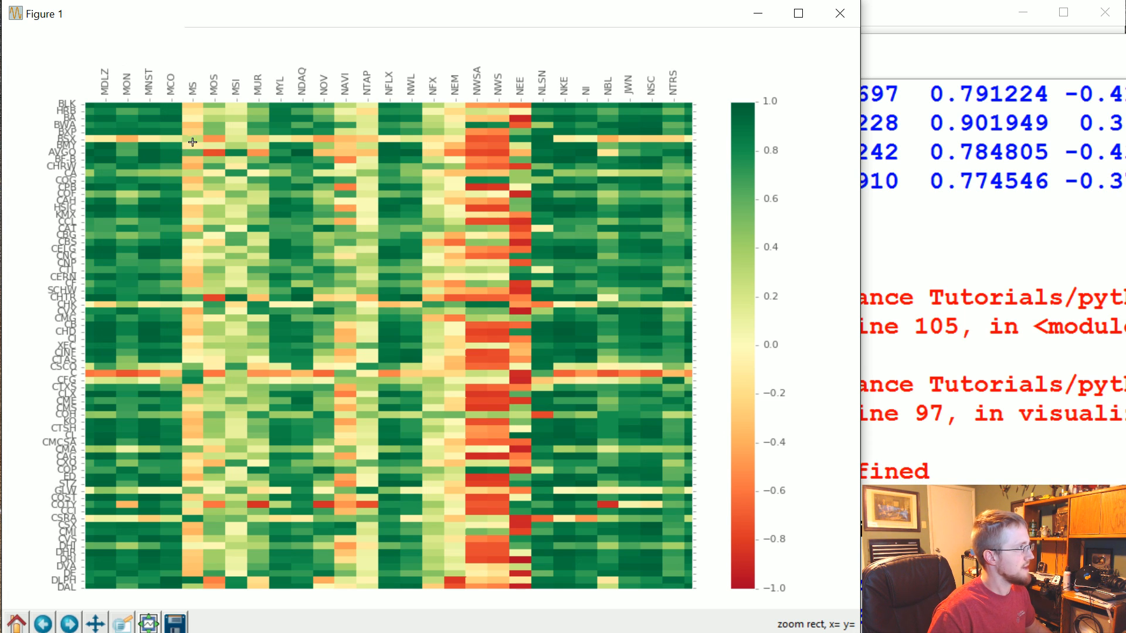
mouse_move(15, 621)
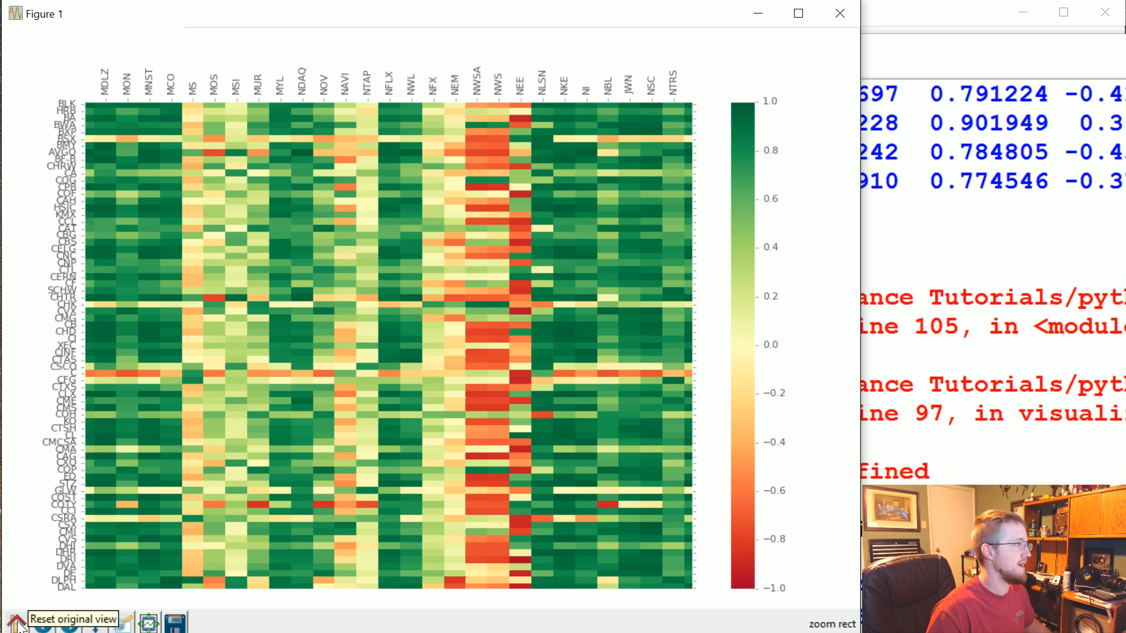
Step: Reset to the full view, then zoom into the top-left corner showing rows AMG–GOOGL against columns AMT–BIIB
left_click(15, 622)
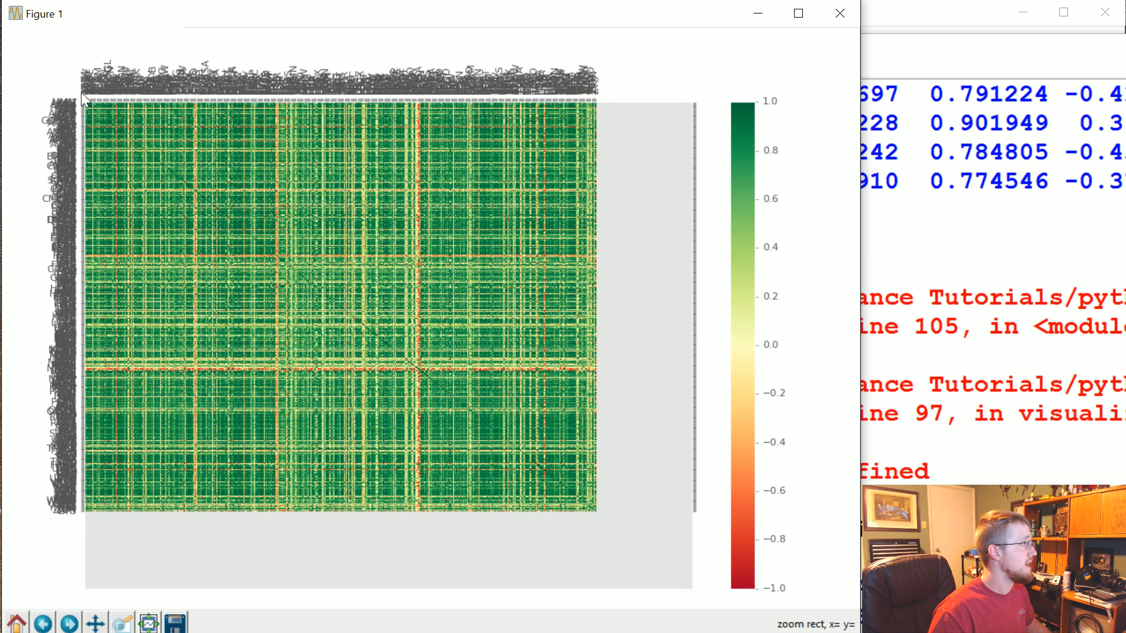
left_click_drag(82, 101, 309, 302)
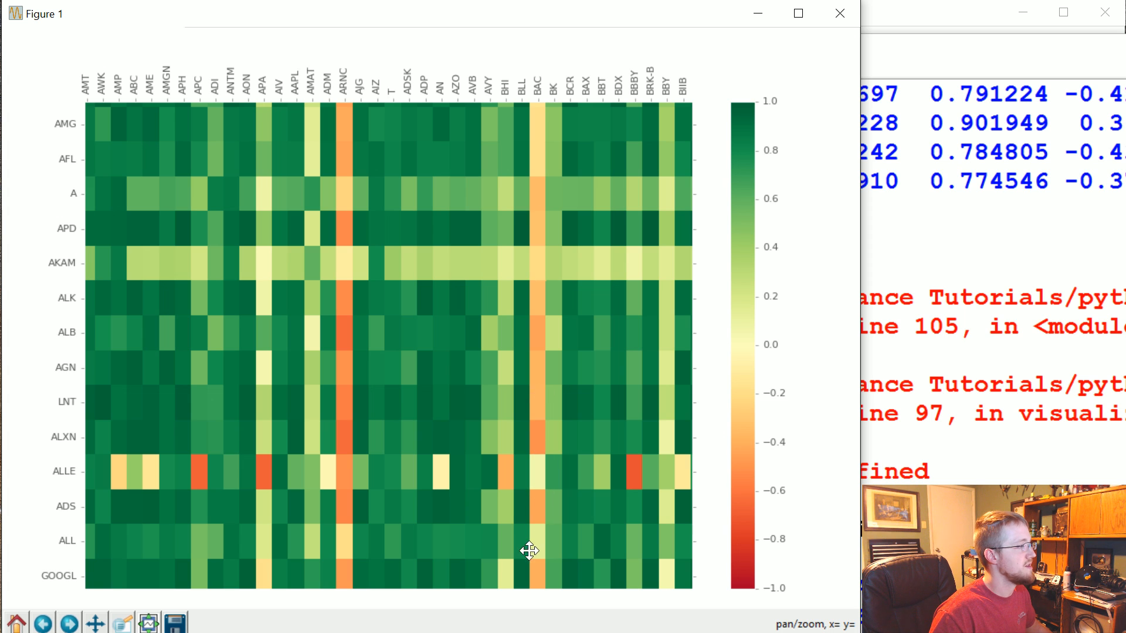
mouse_move(530, 338)
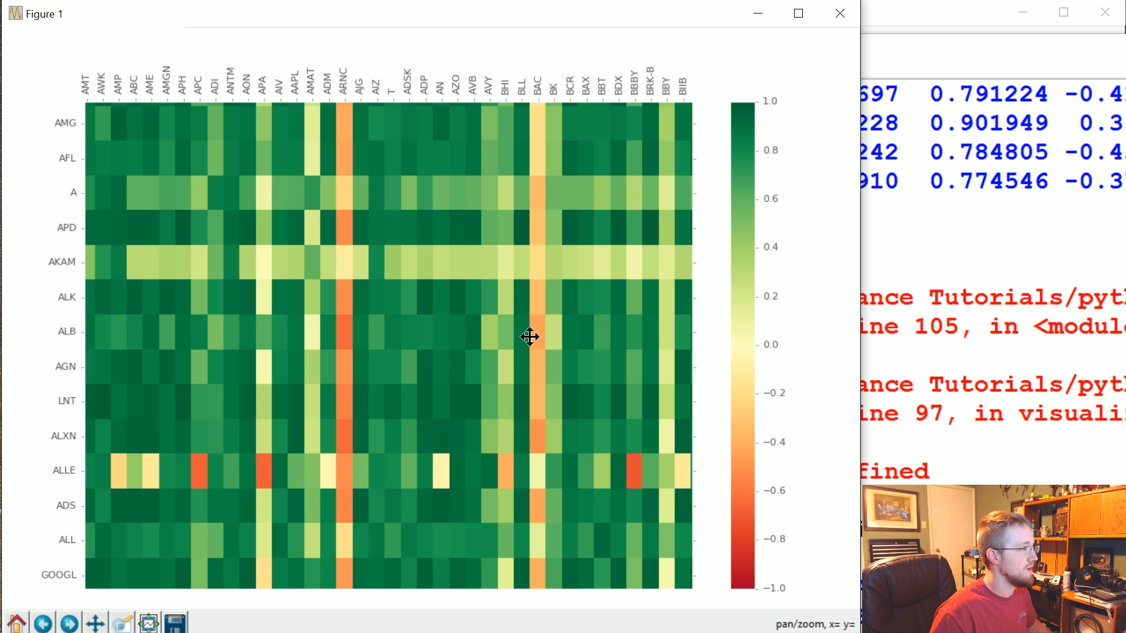
Step: Pan the zoomed heatmap across to rows BBBY–CHRW against columns AIZ–CCL
left_click_drag(530, 338, 523, 315)
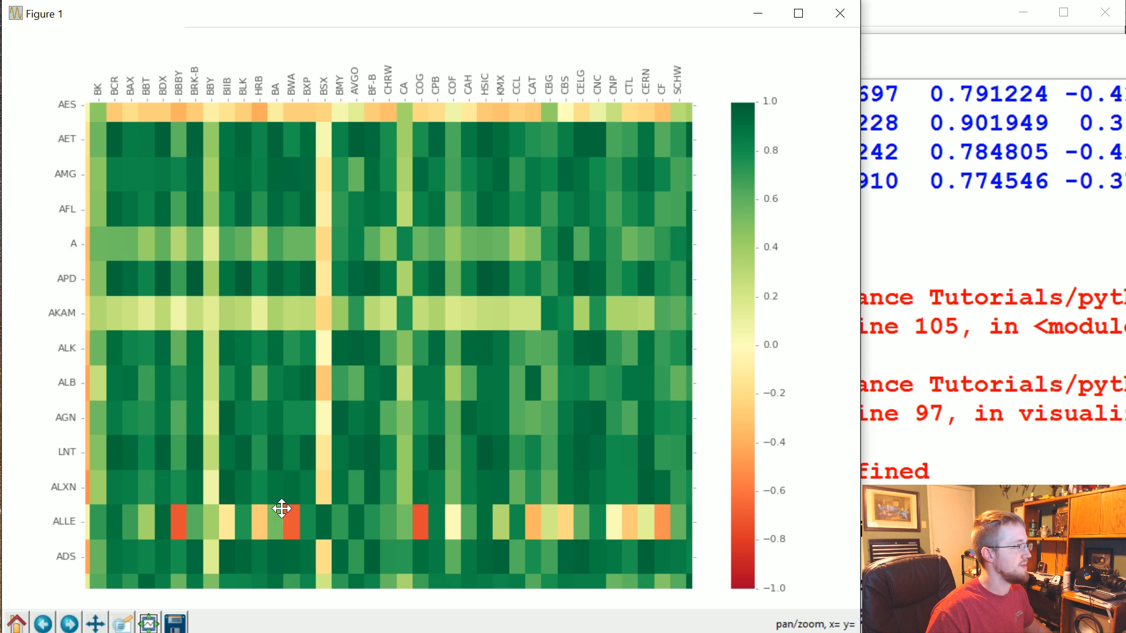
left_click_drag(281, 511, 505, 187)
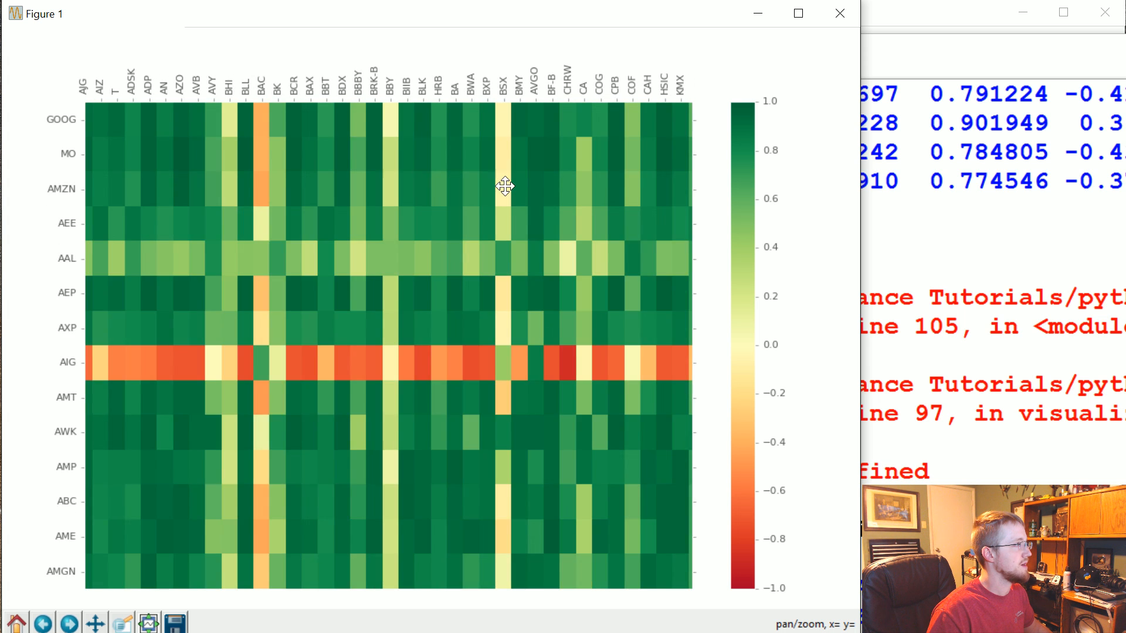
left_click_drag(505, 186, 266, 117)
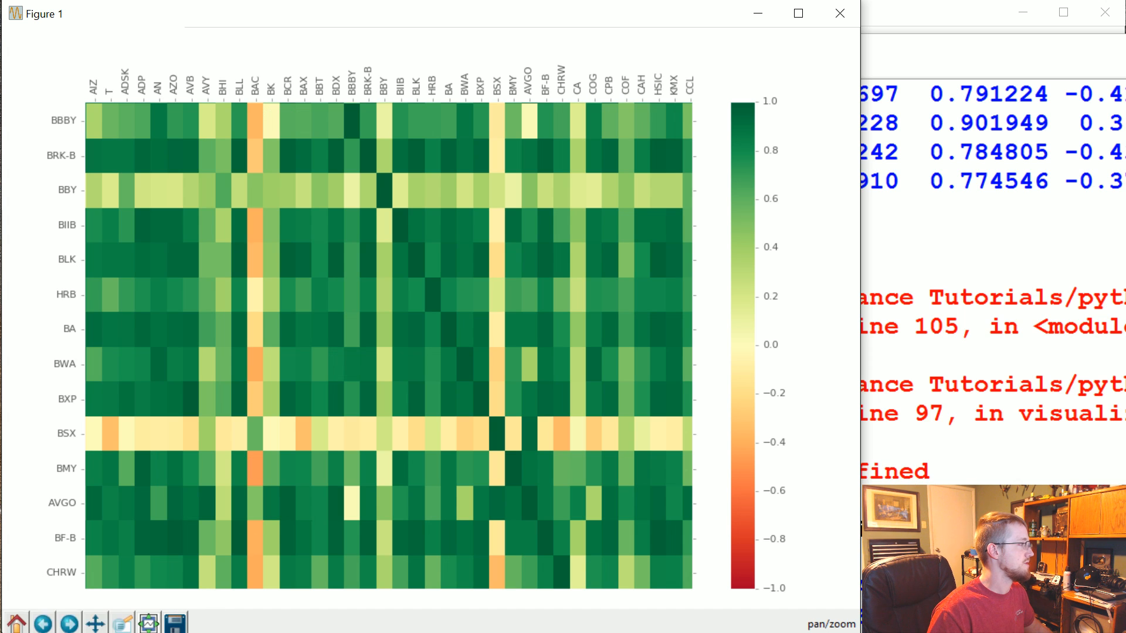
mouse_move(15, 621)
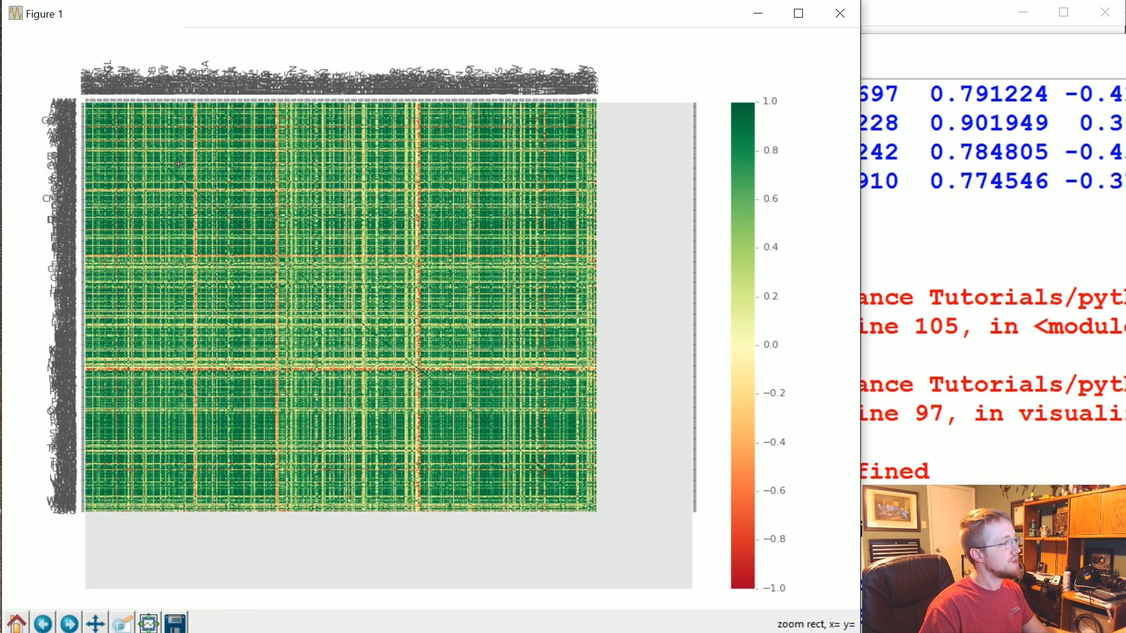
mouse_move(254, 169)
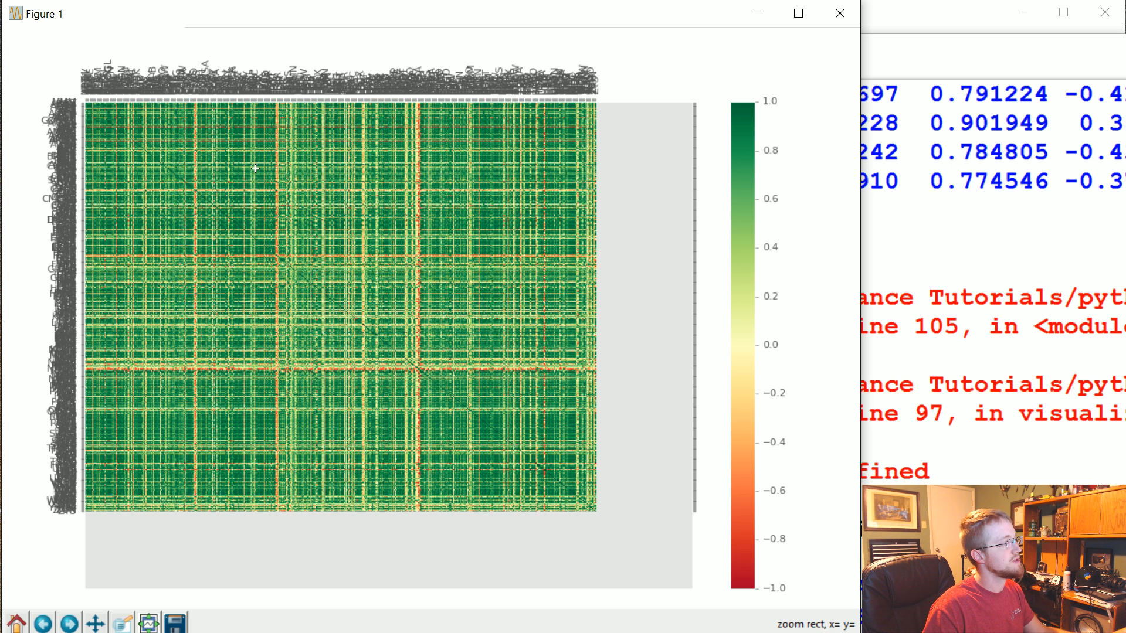